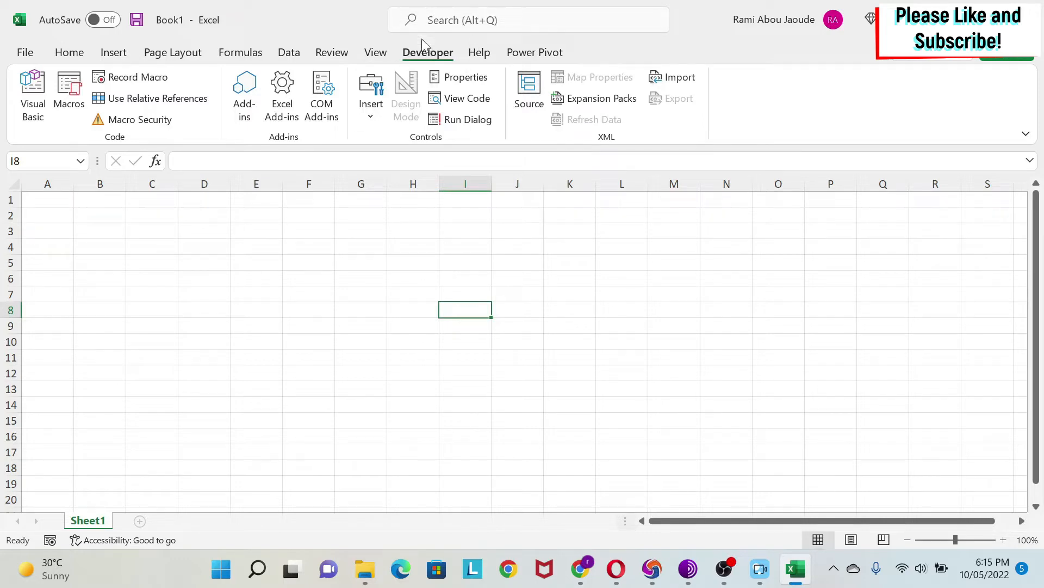
pyautogui.moveTo(439, 65)
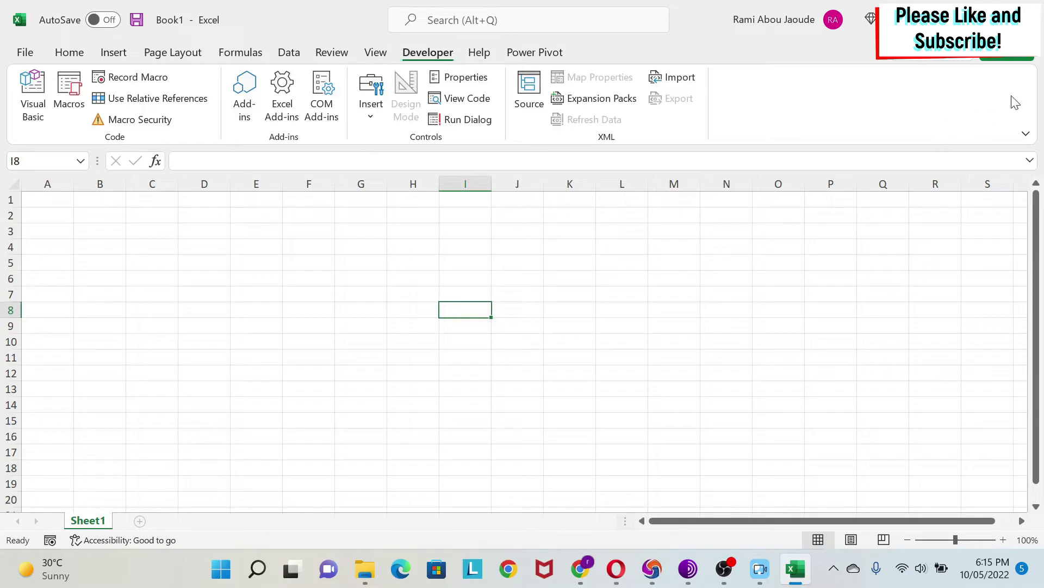
# Enable the Developer tab through the ribbon customization options.
pyautogui.rightClick(820, 89)
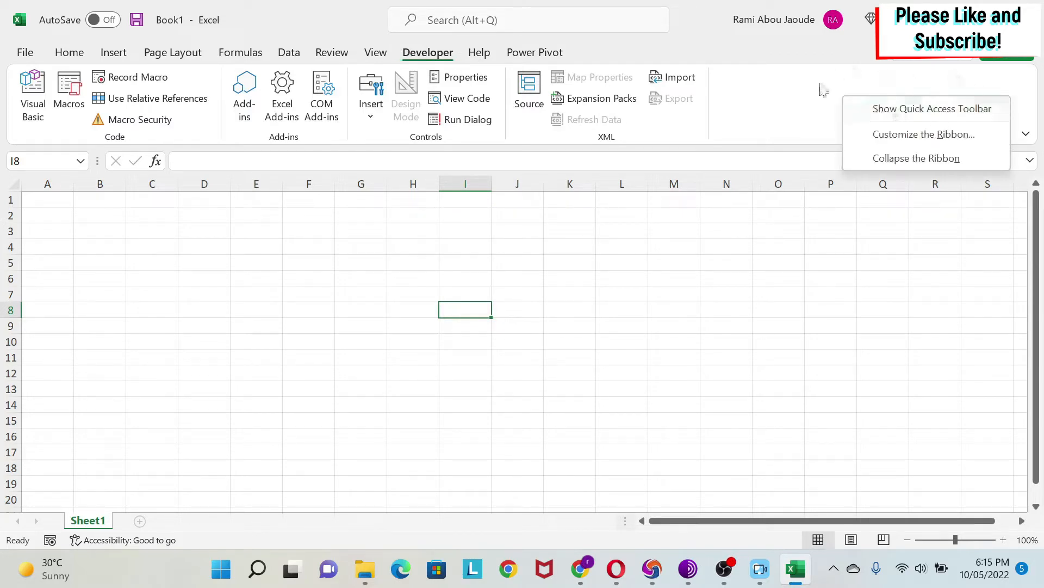
pyautogui.moveTo(937, 141)
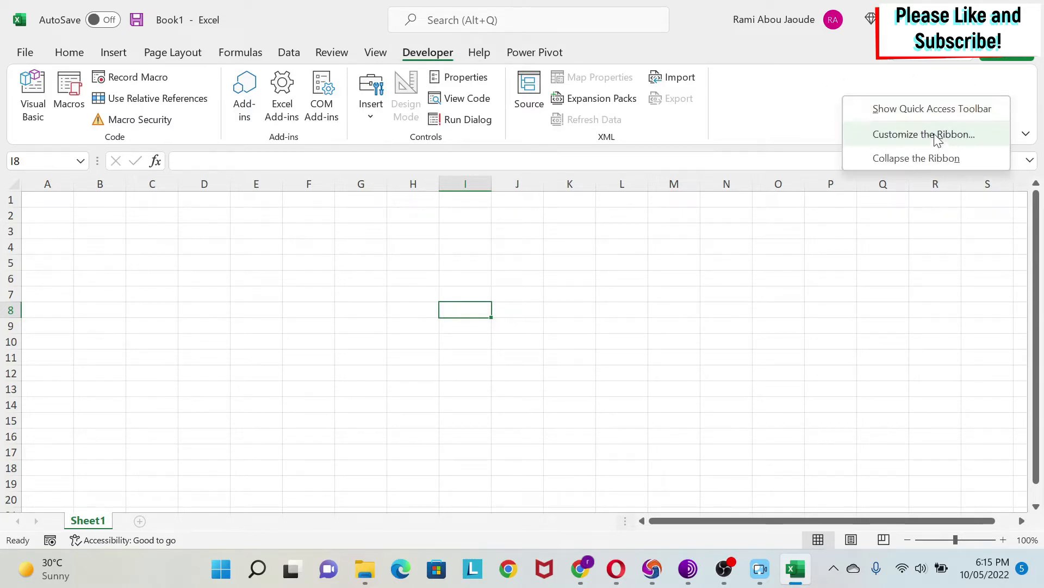
pyautogui.click(924, 135)
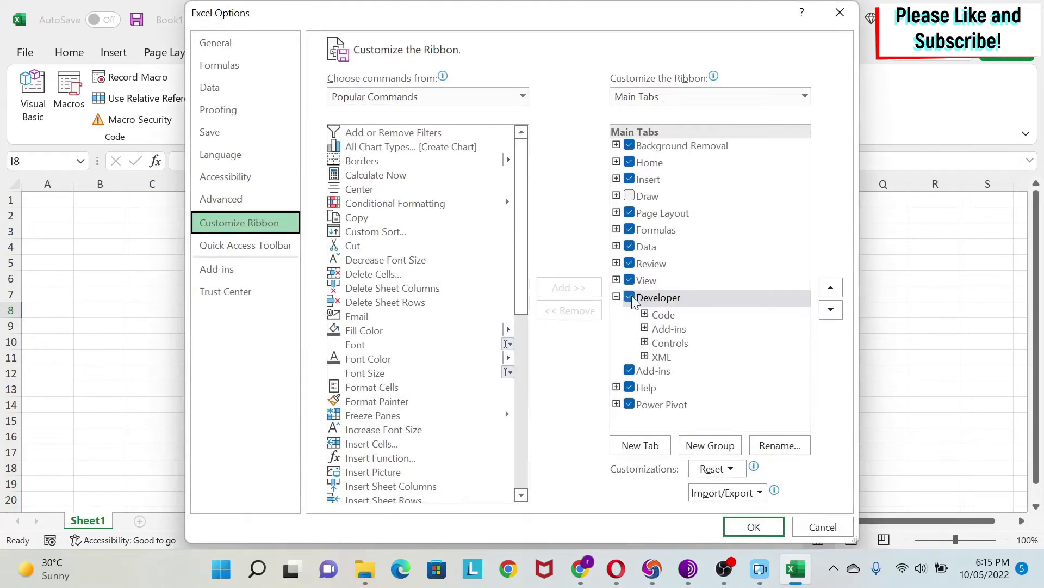
pyautogui.click(658, 297)
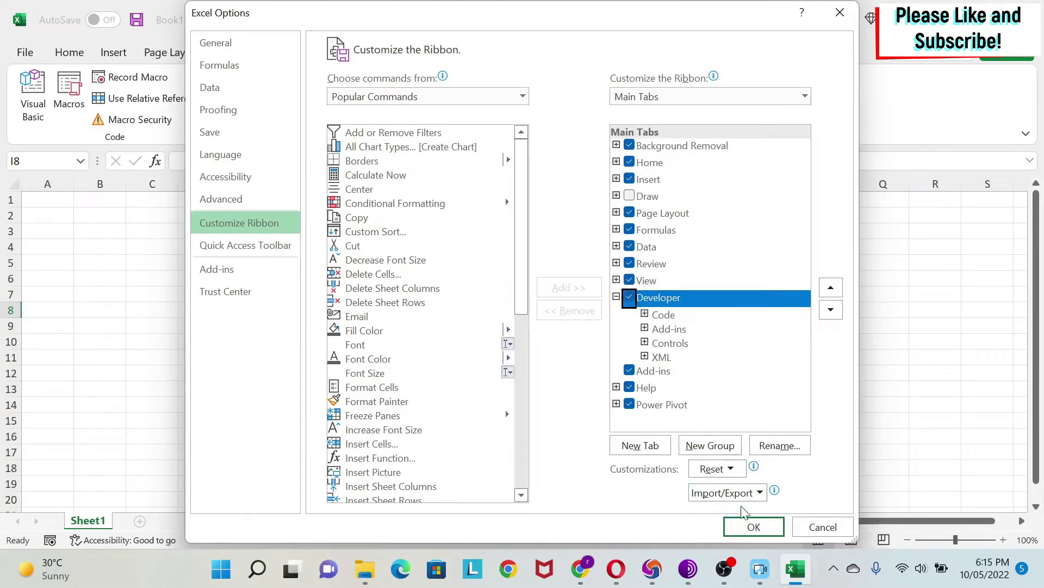
pyautogui.click(753, 527)
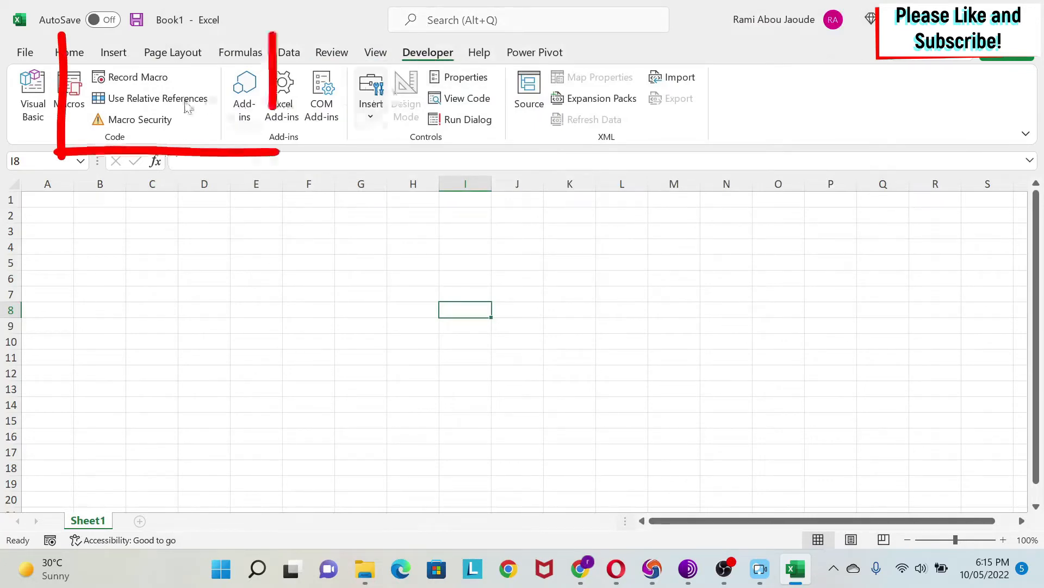
pyautogui.moveTo(135, 78)
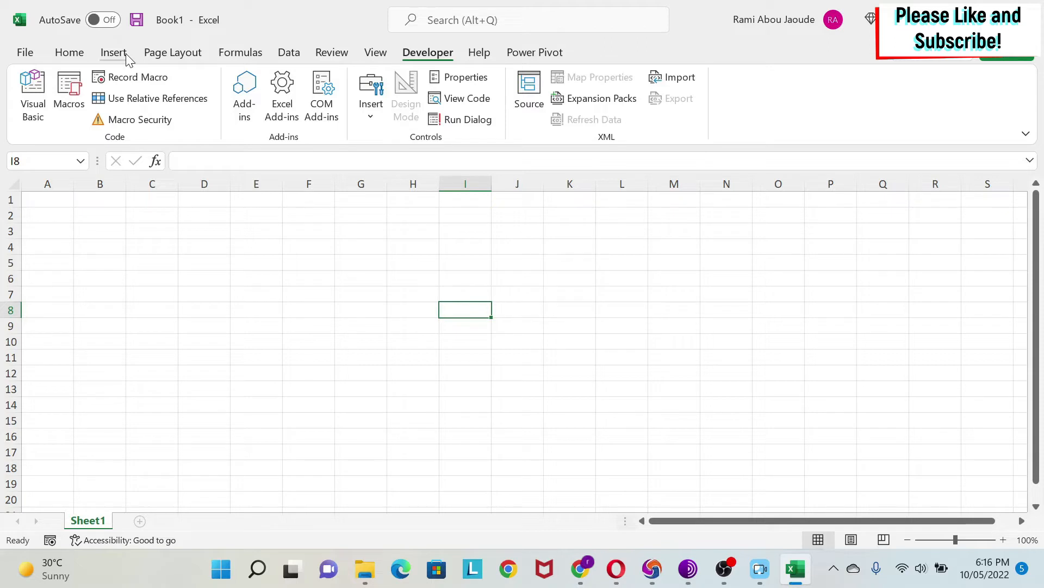
# Record Macro2 in This Workbook, filling cell E2 with gold, then return to Developer.
pyautogui.click(137, 76)
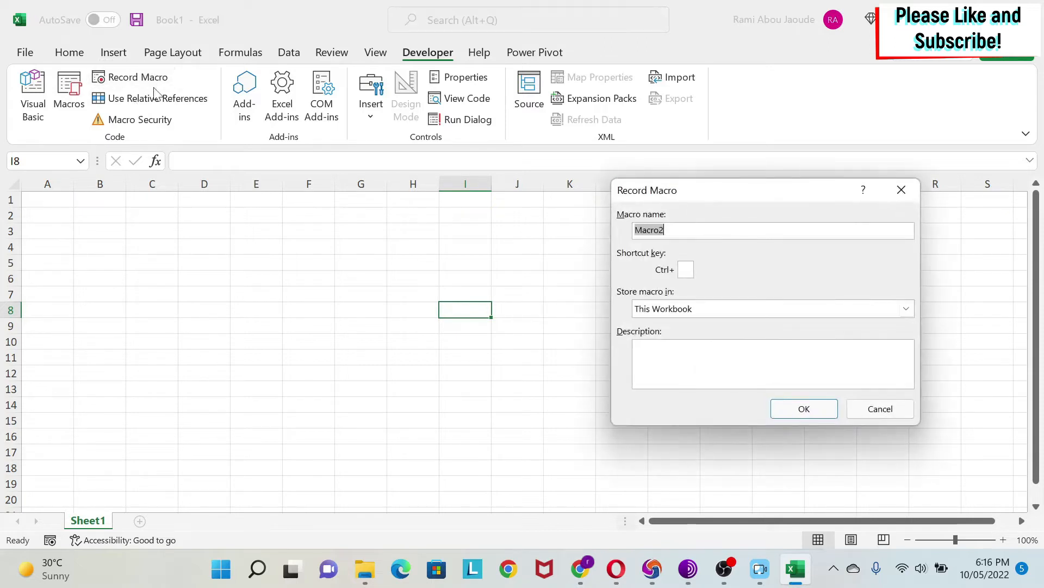
pyautogui.moveTo(653, 246)
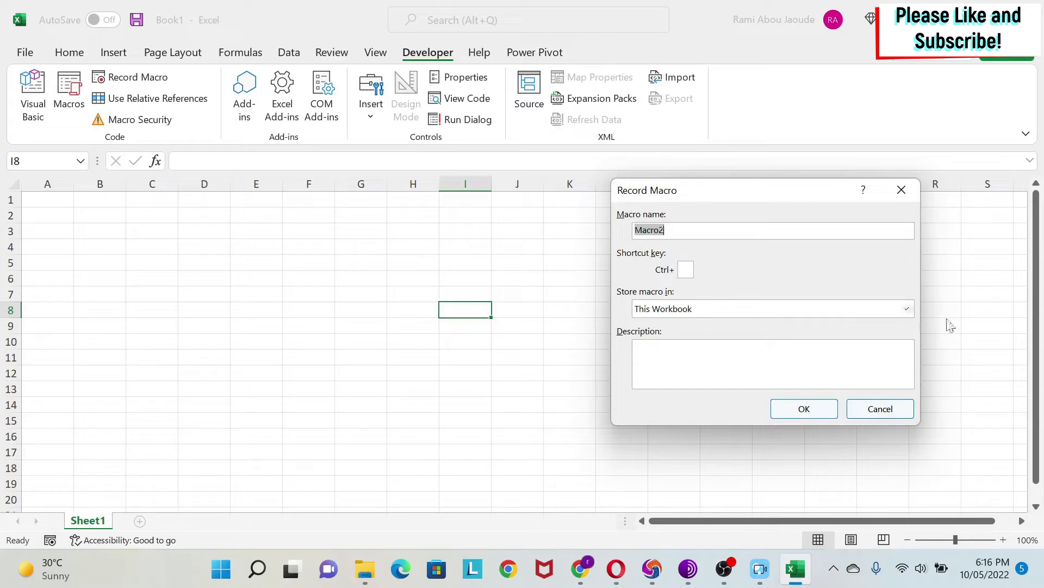
pyautogui.click(908, 309)
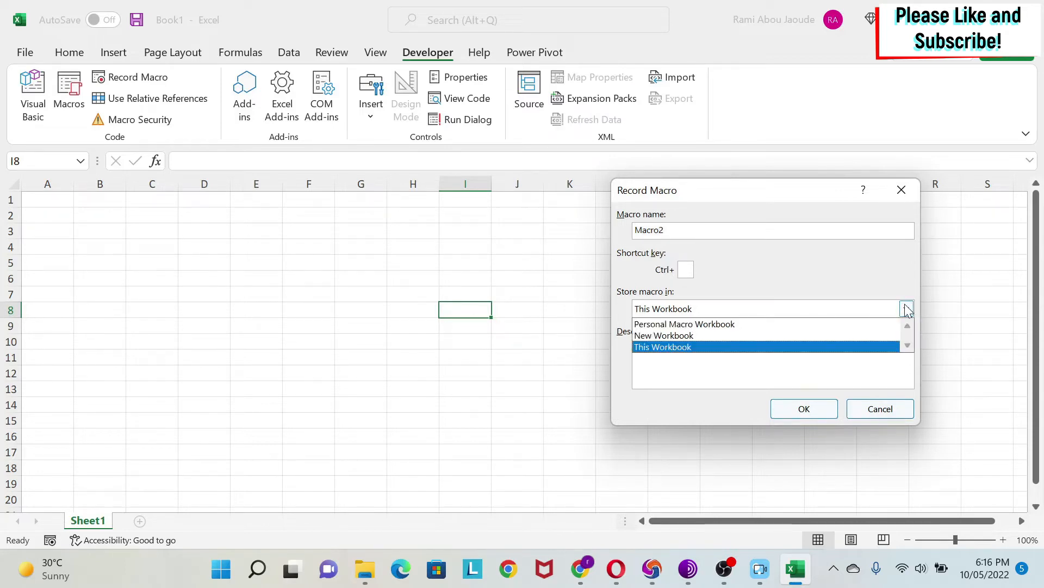
pyautogui.moveTo(798, 311)
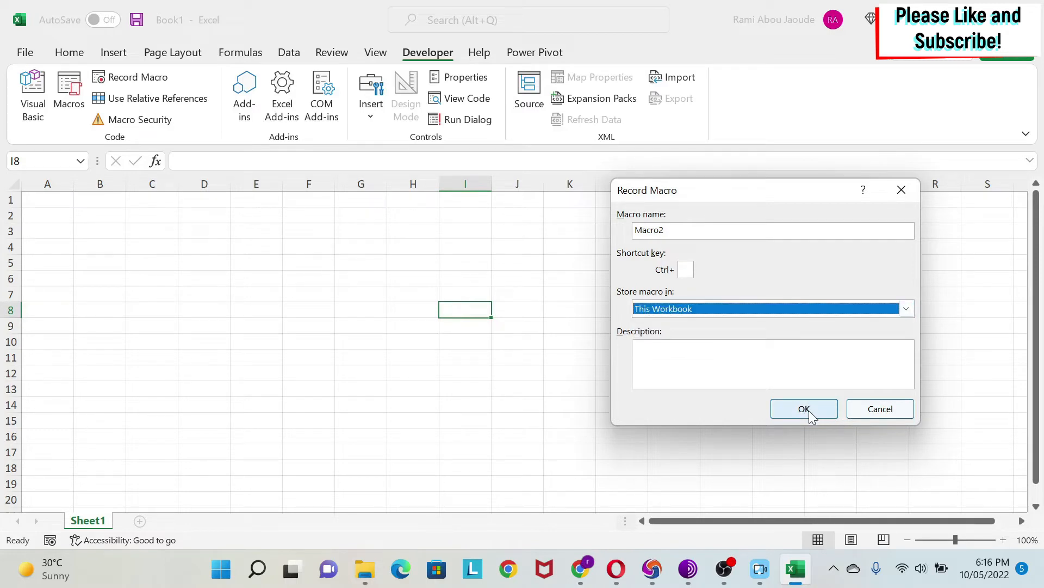
pyautogui.click(804, 408)
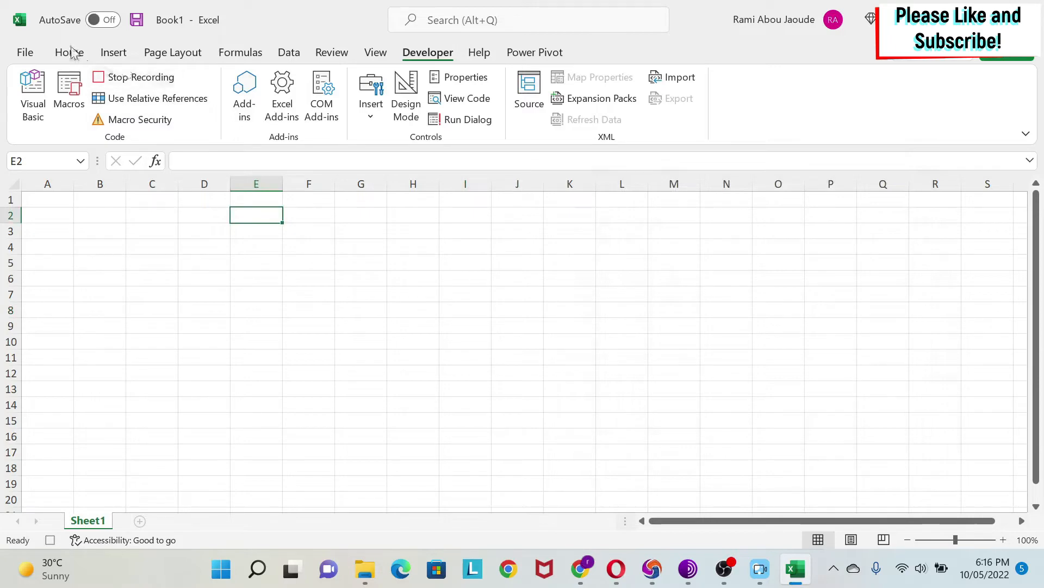
pyautogui.click(264, 109)
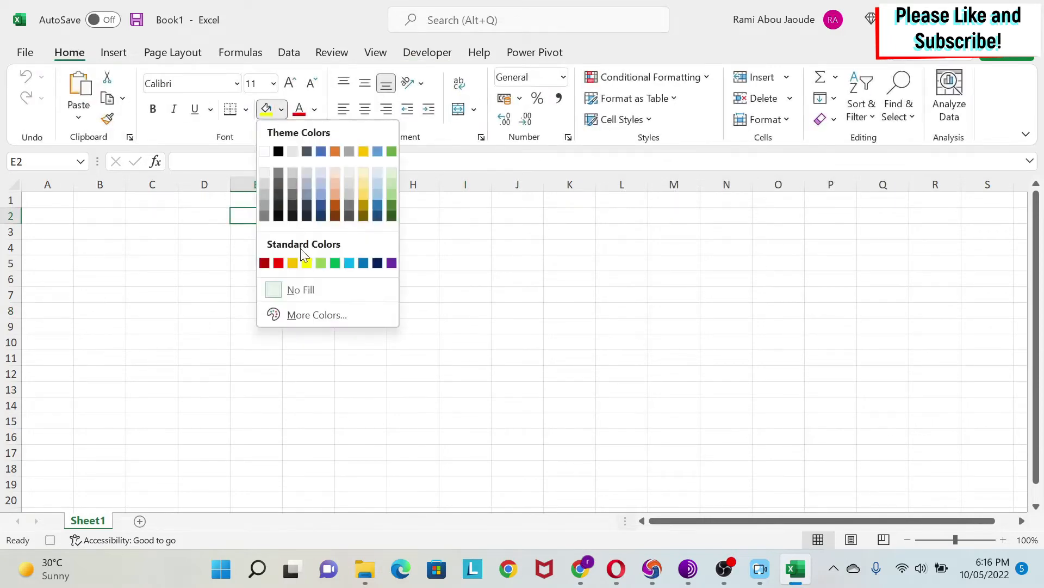
pyautogui.click(293, 262)
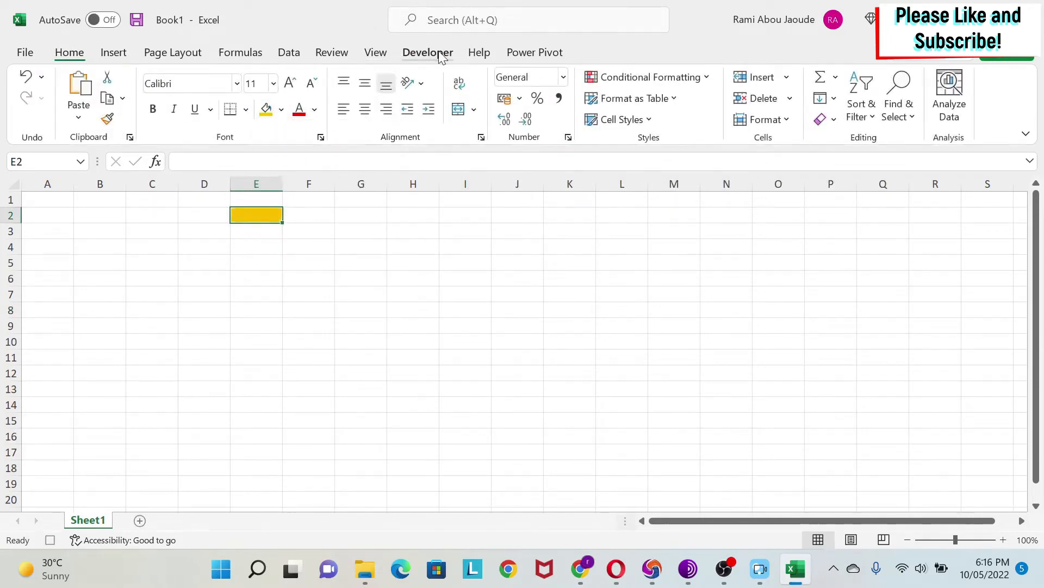
pyautogui.click(428, 52)
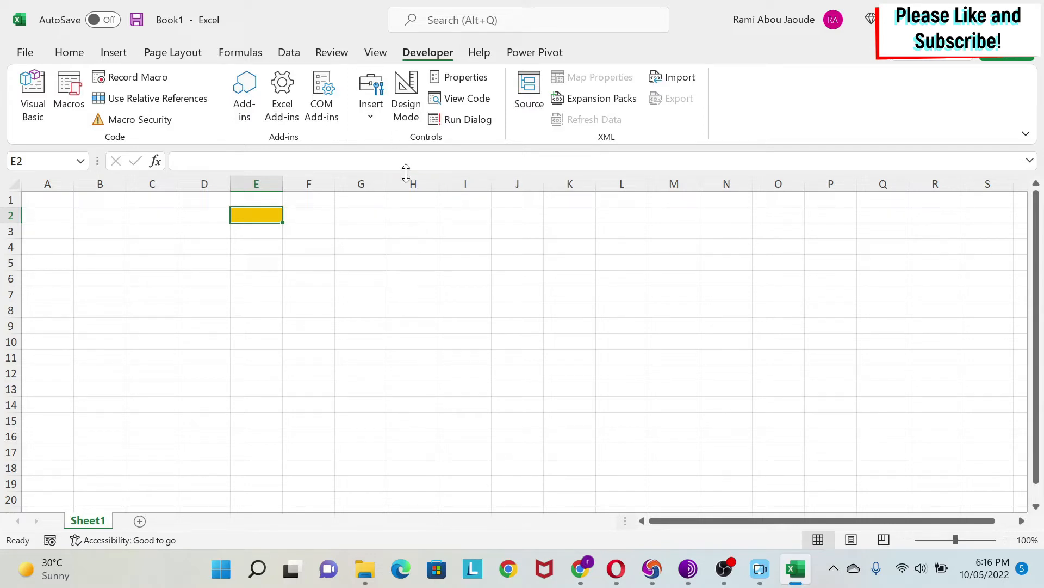
pyautogui.press('Alt+F11')
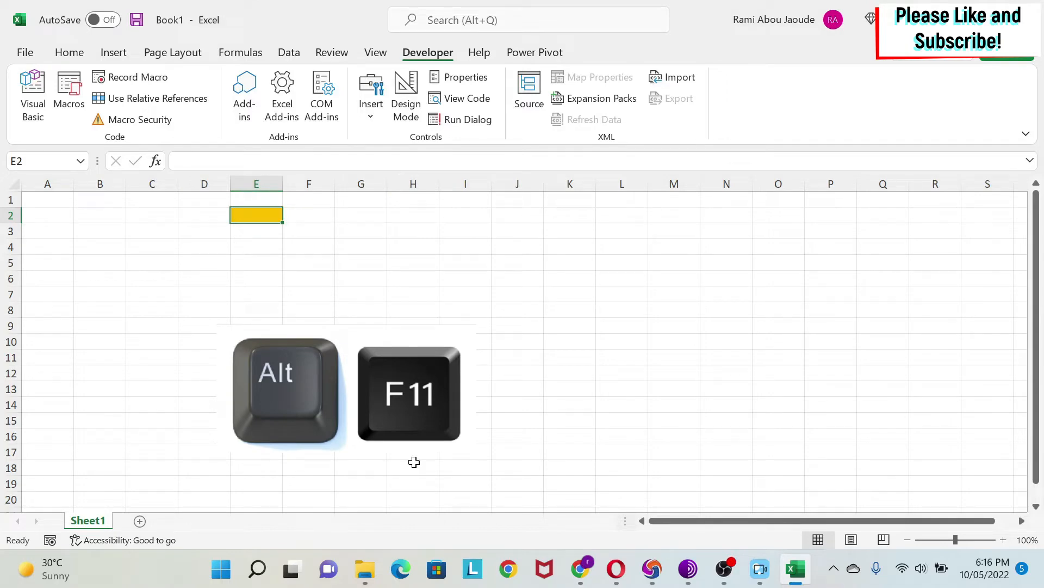
pyautogui.press('Alt+F11')
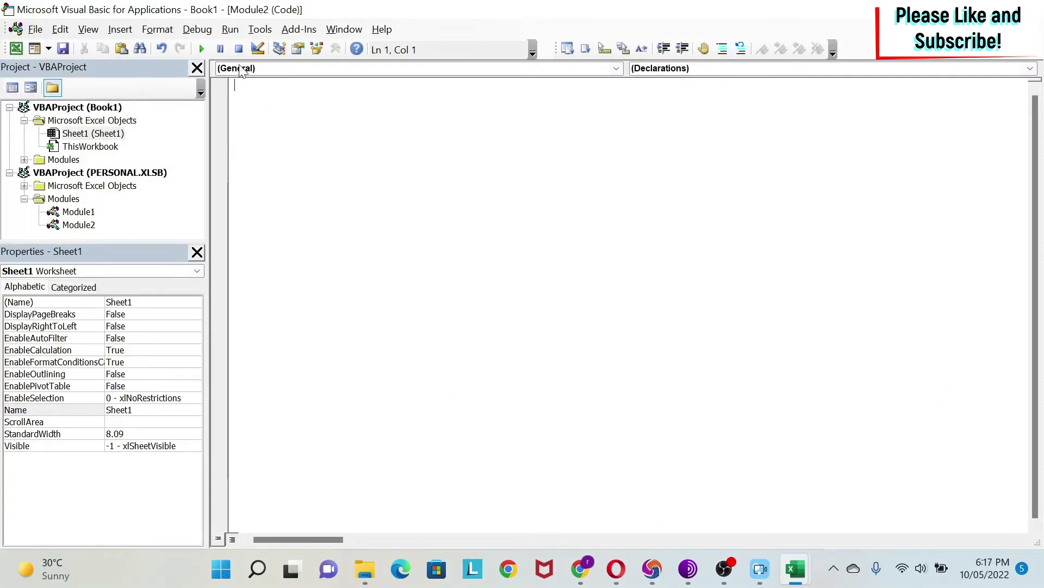
pyautogui.moveTo(169, 111)
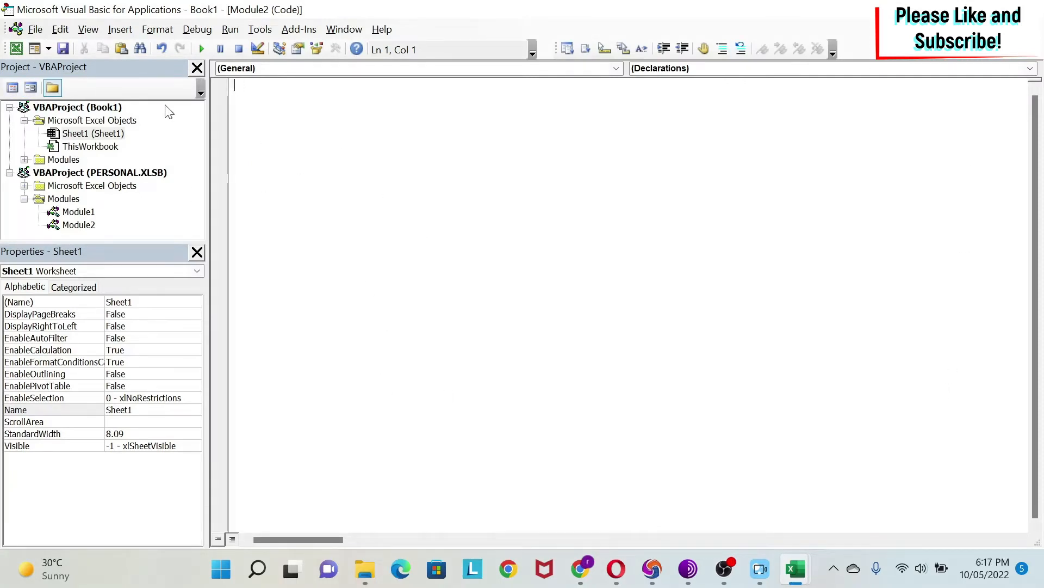
pyautogui.click(63, 159)
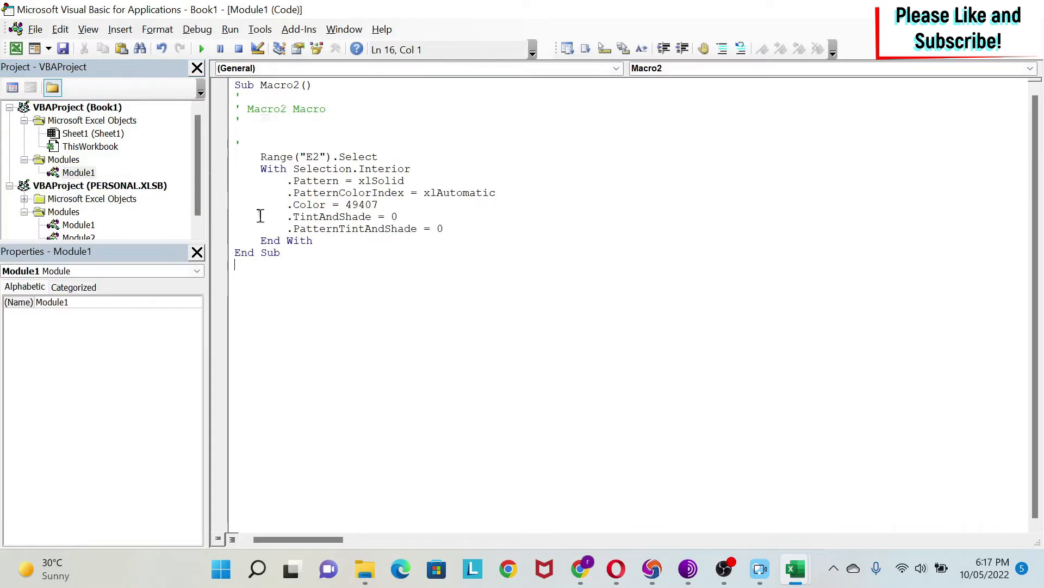
pyautogui.moveTo(348, 149)
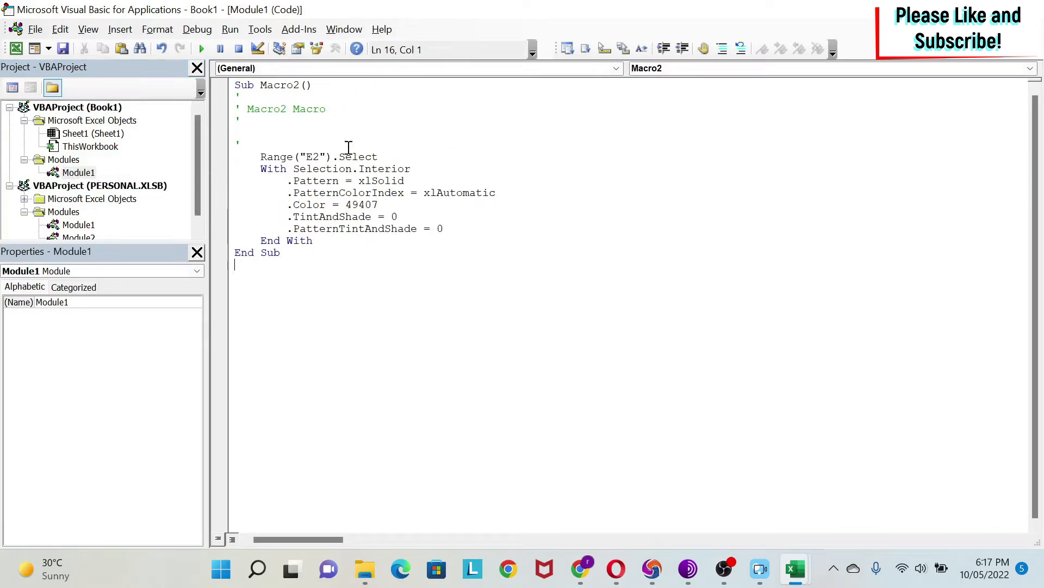
pyautogui.moveTo(14, 52)
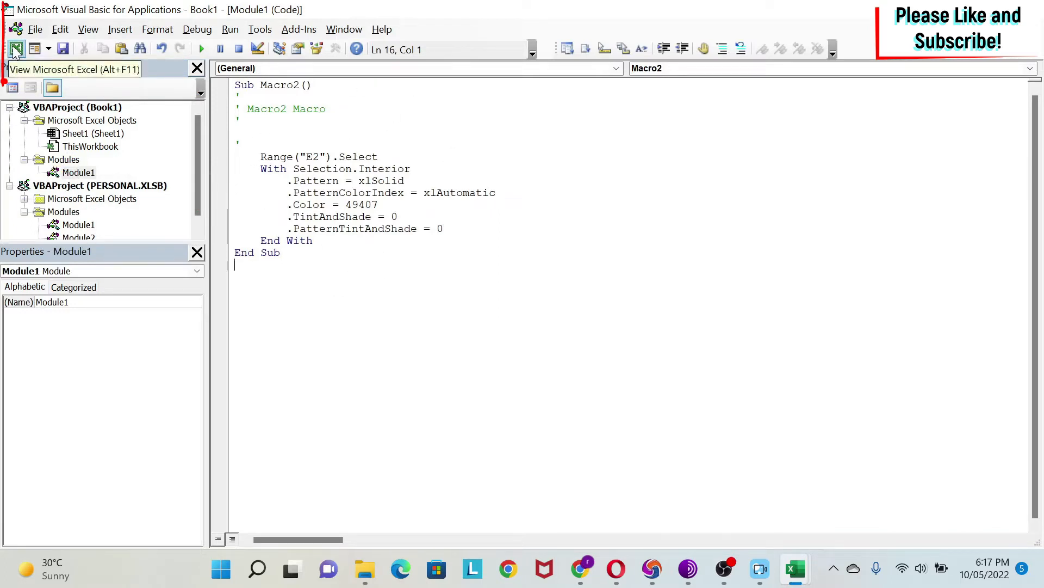
pyautogui.click(15, 49)
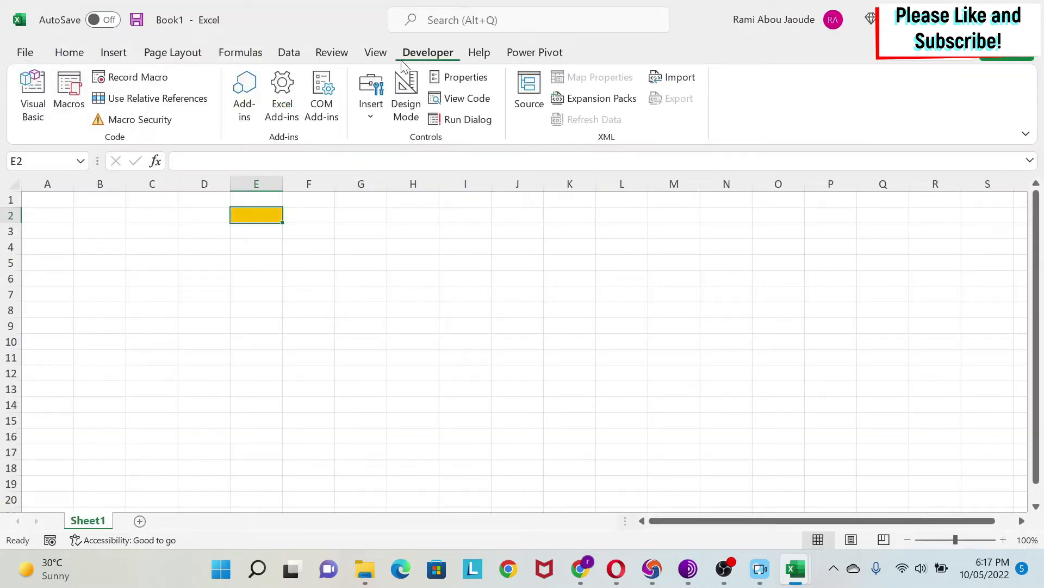
pyautogui.moveTo(371, 92)
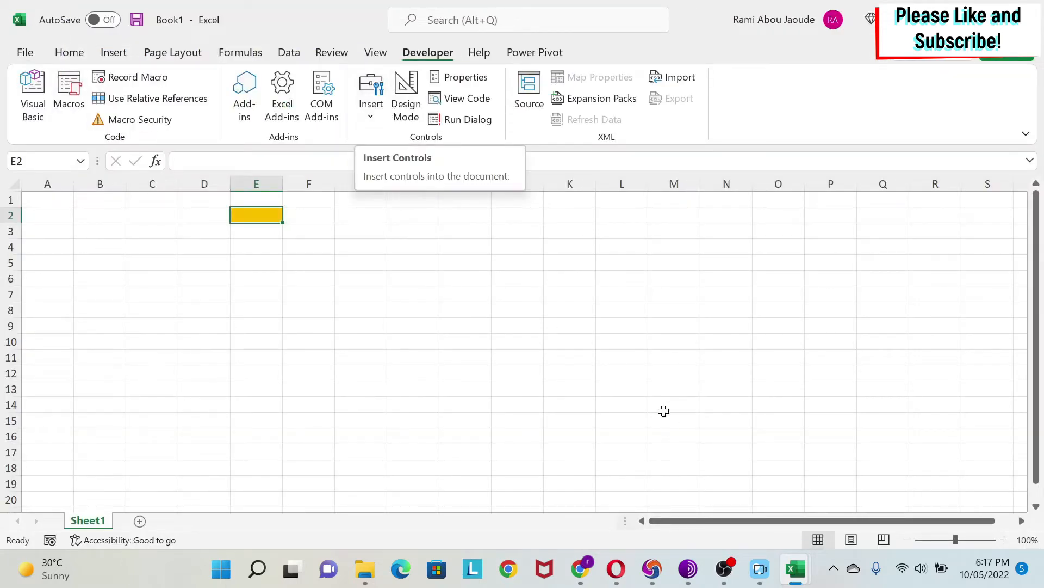
pyautogui.moveTo(446, 283)
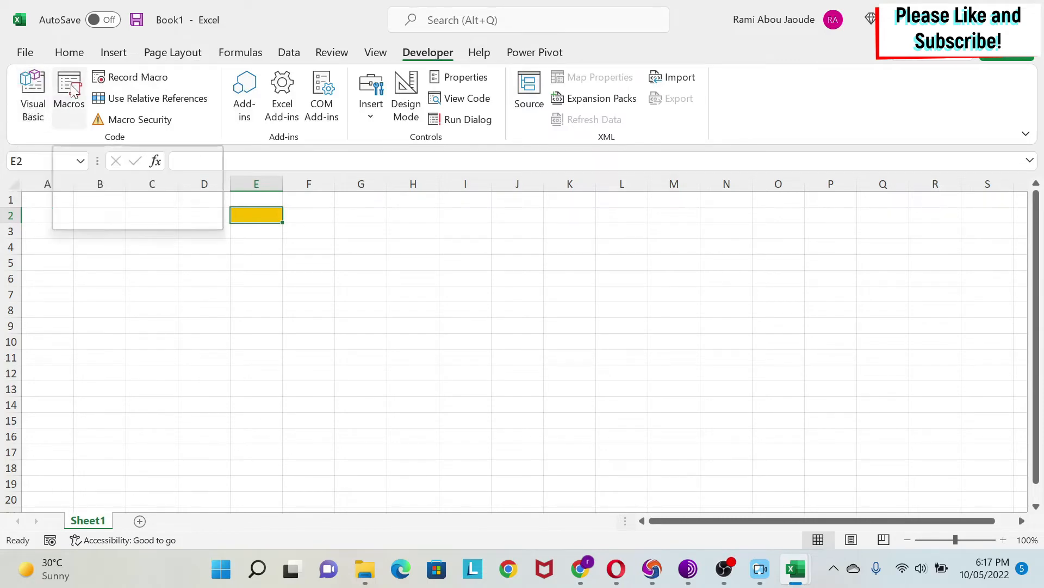
# Check the macro list from the Developer tab and select Macro2.
pyautogui.click(69, 89)
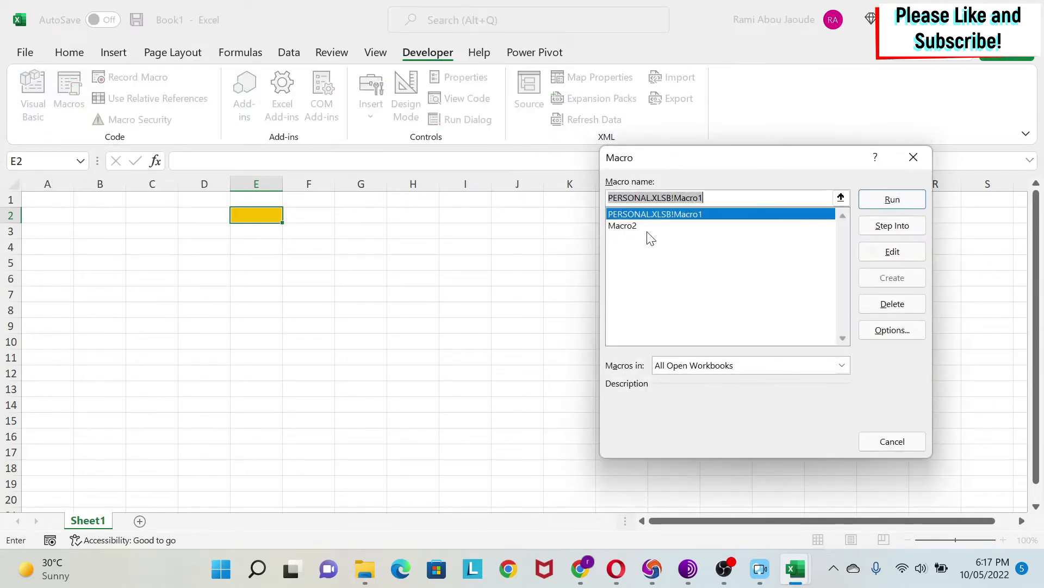
pyautogui.click(622, 226)
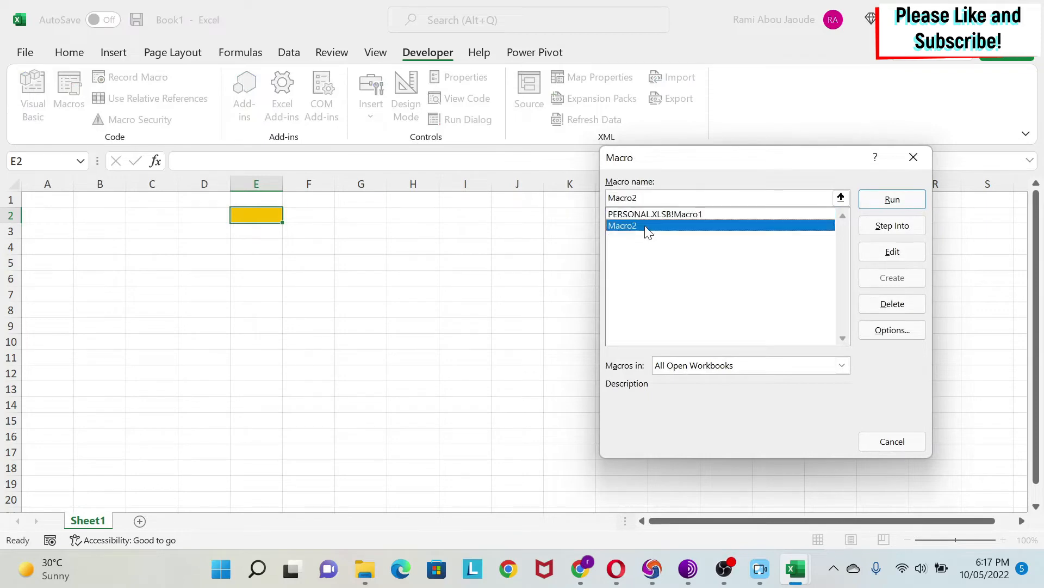
pyautogui.click(892, 251)
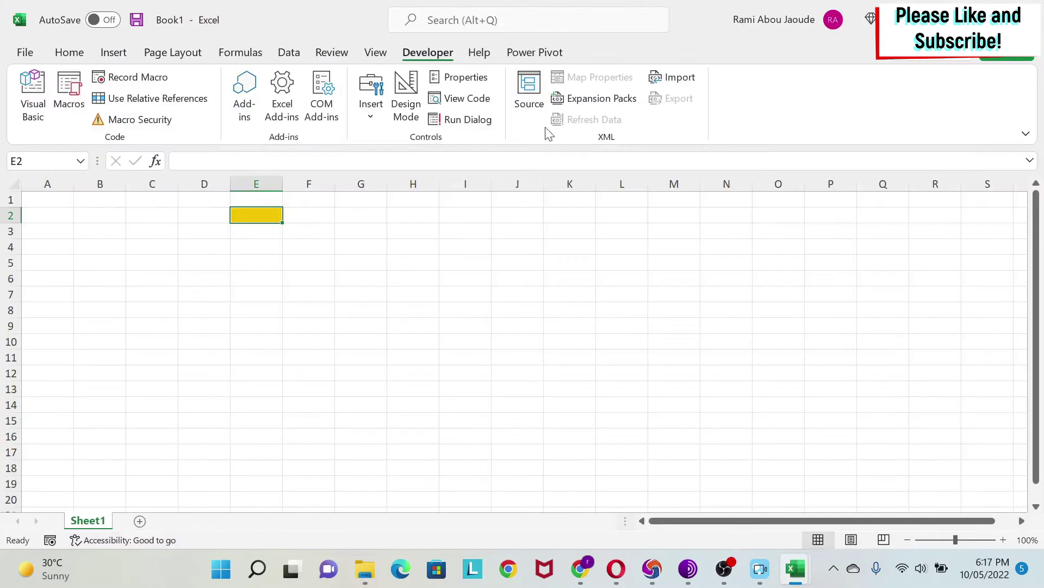
# Open the macro list from the View tab and edit Macro2's code.
pyautogui.click(374, 52)
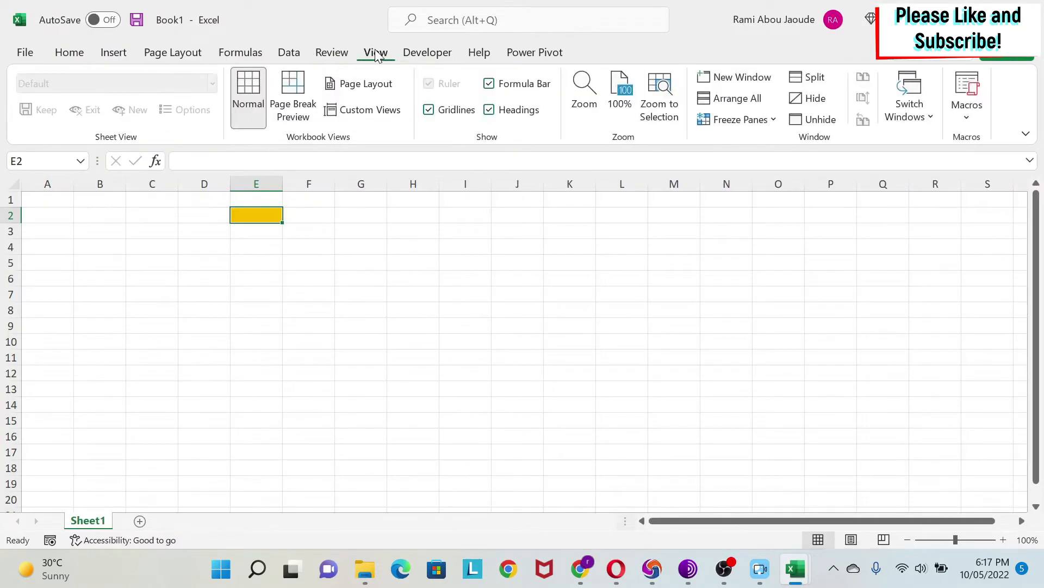
pyautogui.moveTo(379, 65)
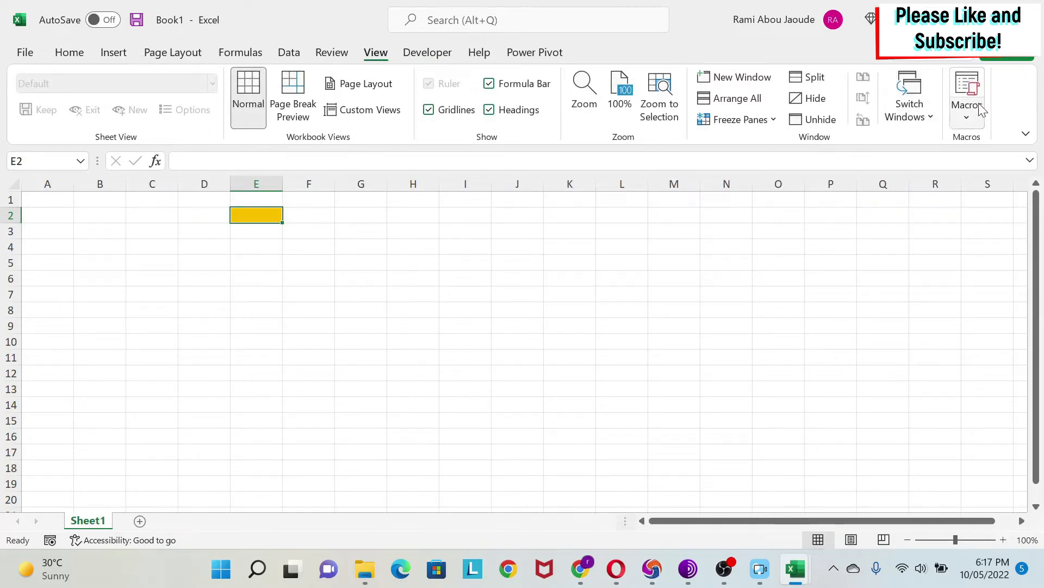
pyautogui.click(967, 84)
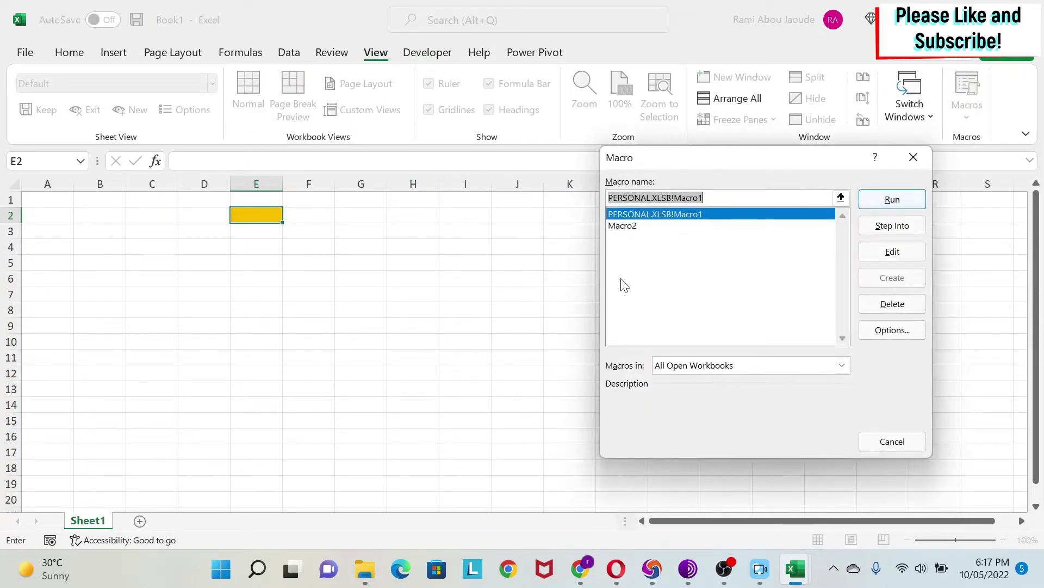
pyautogui.click(892, 252)
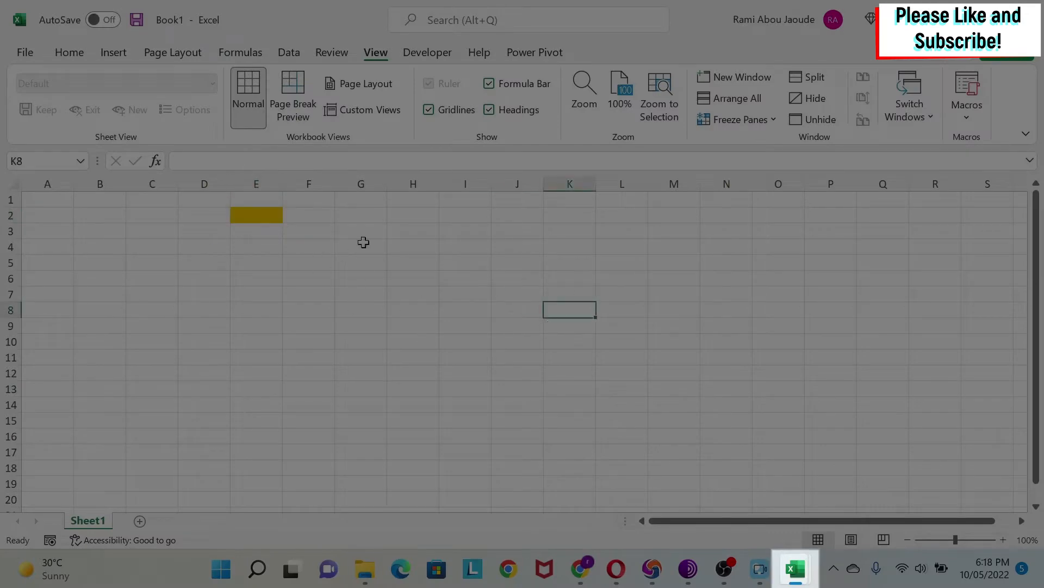
pyautogui.moveTo(795, 569)
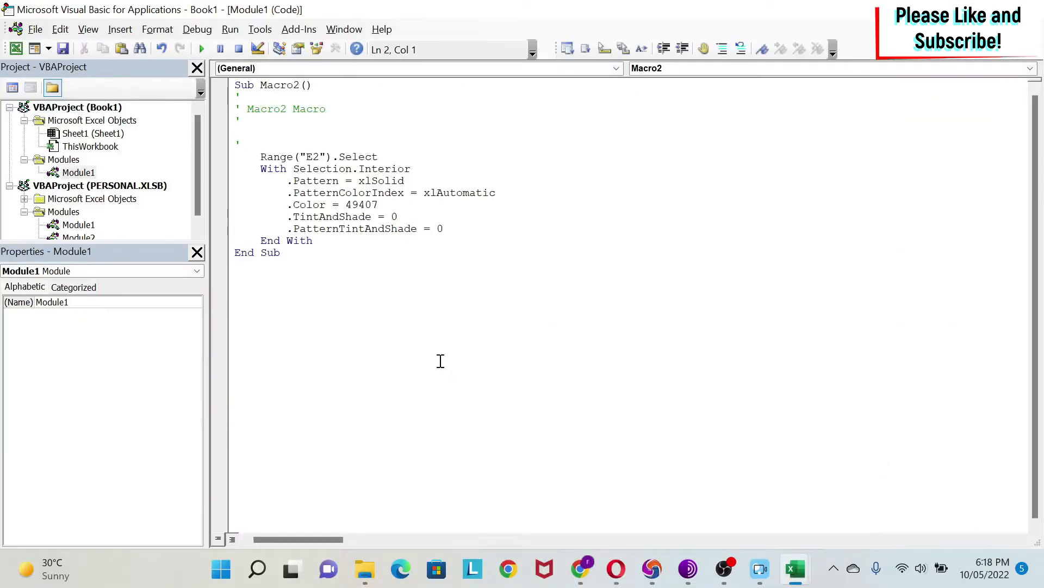
pyautogui.moveTo(425, 296)
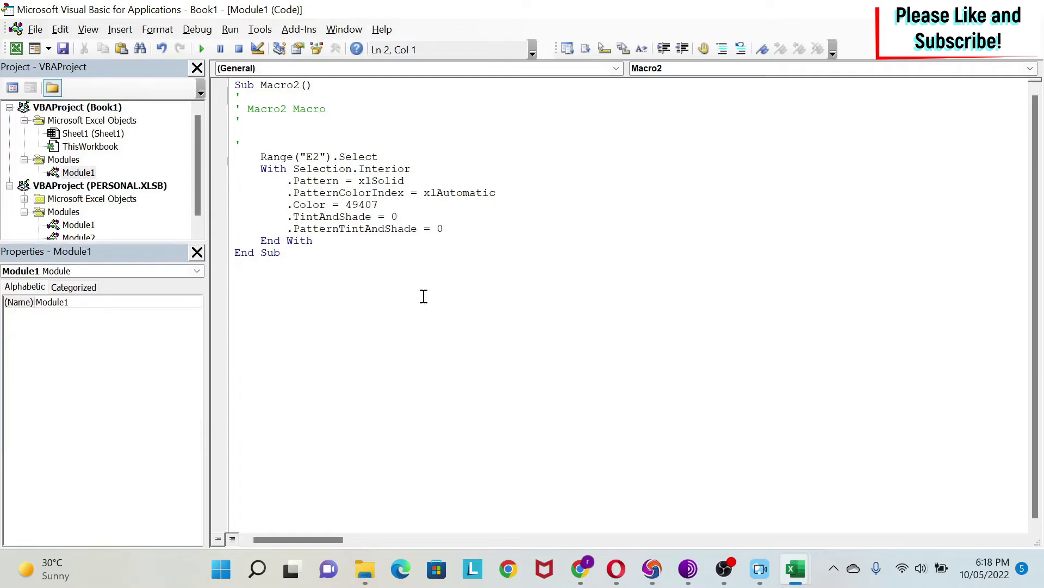
pyautogui.moveTo(523, 369)
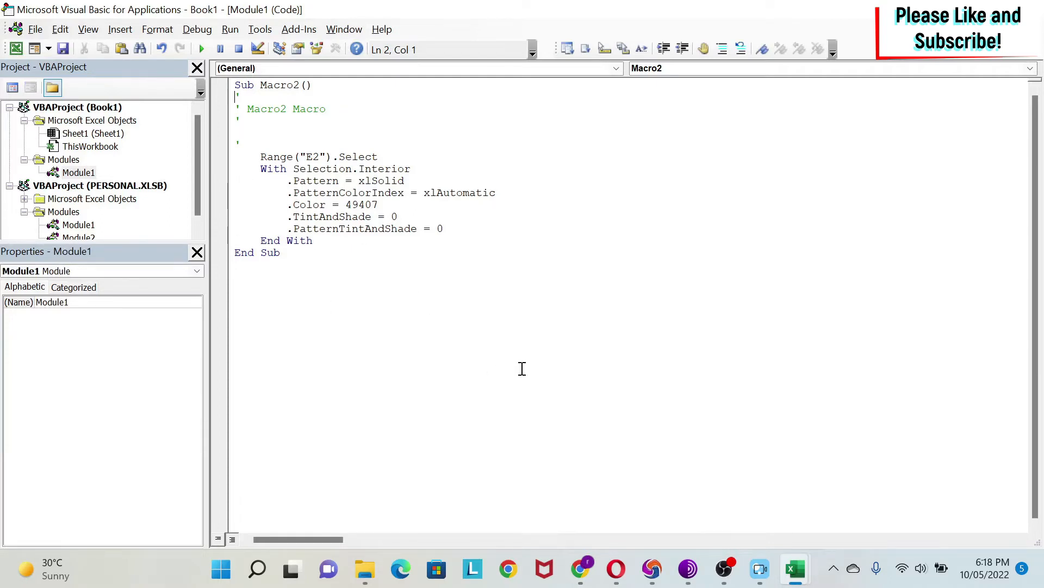
pyautogui.moveTo(453, 344)
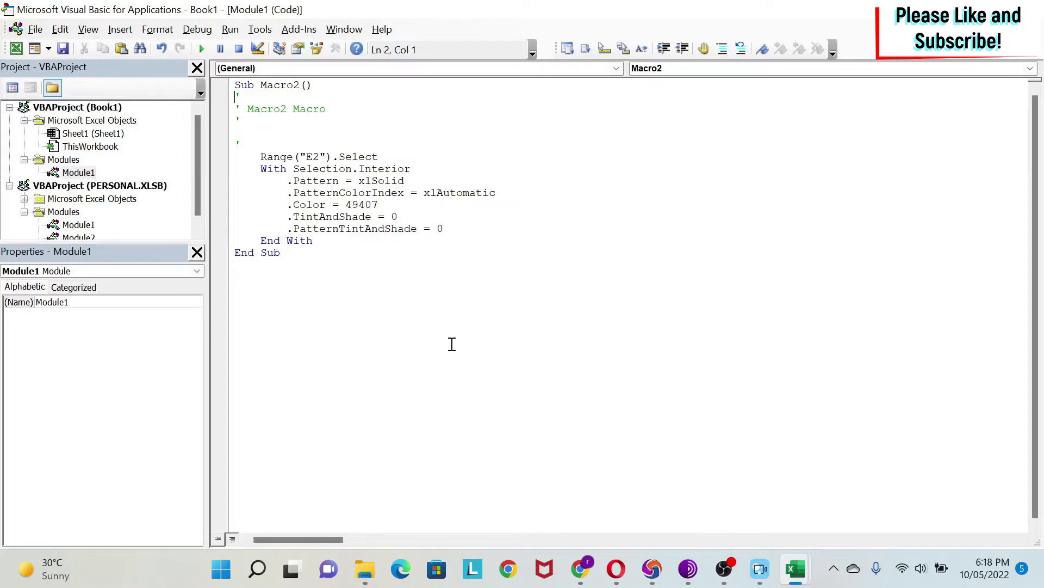
pyautogui.moveTo(218, 301)
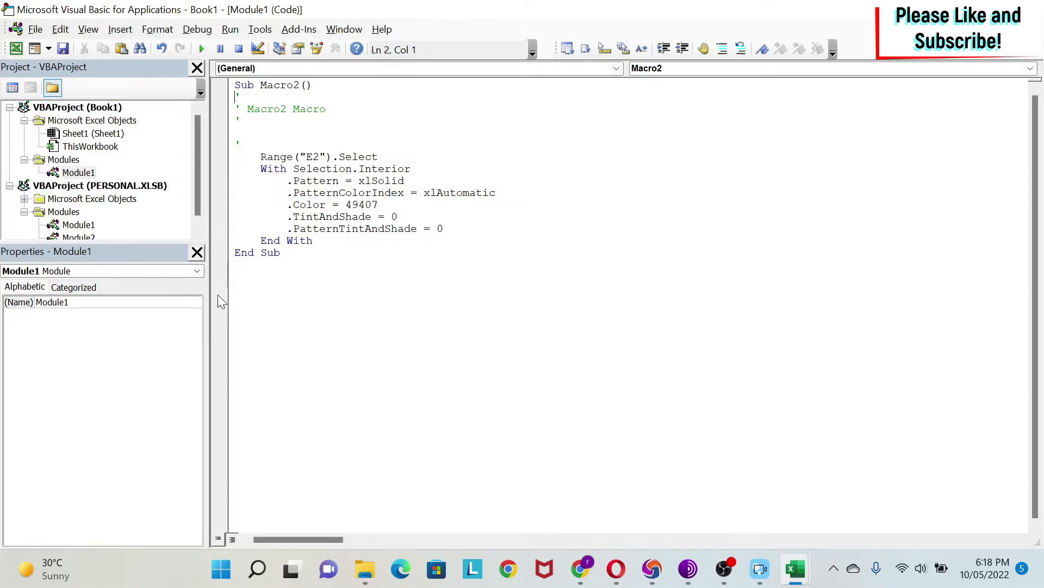
pyautogui.moveTo(199, 136)
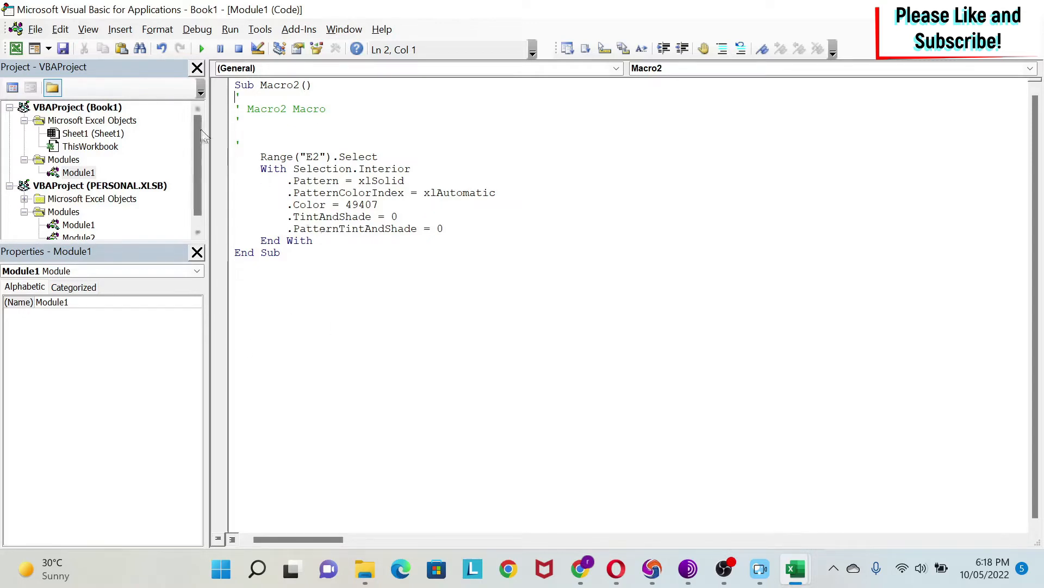
pyautogui.moveTo(154, 348)
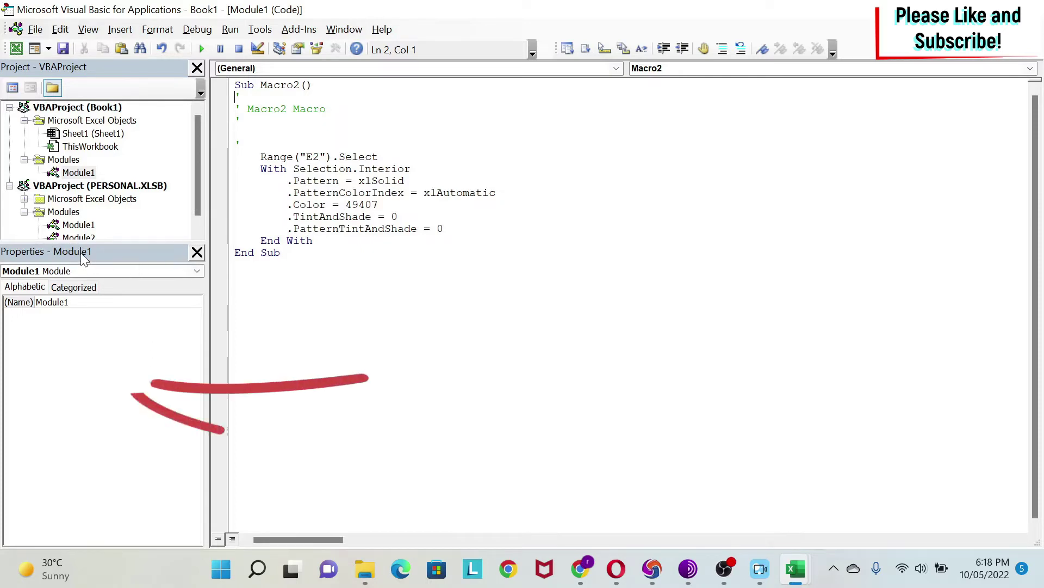
pyautogui.click(89, 30)
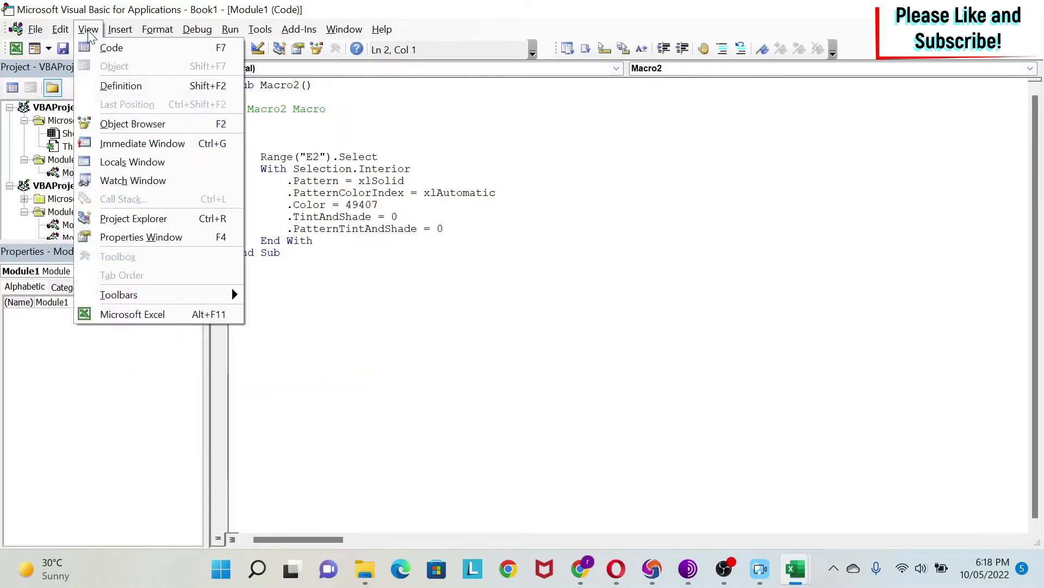
pyautogui.moveTo(204, 254)
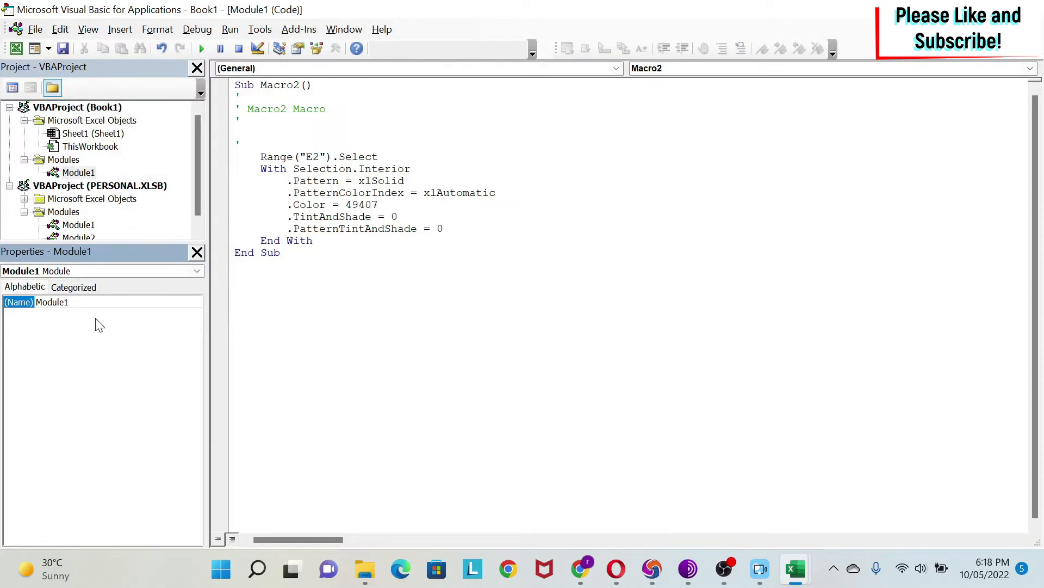
pyautogui.moveTo(24, 313)
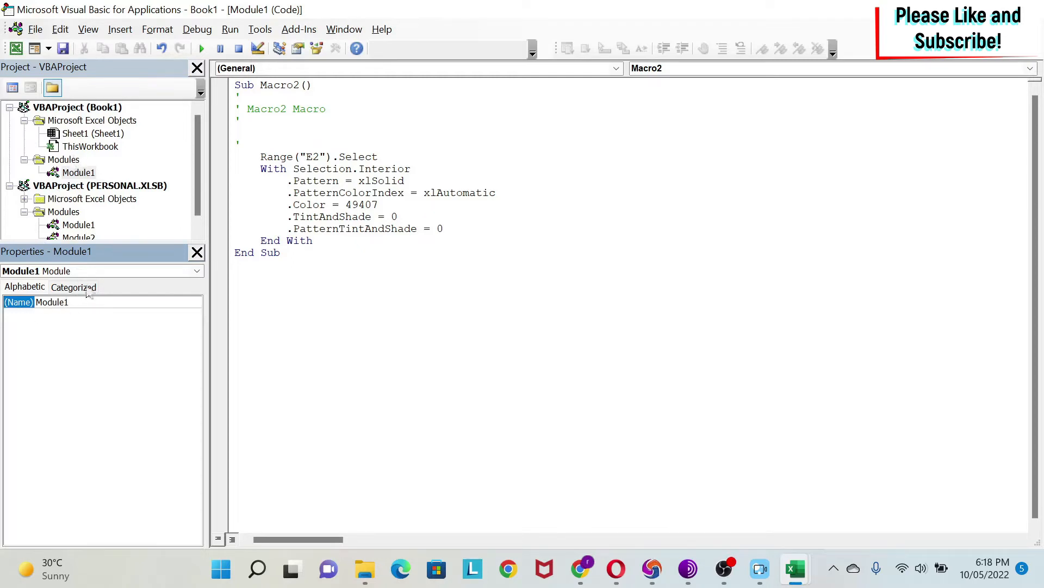
# Rename Module1 to P1_Module in the Properties window, then view Sheet1's properties.
pyautogui.click(82, 303)
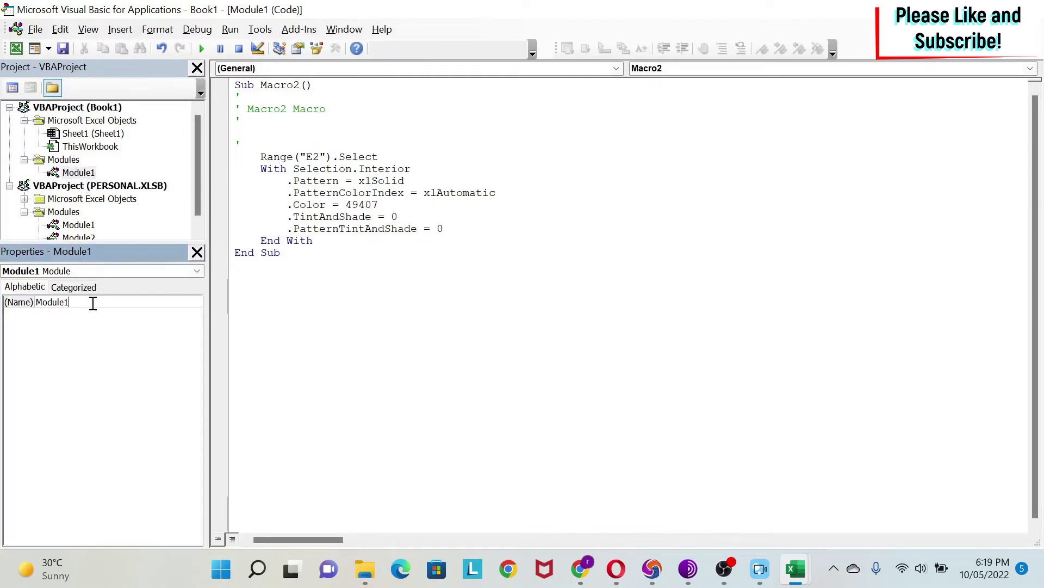
pyautogui.doubleClick(53, 303)
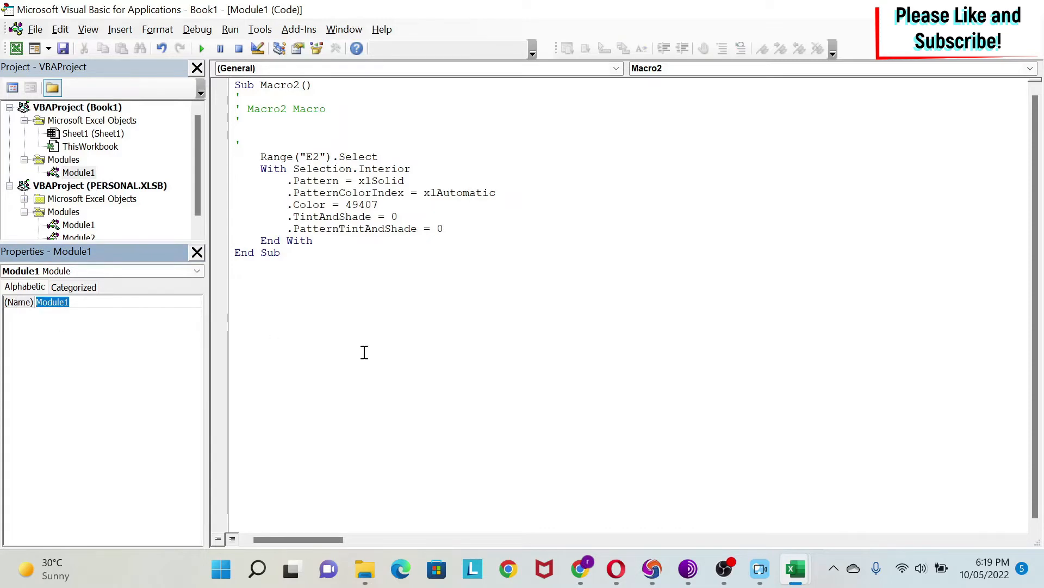
pyautogui.write('P1')
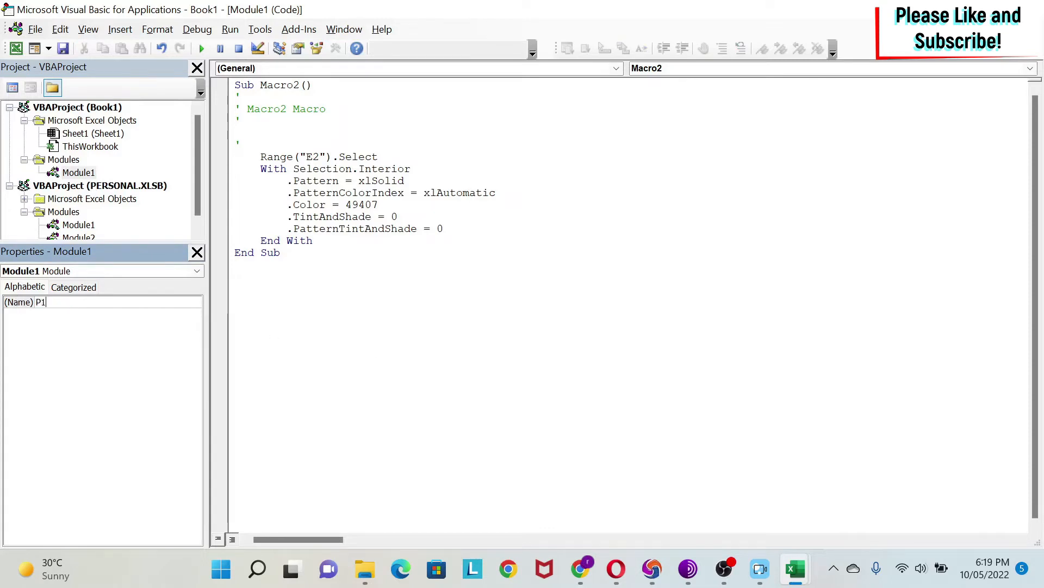
pyautogui.write('_Module')
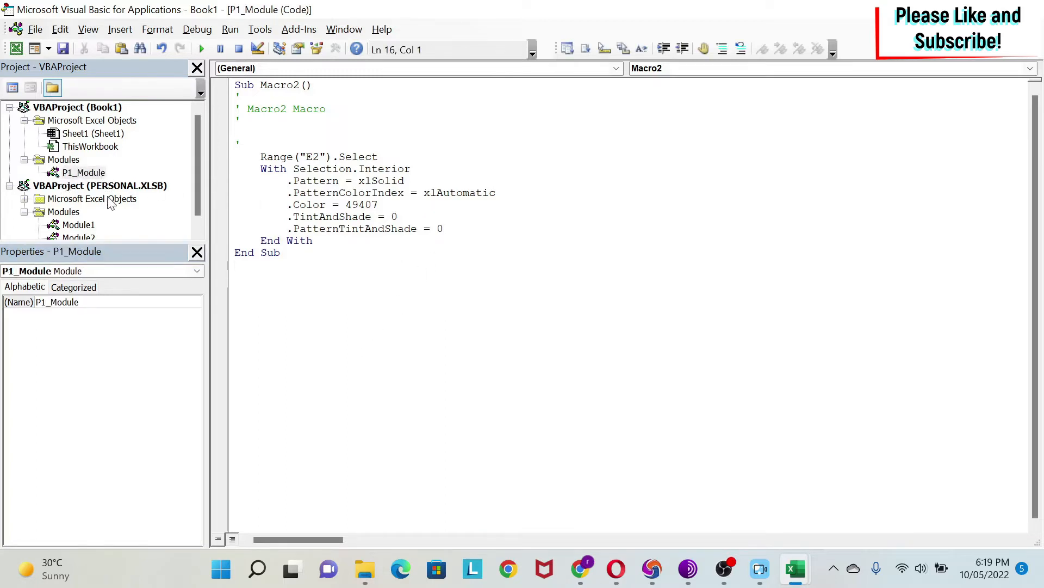
pyautogui.click(82, 133)
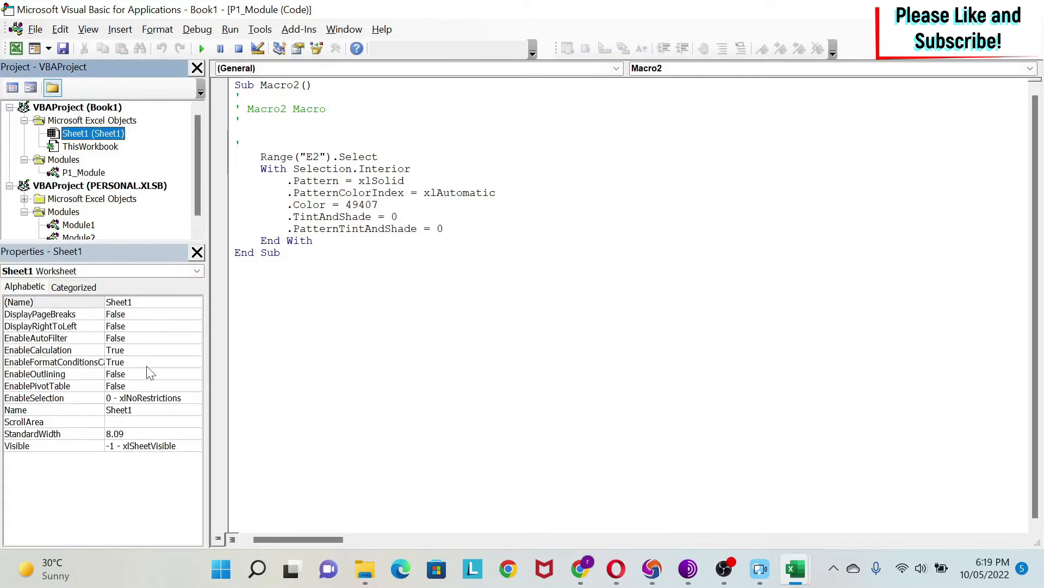
pyautogui.moveTo(130, 330)
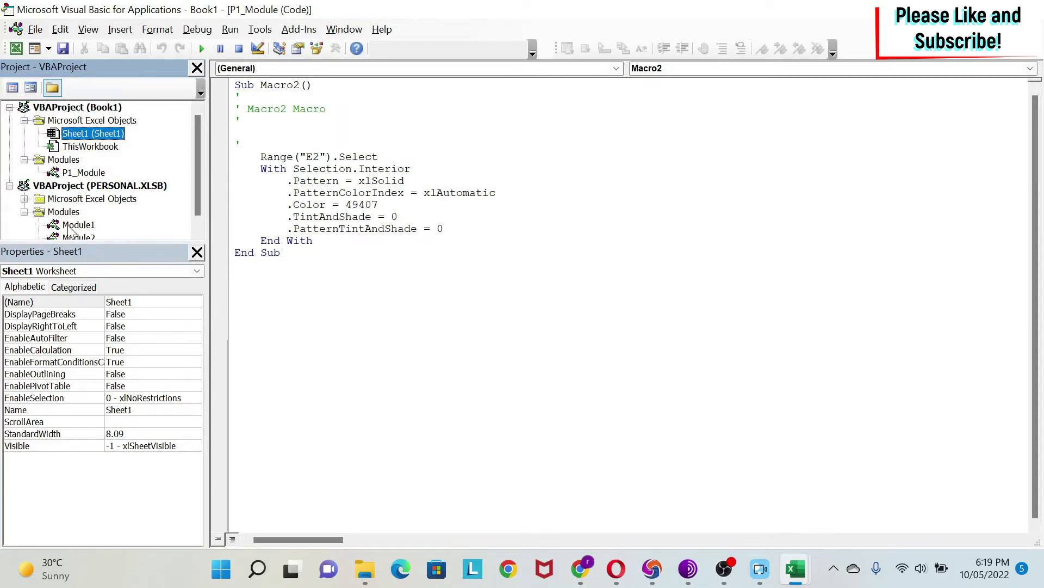
# Show the Immediate window via View, shrink its pane and highlight Macro2's code.
pyautogui.click(79, 224)
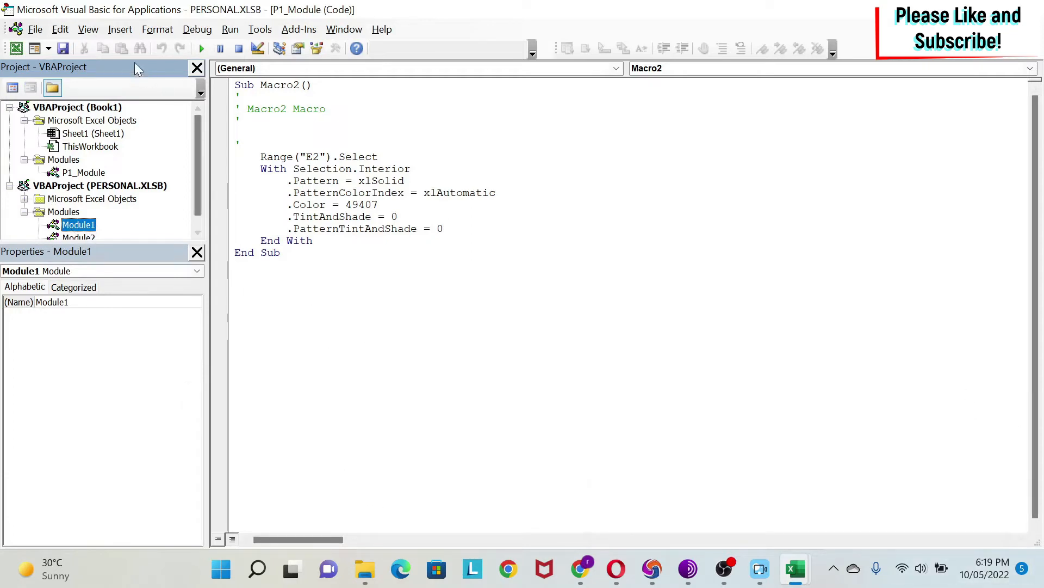
pyautogui.click(87, 30)
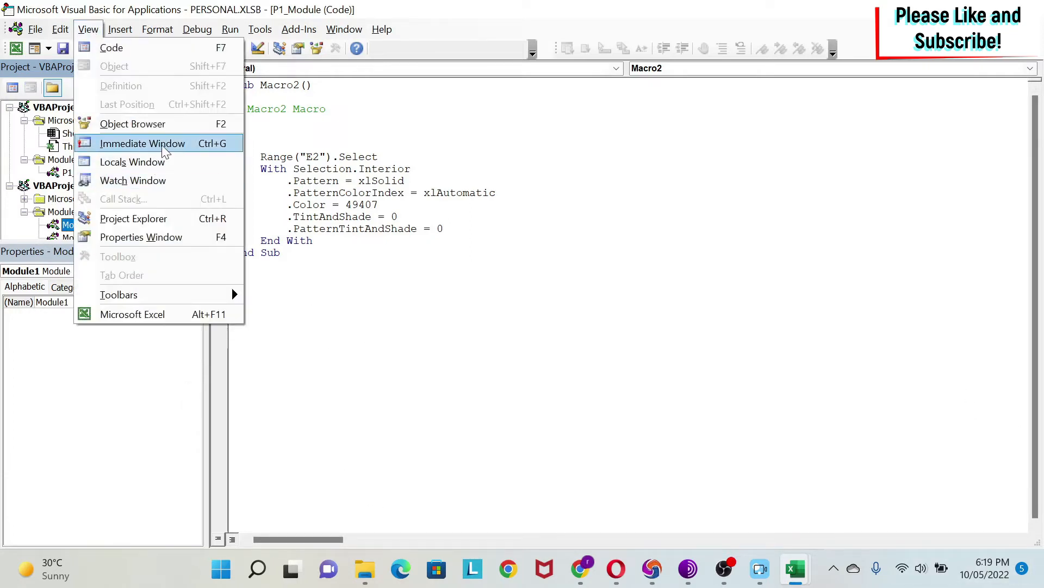
pyautogui.click(142, 144)
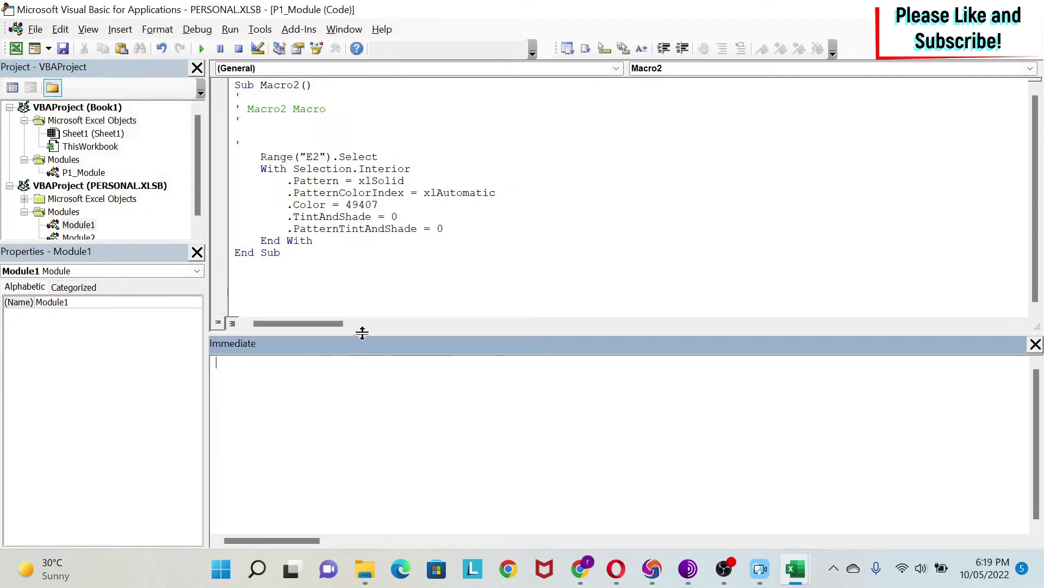
pyautogui.moveTo(362, 333); pyautogui.dragTo(361, 430)
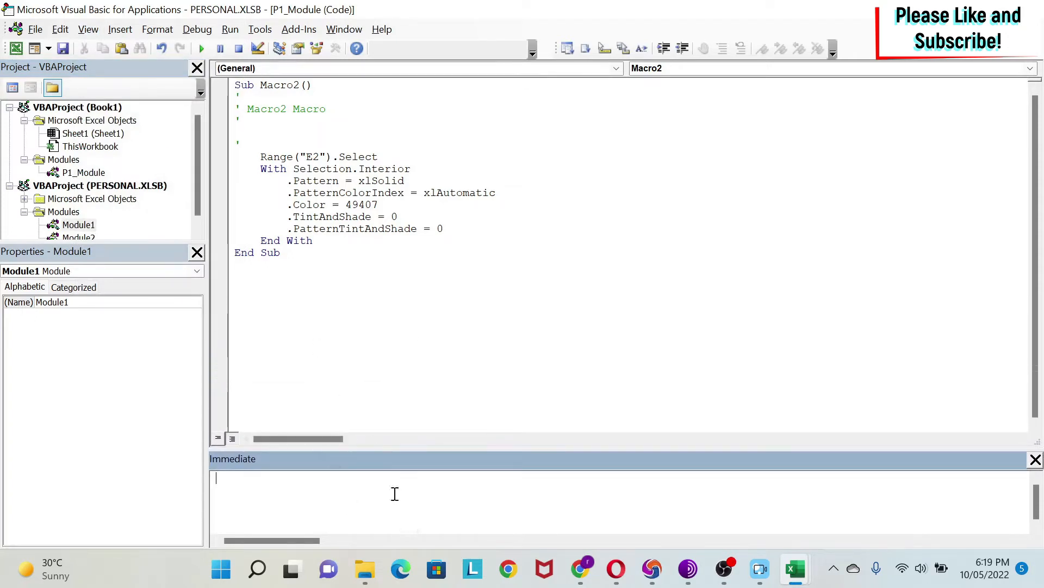
pyautogui.moveTo(274, 495)
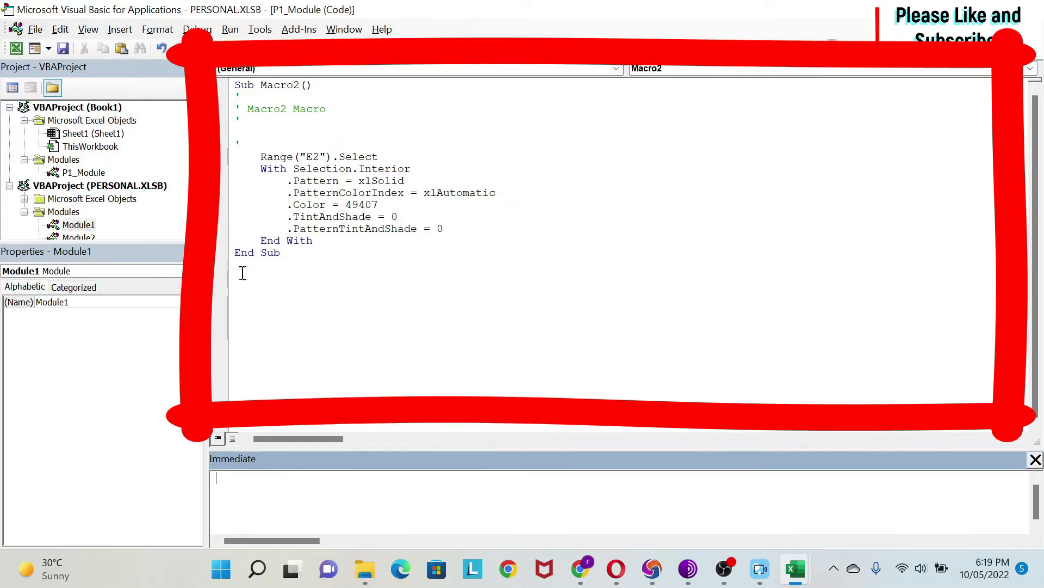
pyautogui.click(85, 172)
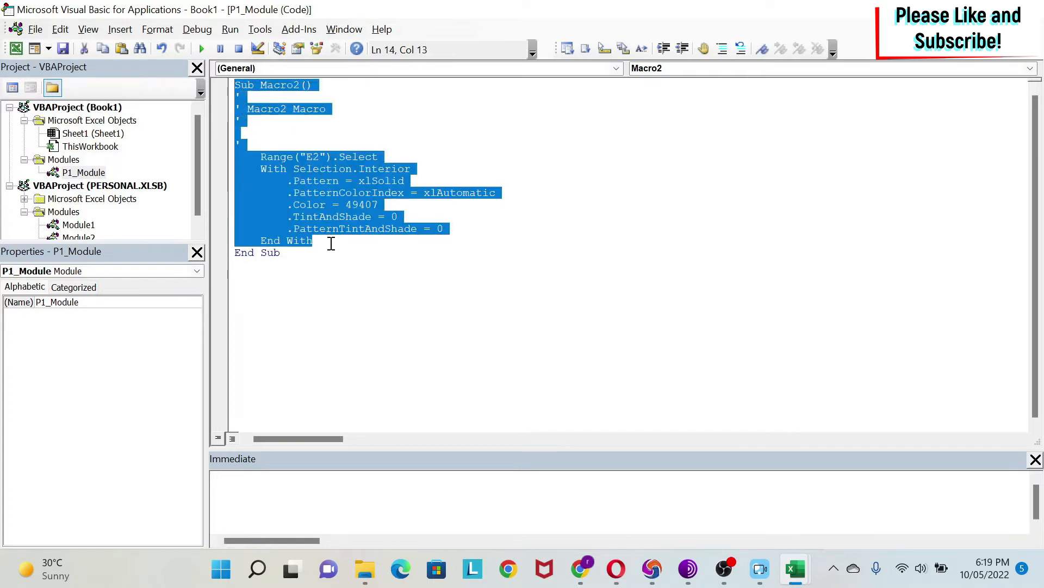
# Write 'sub test()' below Macro2's End Sub to create an empty test procedure.
pyautogui.click(235, 265)
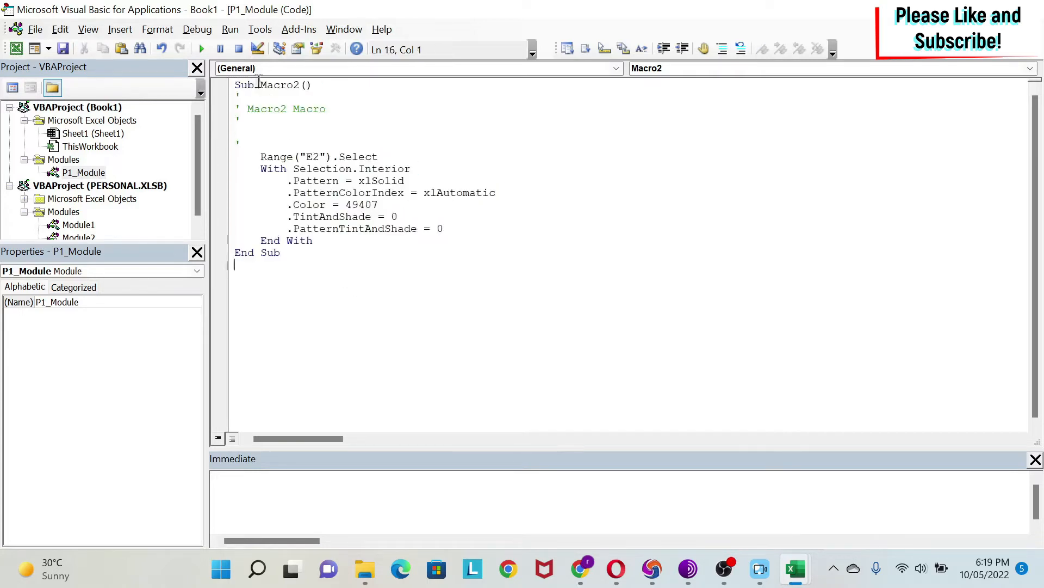
pyautogui.doubleClick(270, 252)
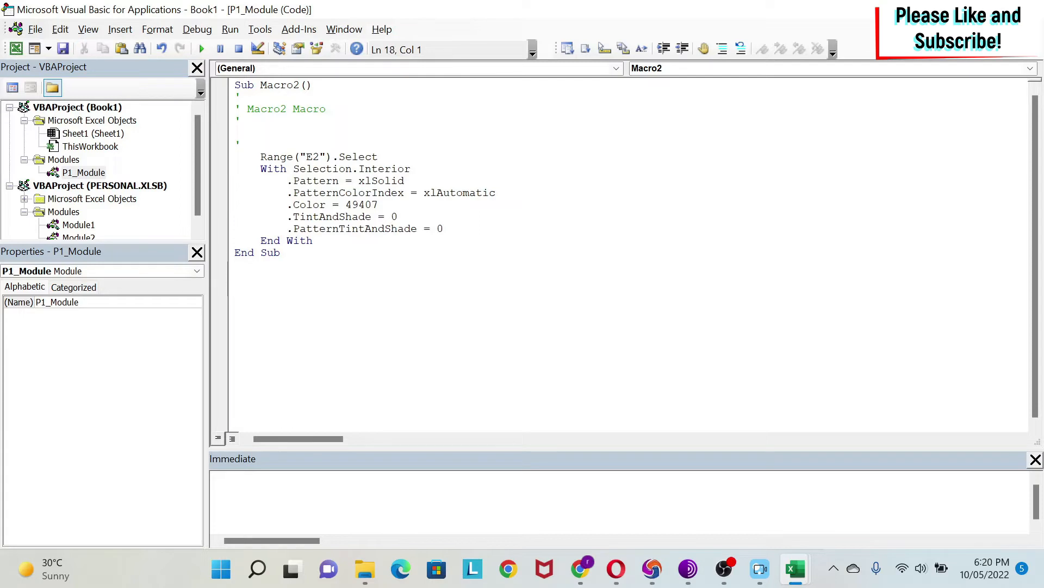
pyautogui.write('sub te')
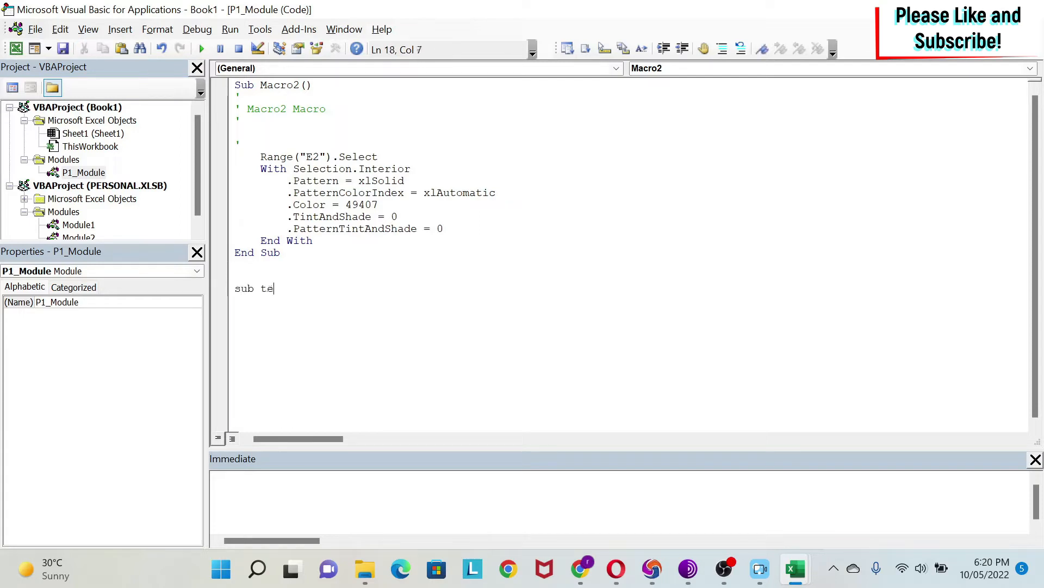
pyautogui.write('st')
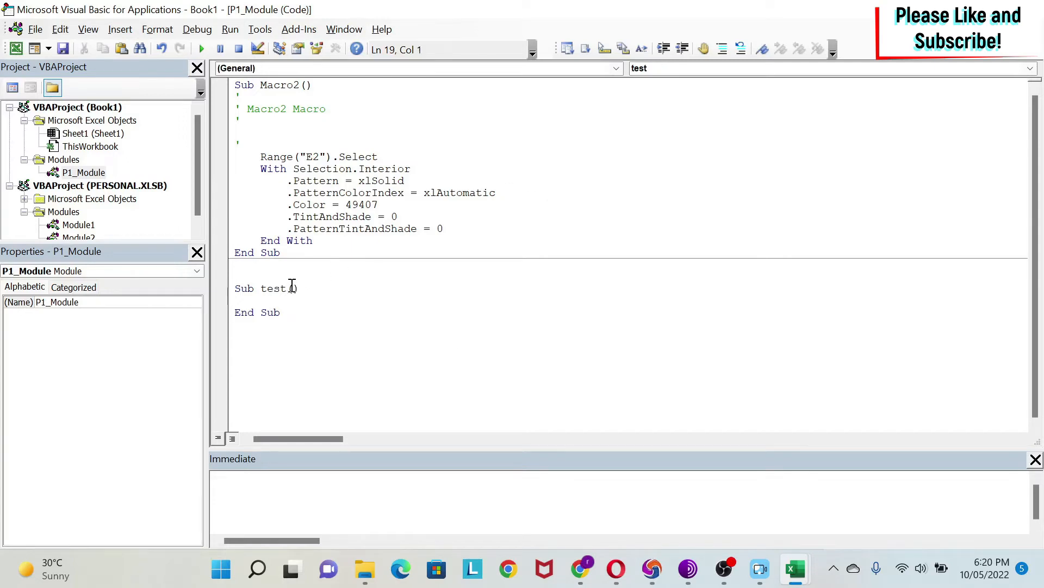
pyautogui.write('()')
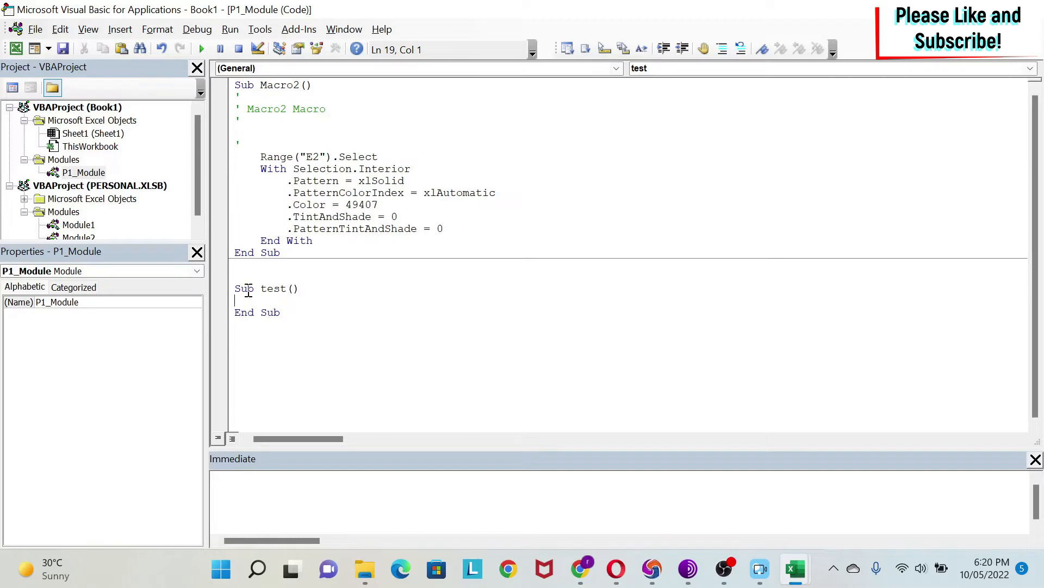
pyautogui.moveTo(305, 320)
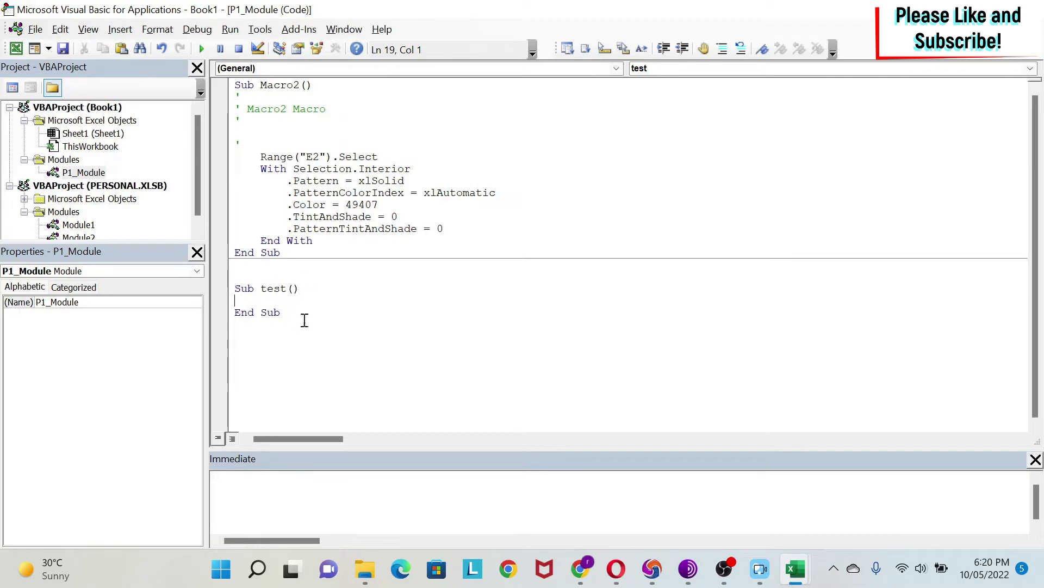
pyautogui.moveTo(264, 313)
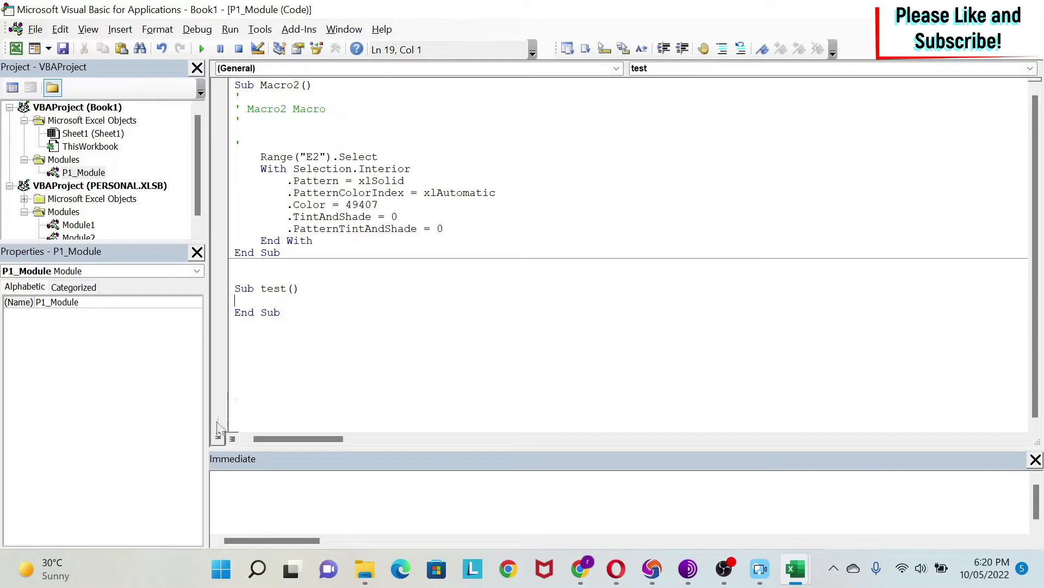
pyautogui.moveTo(219, 437)
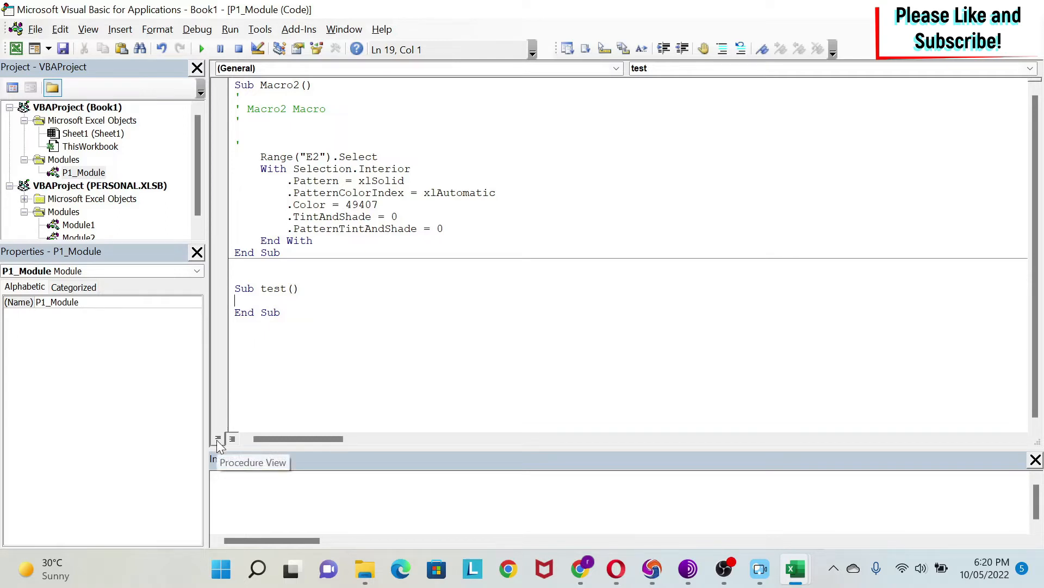
pyautogui.click(218, 438)
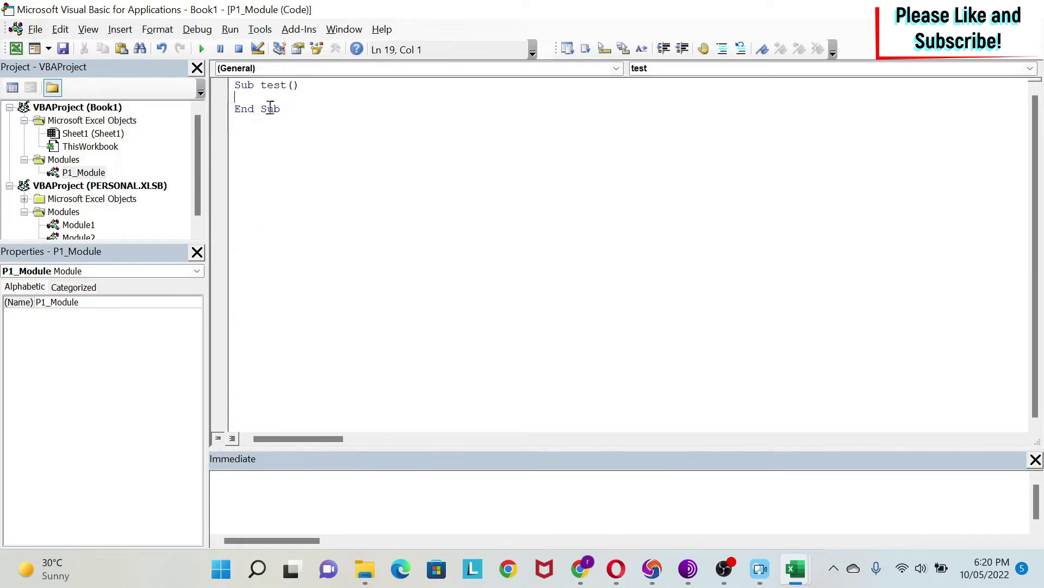
pyautogui.moveTo(221, 411)
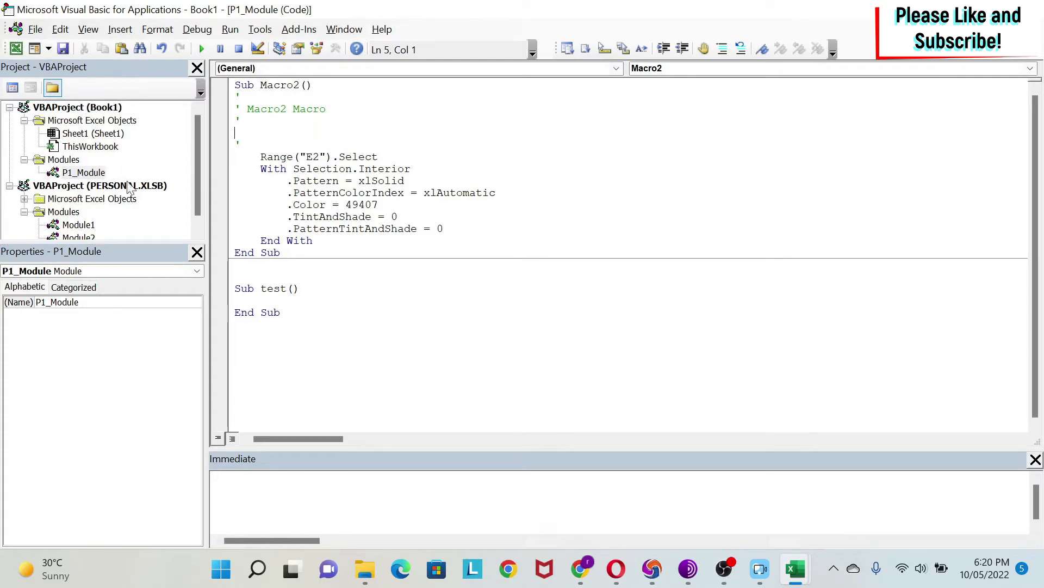
pyautogui.click(83, 159)
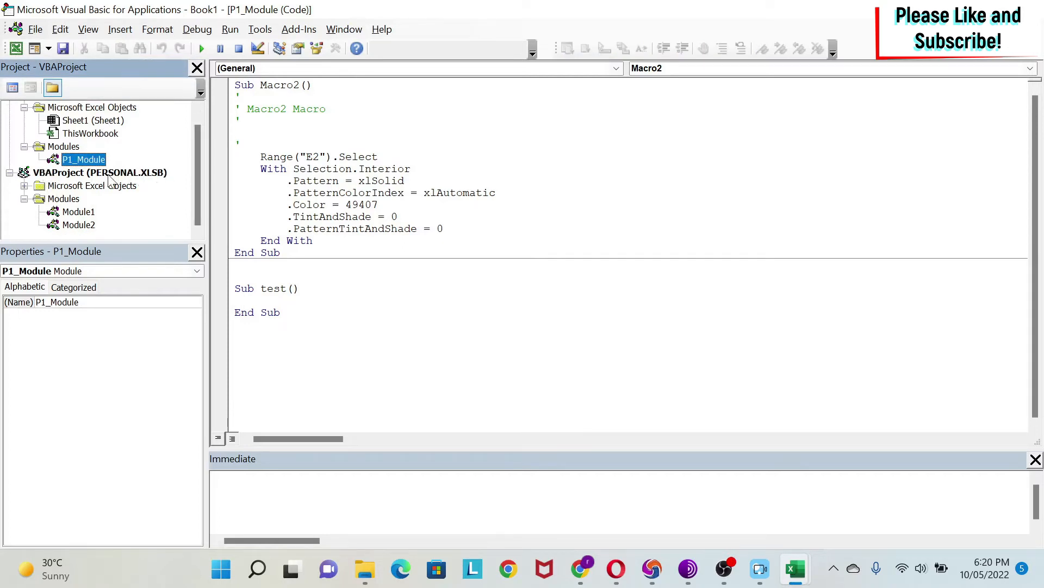
pyautogui.moveTo(134, 178)
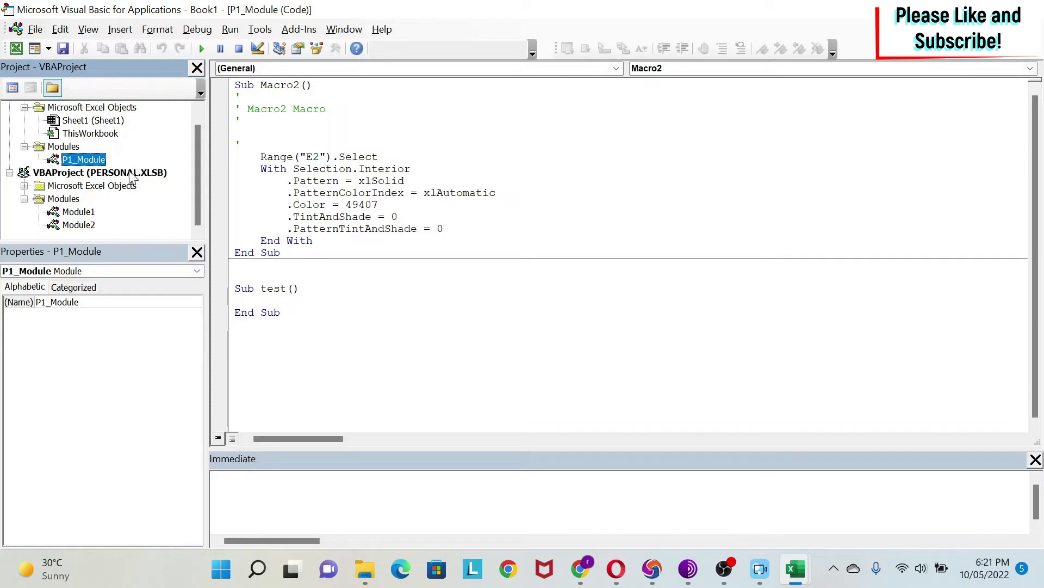
pyautogui.moveTo(213, 183)
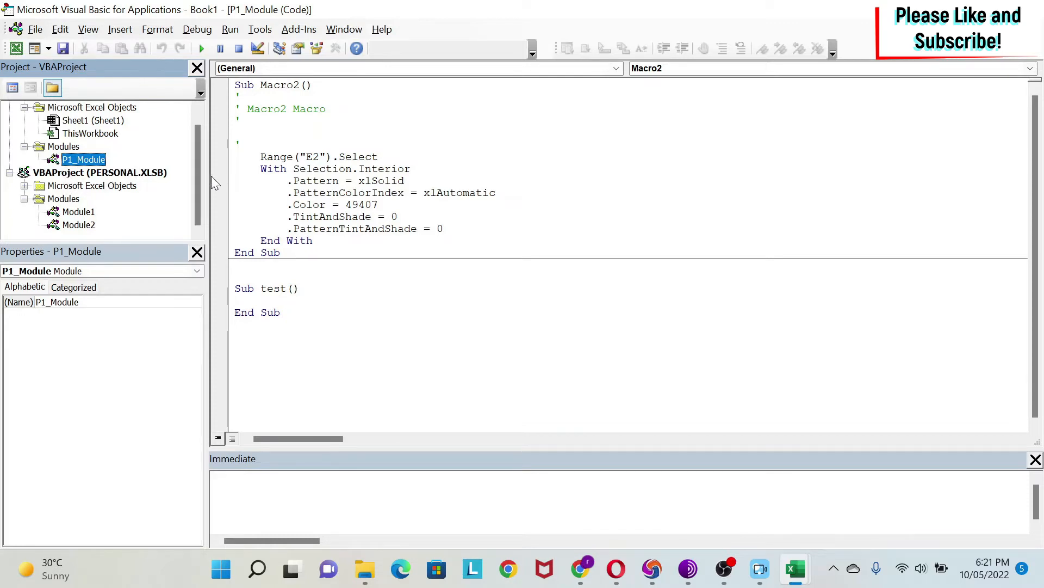
pyautogui.moveTo(134, 172)
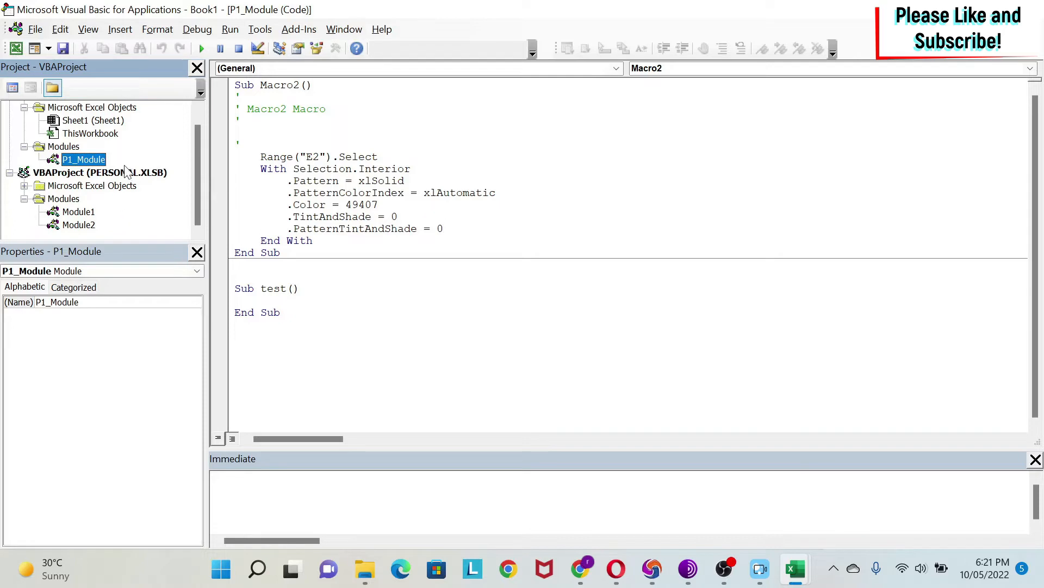
pyautogui.moveTo(128, 187)
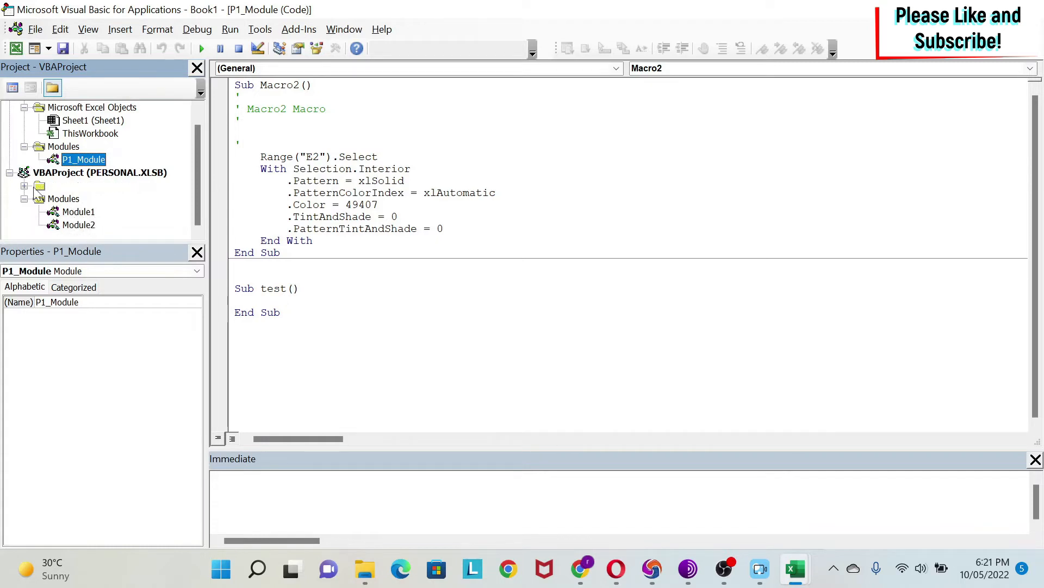
pyautogui.click(25, 185)
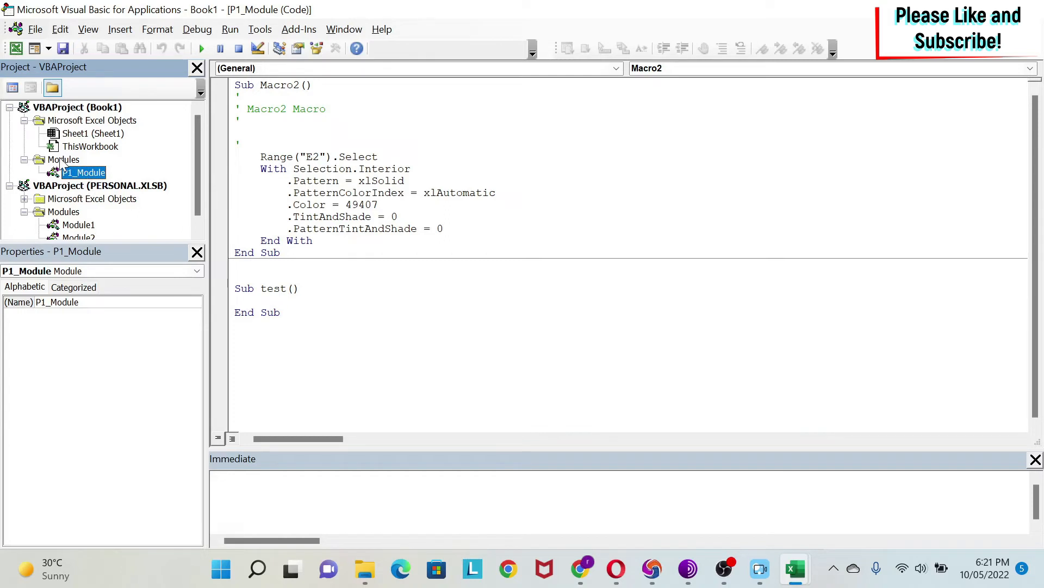
# Insert two new modules, Module1 and Module2, into the Book1 project and select Module1.
pyautogui.click(63, 159)
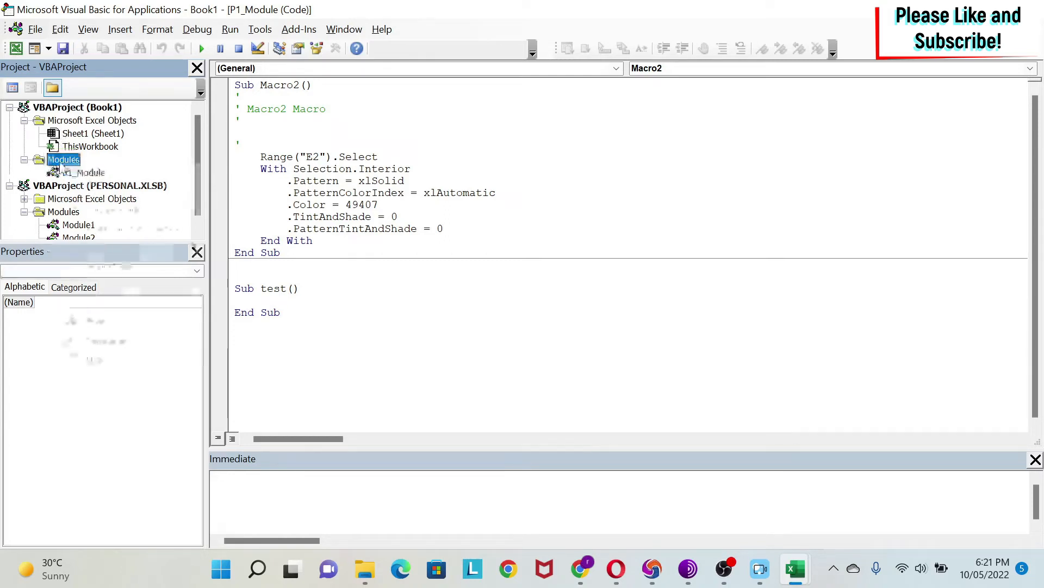
pyautogui.rightClick(63, 159)
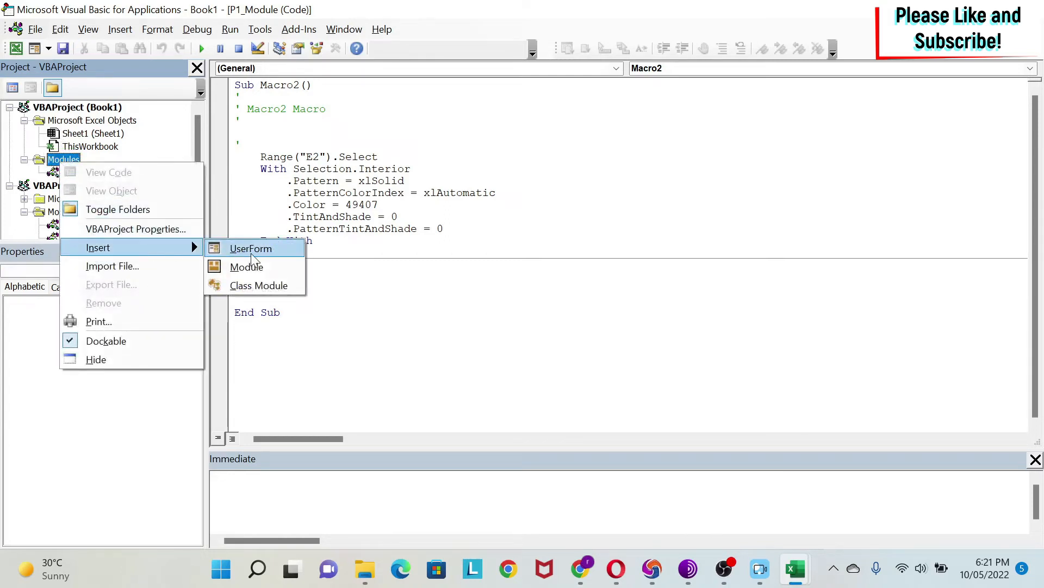
pyautogui.click(246, 266)
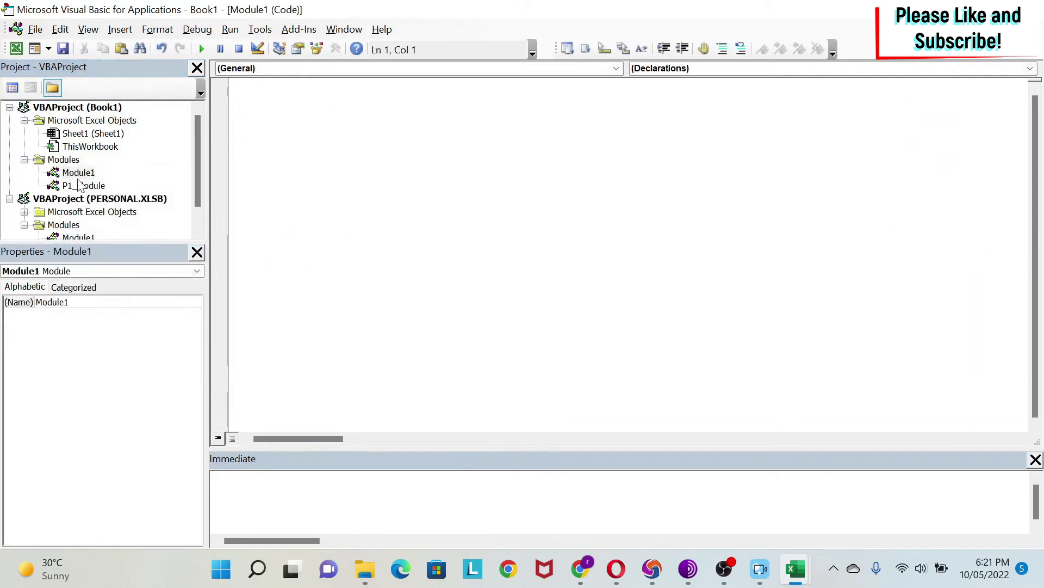
pyautogui.rightClick(92, 119)
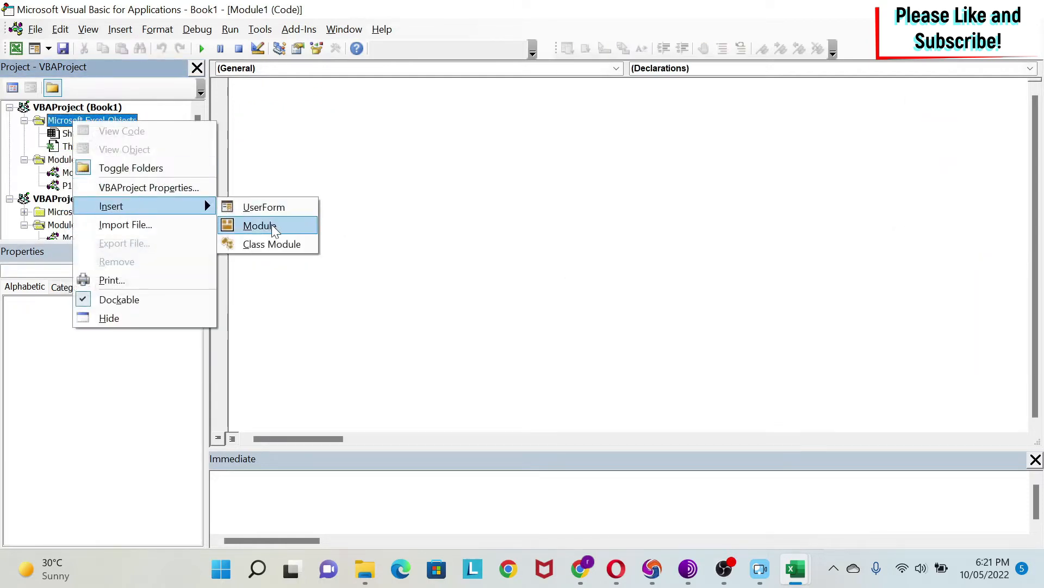
pyautogui.click(257, 225)
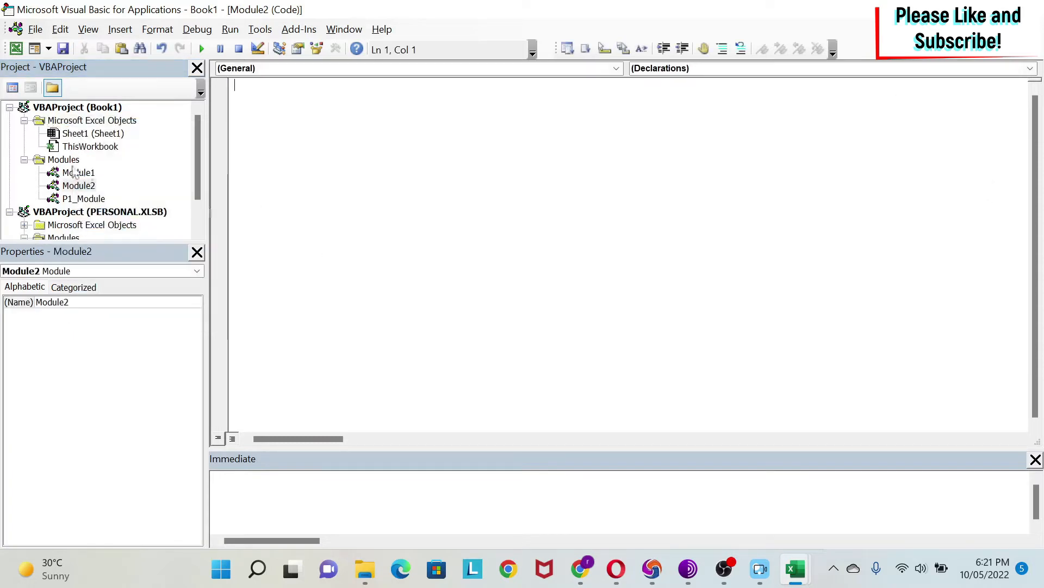
pyautogui.moveTo(96, 180)
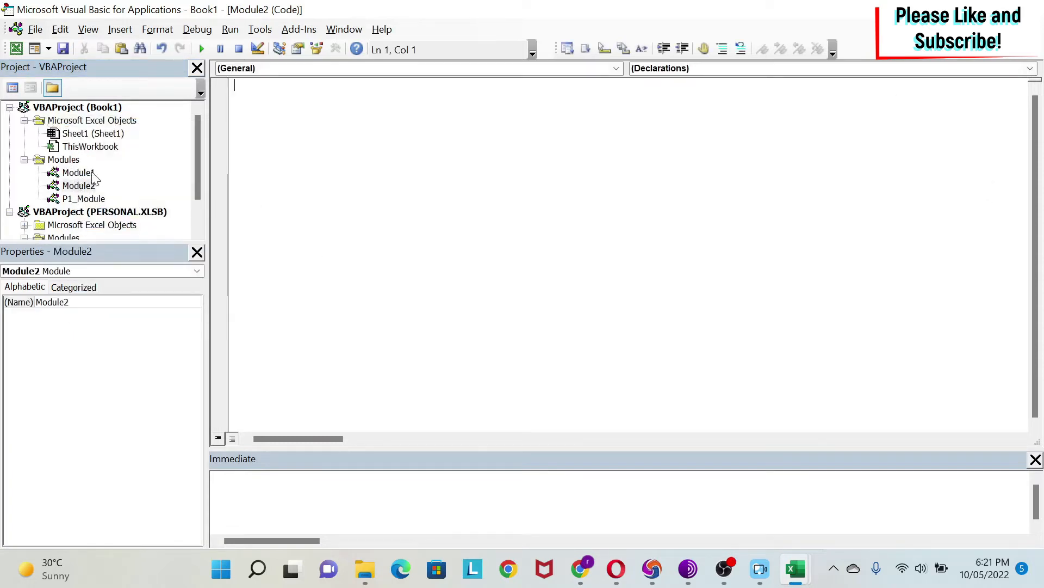
pyautogui.click(79, 171)
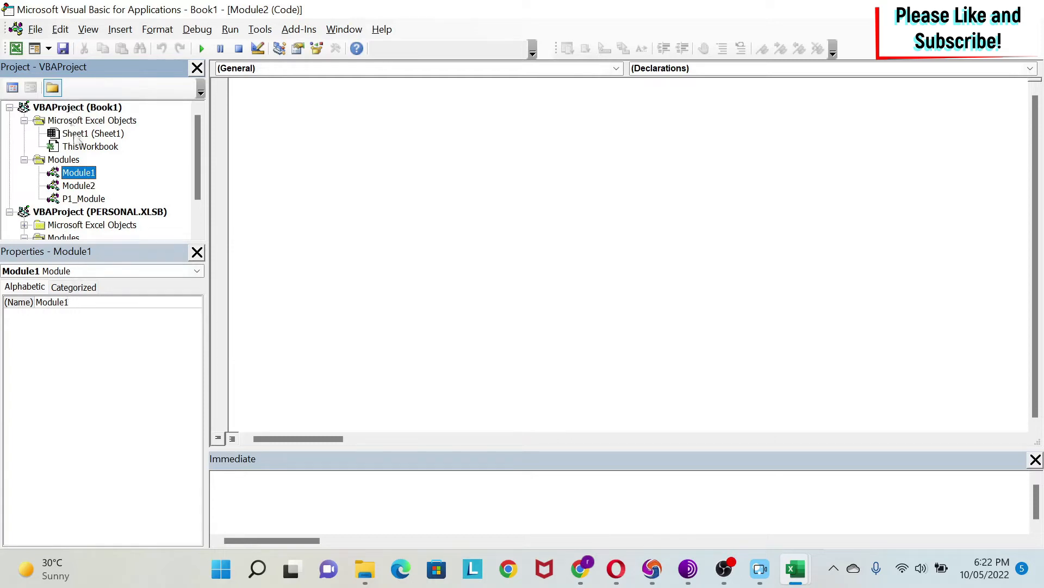
pyautogui.moveTo(84, 136)
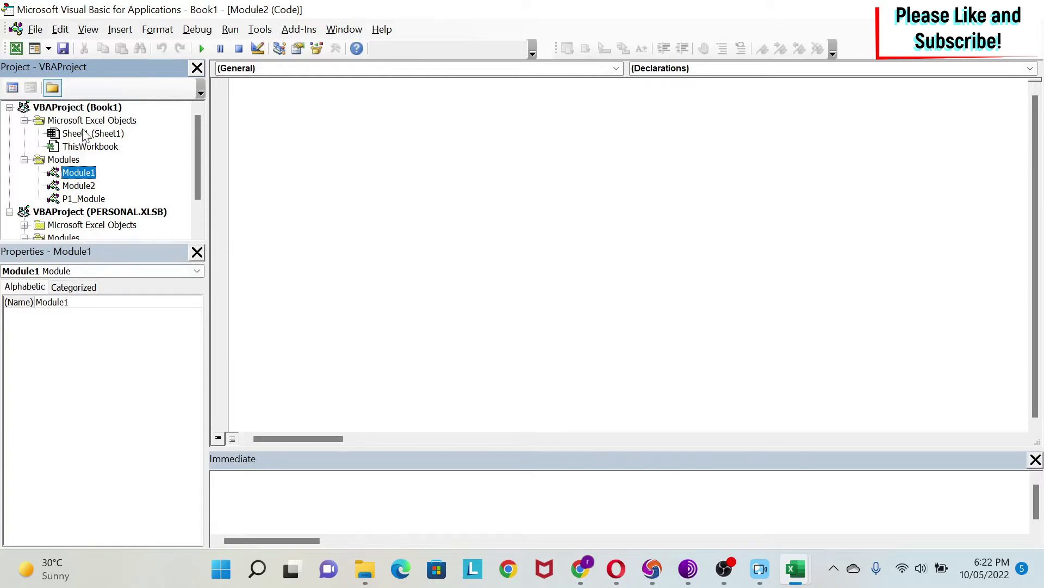
# In Sheet1's code, create the Worksheet SelectionChange and Calculate event procedures.
pyautogui.click(84, 133)
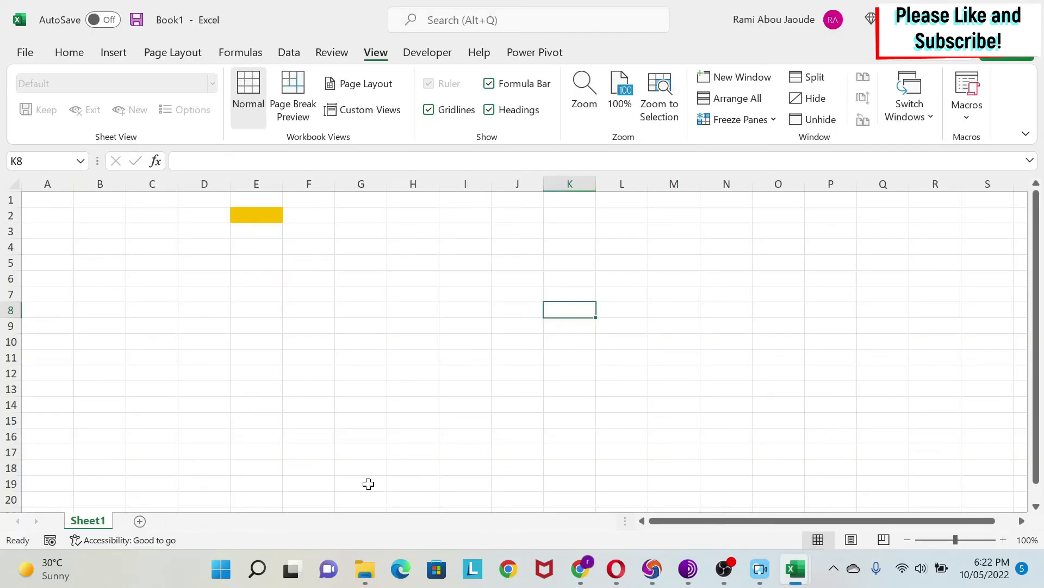
pyautogui.moveTo(144, 527)
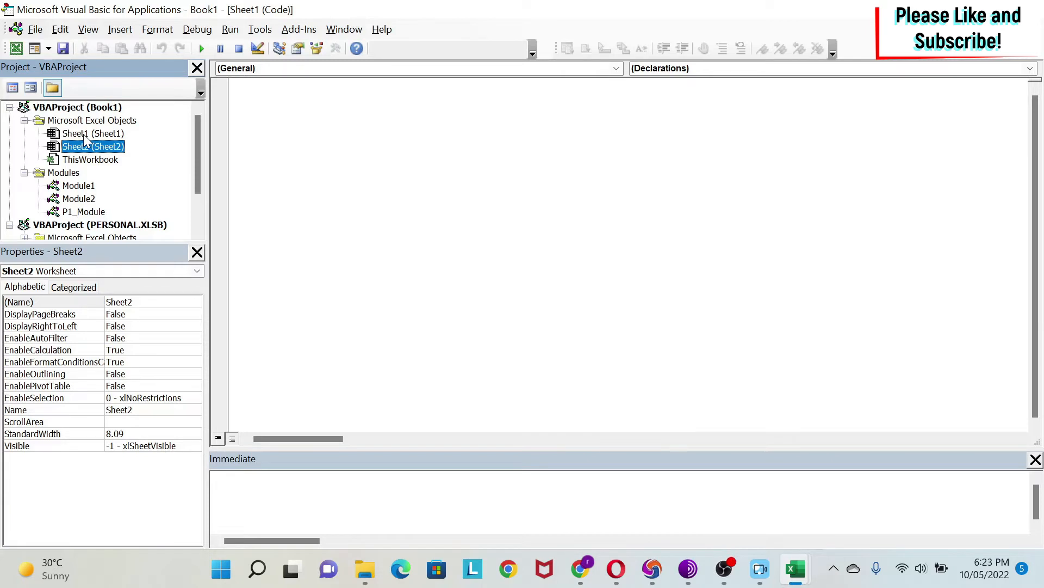
pyautogui.click(90, 133)
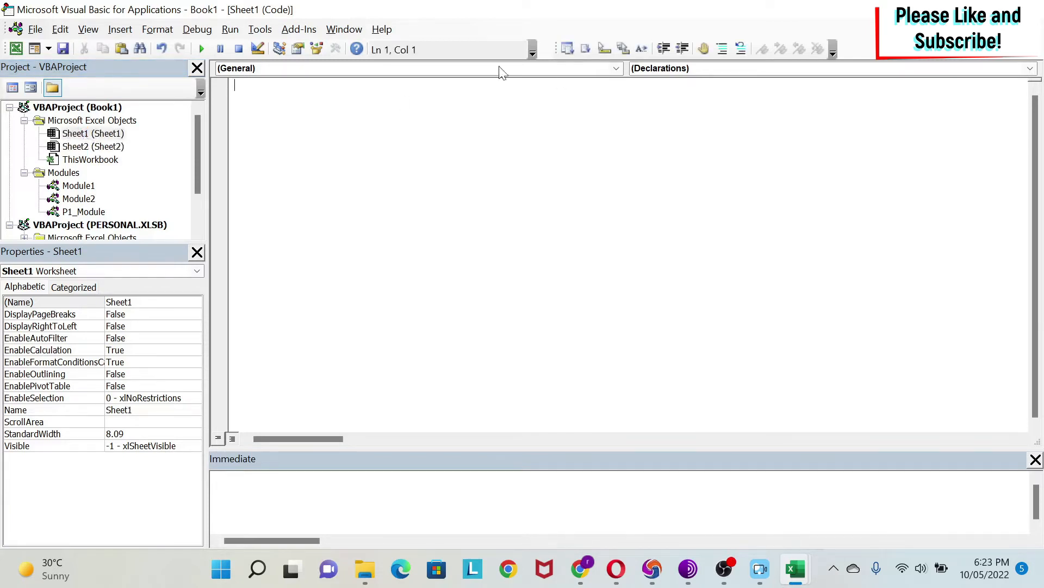
pyautogui.click(616, 68)
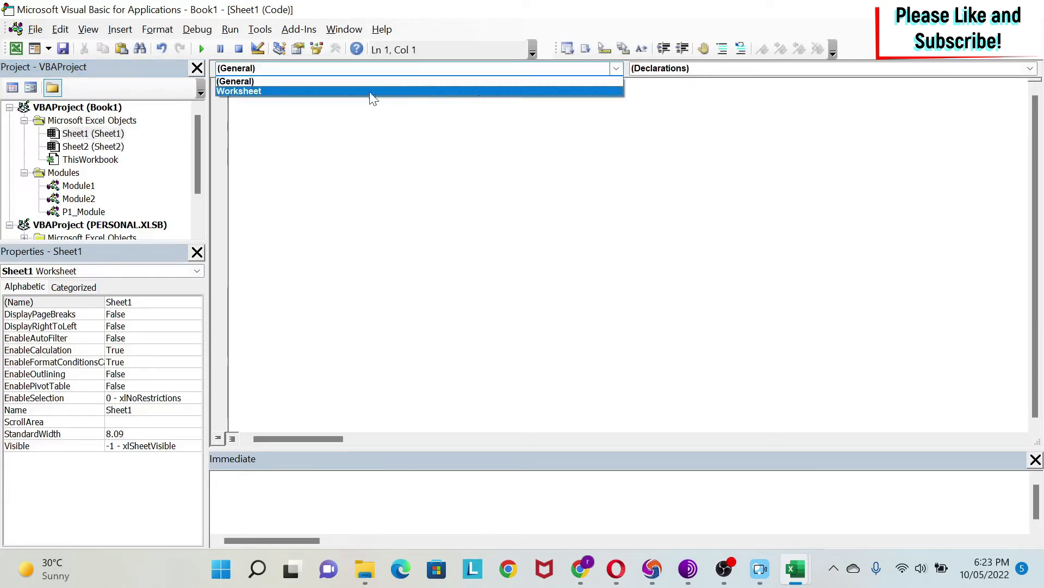
pyautogui.click(238, 91)
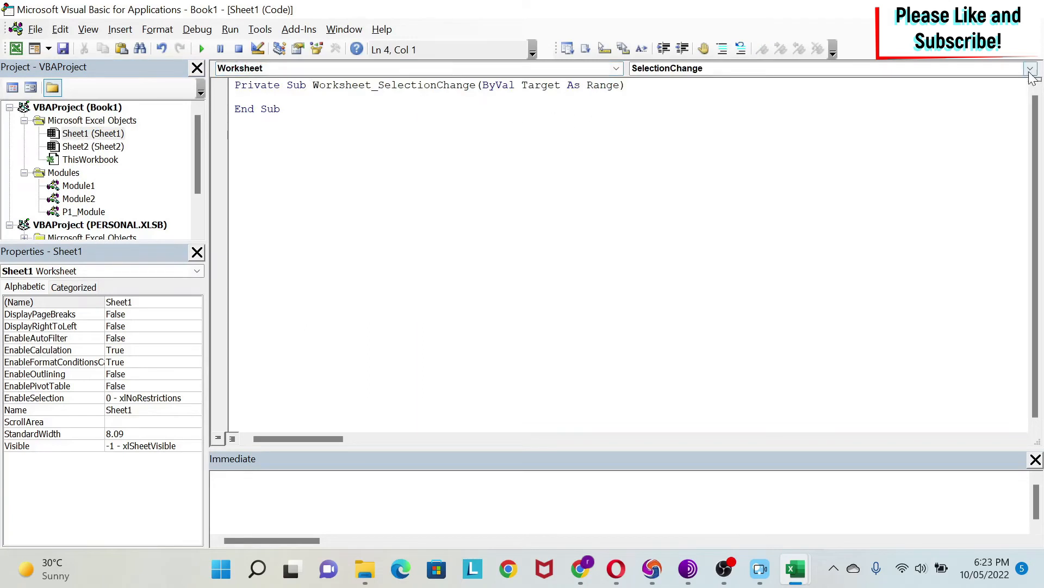
pyautogui.click(1032, 68)
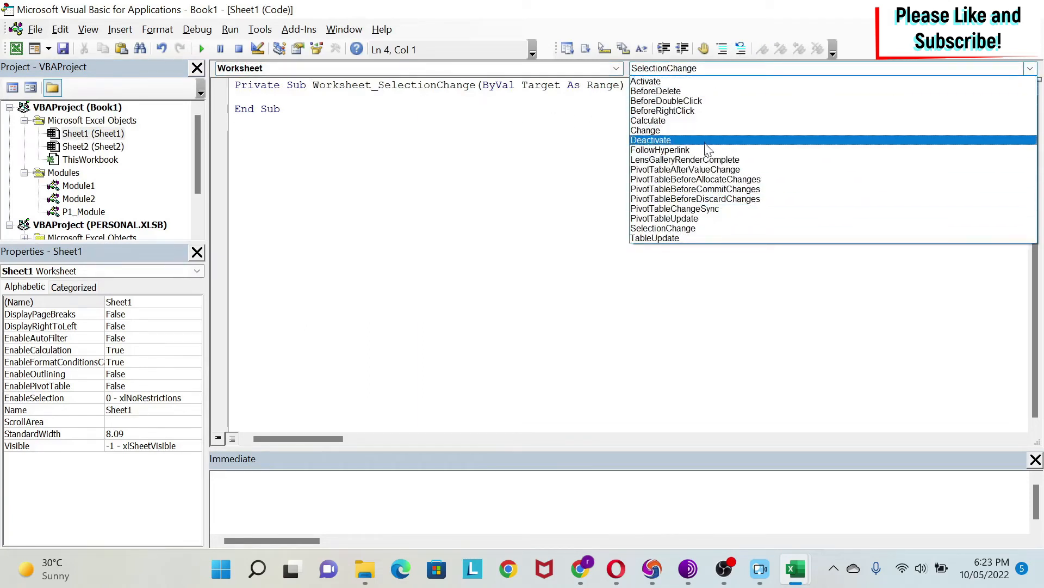
pyautogui.moveTo(714, 176)
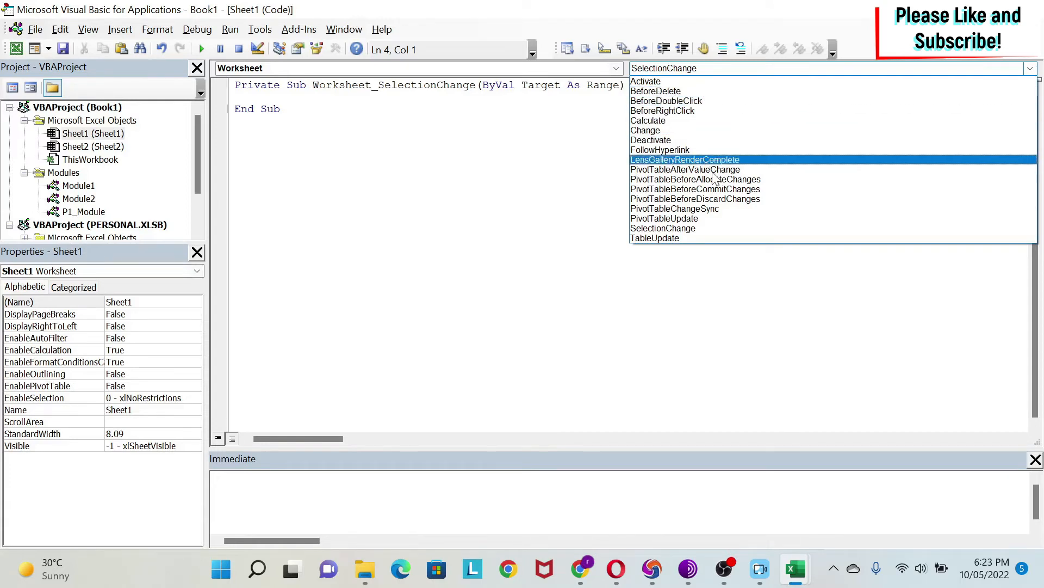
pyautogui.click(648, 120)
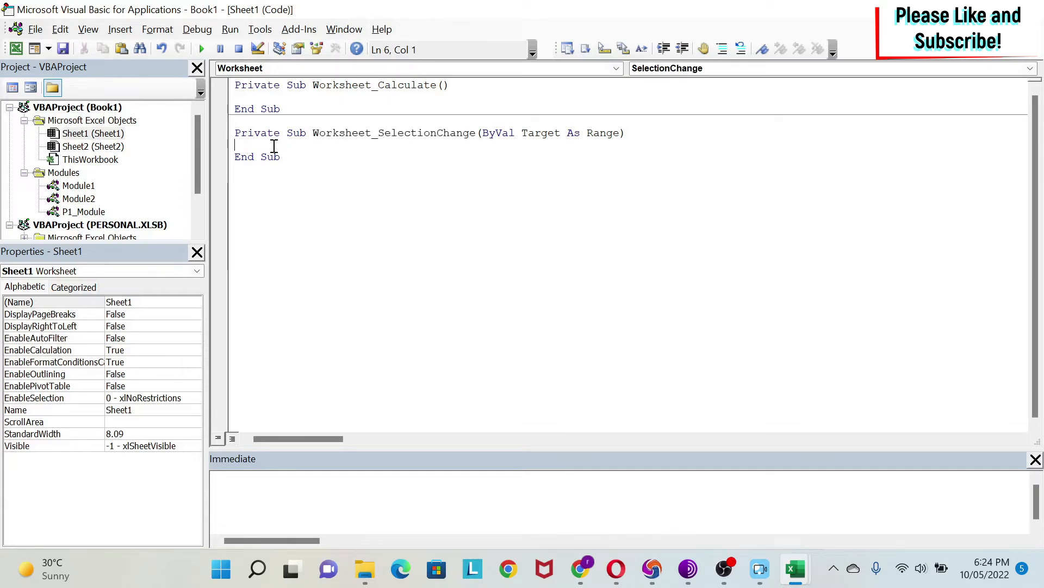
pyautogui.moveTo(477, 148)
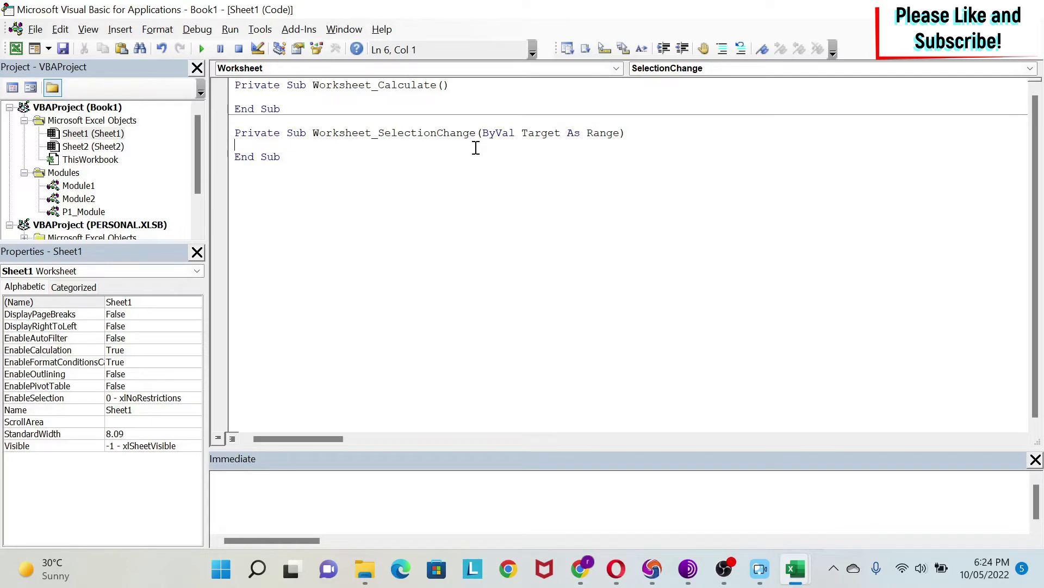
# Write MsgBox ("Hi") inside the SelectionChange procedure.
pyautogui.write('ms')
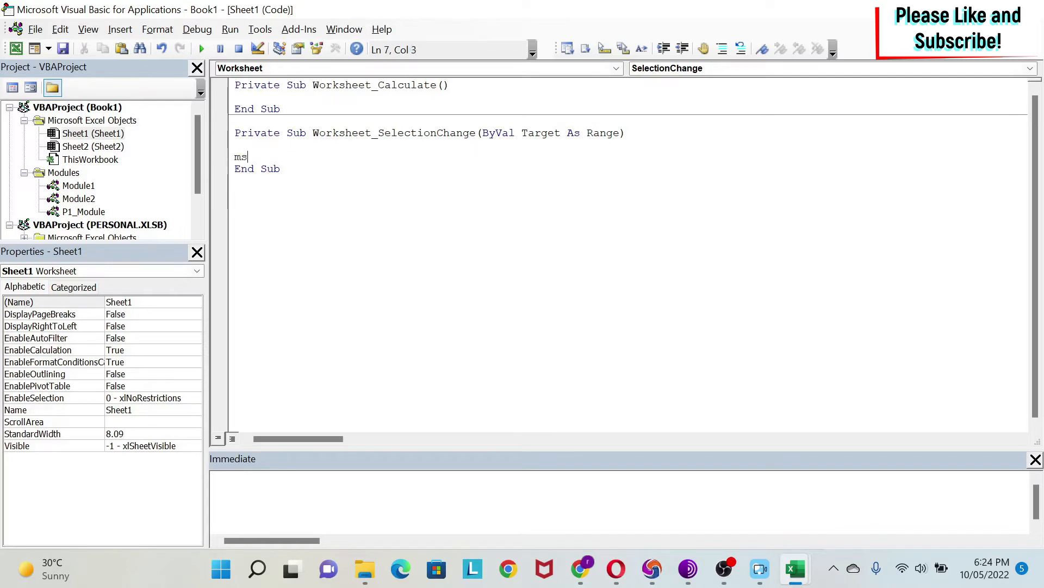
pyautogui.write('gbox (')
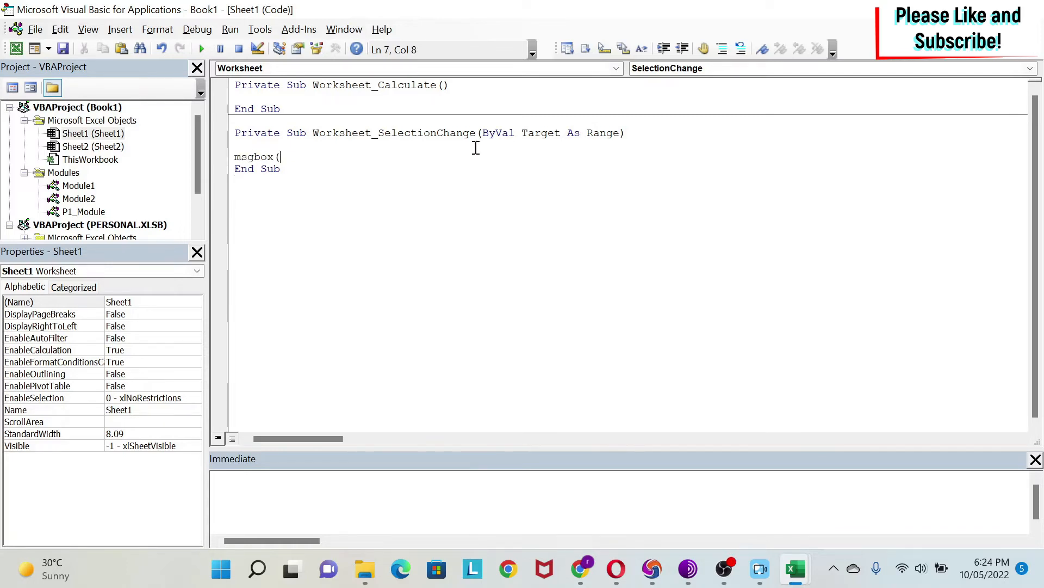
pyautogui.write('"Hi")')
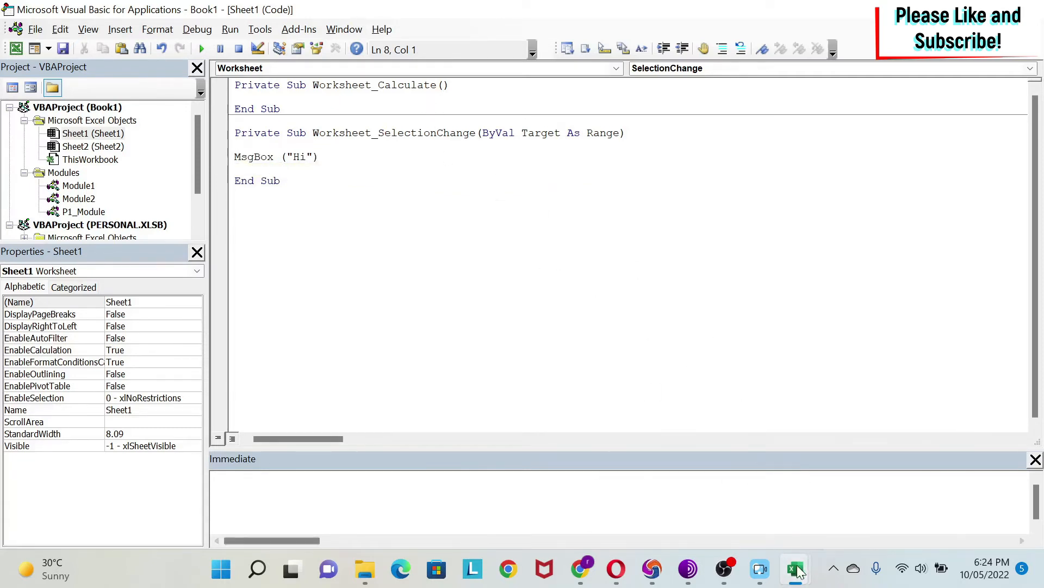
# Test the selection message on Sheet2 in Excel, then select the MsgBox line for removal.
pyautogui.click(794, 568)
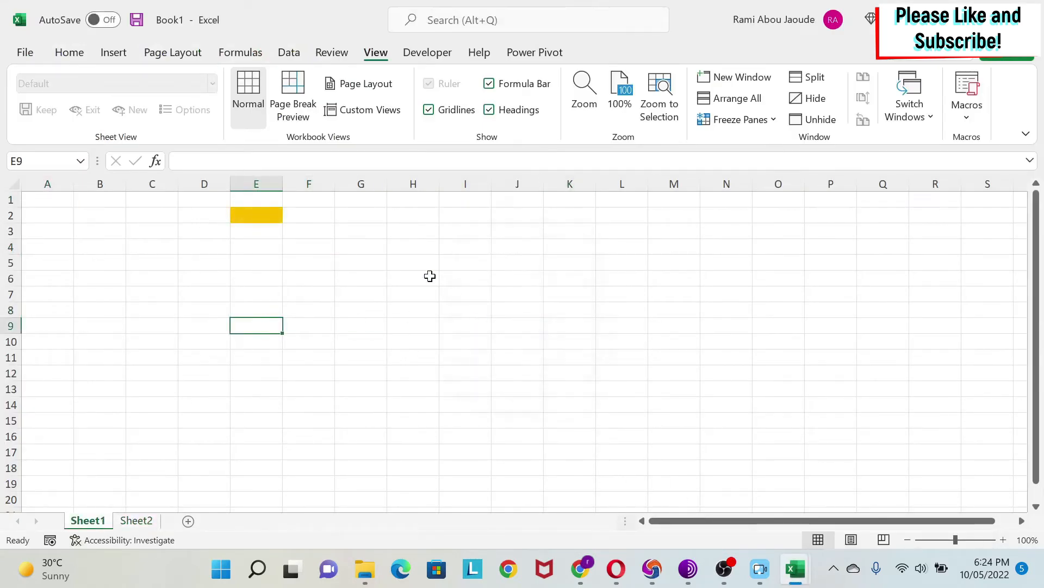
pyautogui.click(136, 520)
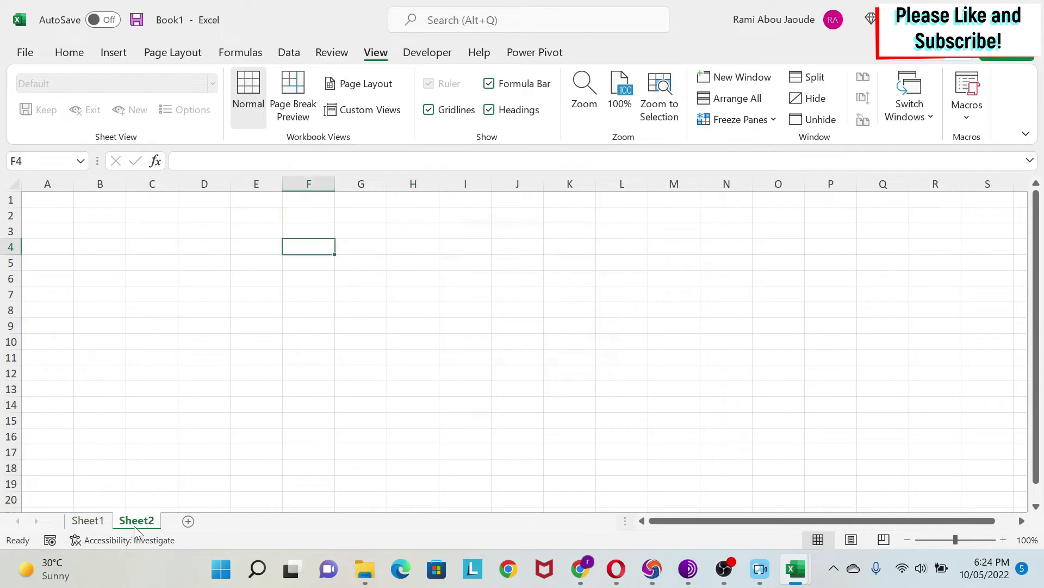
pyautogui.click(153, 278)
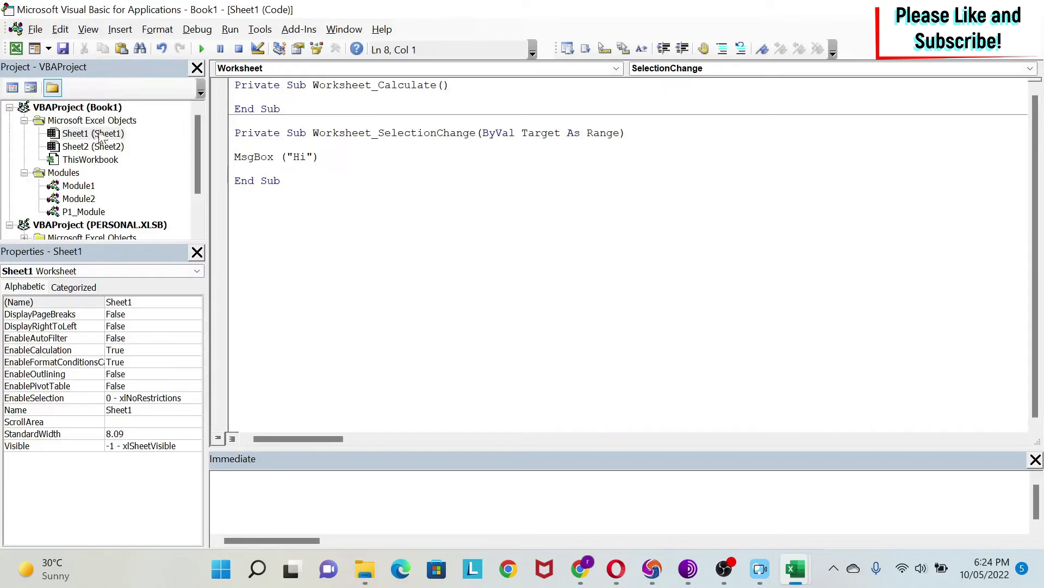
pyautogui.tripleClick(276, 156)
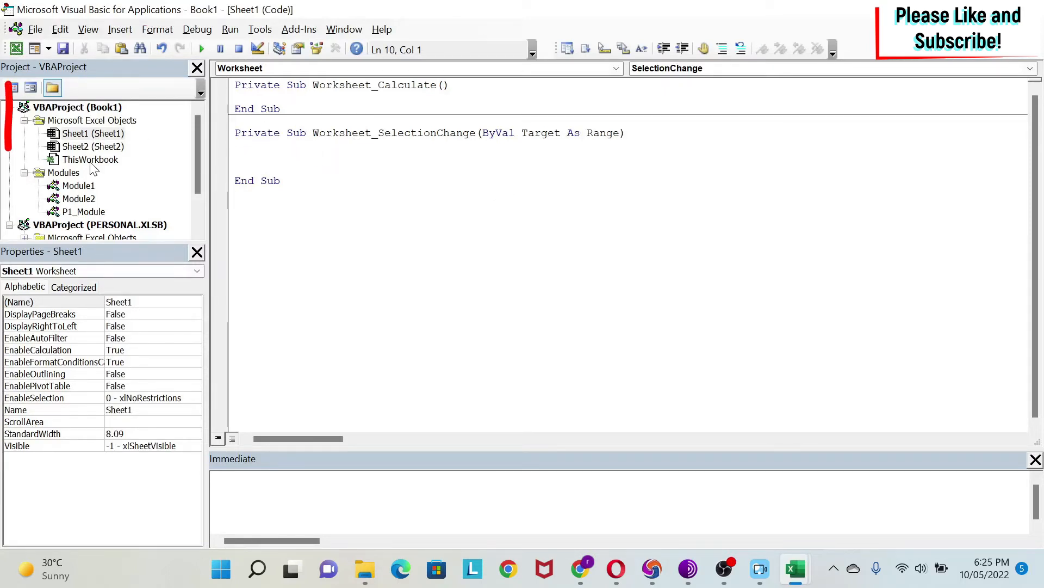
# Add an empty Workbook_Open procedure to ThisWorkbook, then reopen P1_Module's code.
pyautogui.click(90, 159)
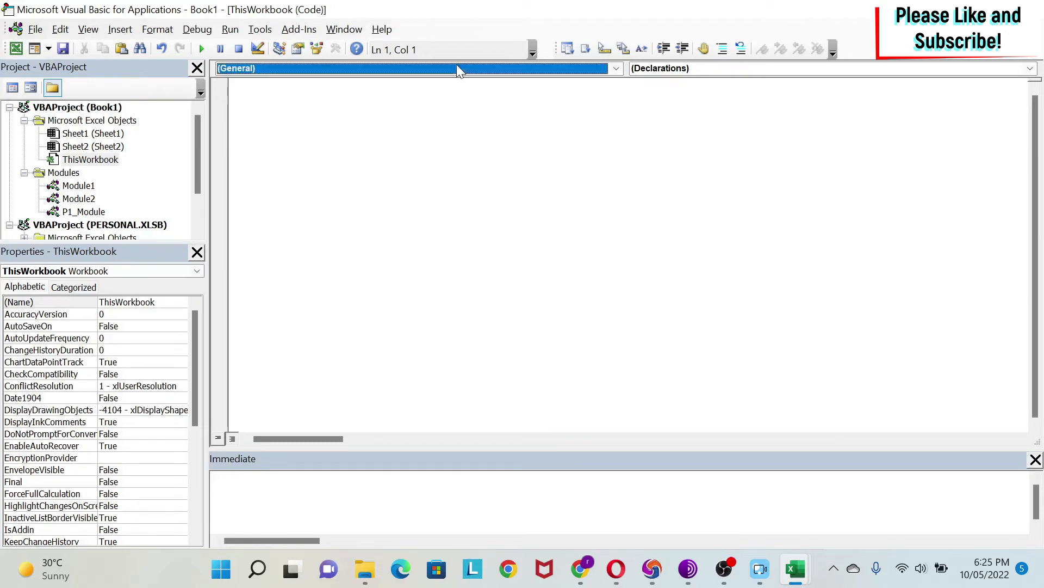
pyautogui.click(366, 68)
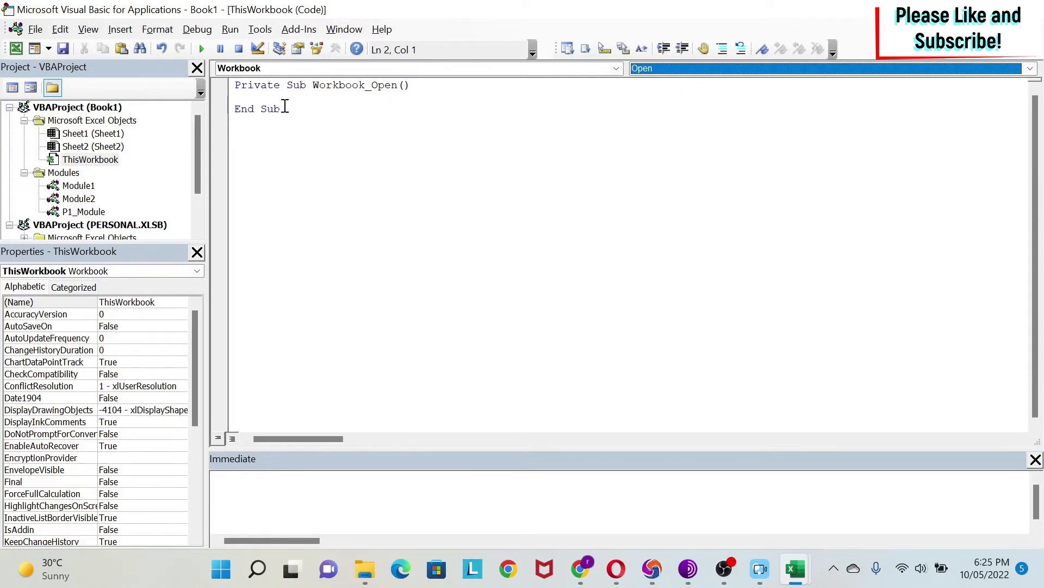
pyautogui.doubleClick(84, 211)
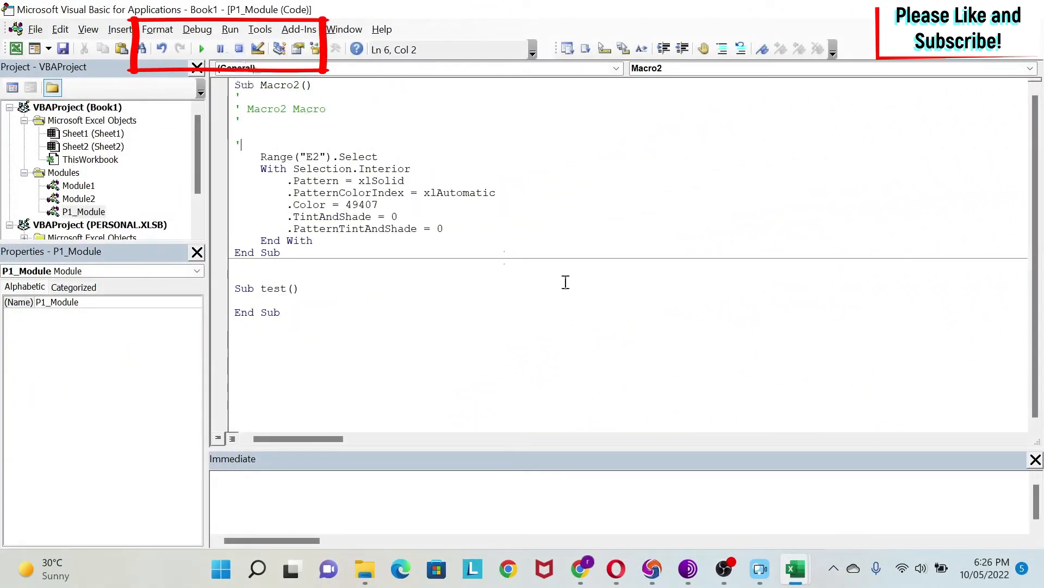
pyautogui.moveTo(362, 207)
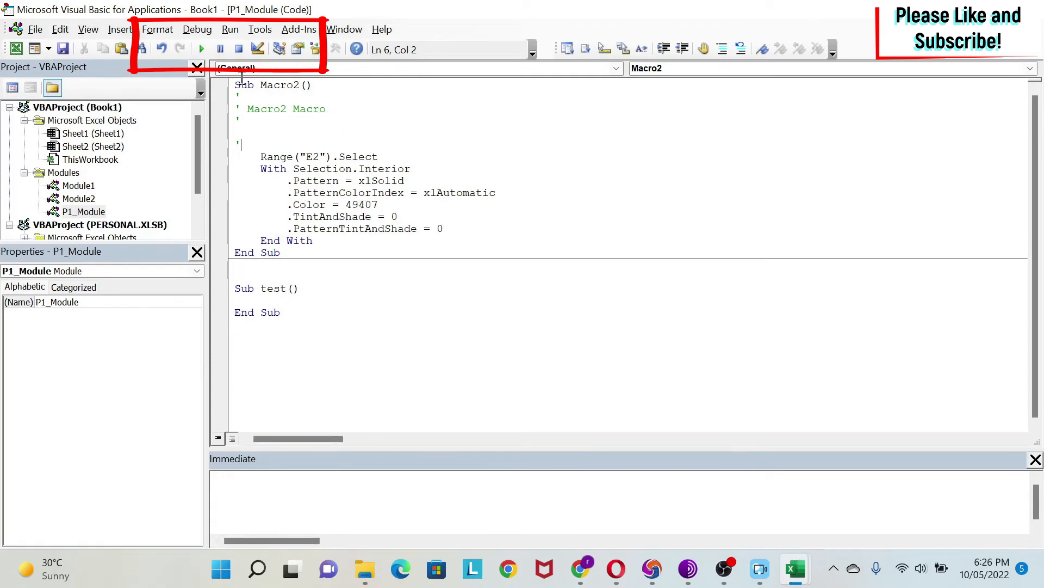
pyautogui.moveTo(113, 210)
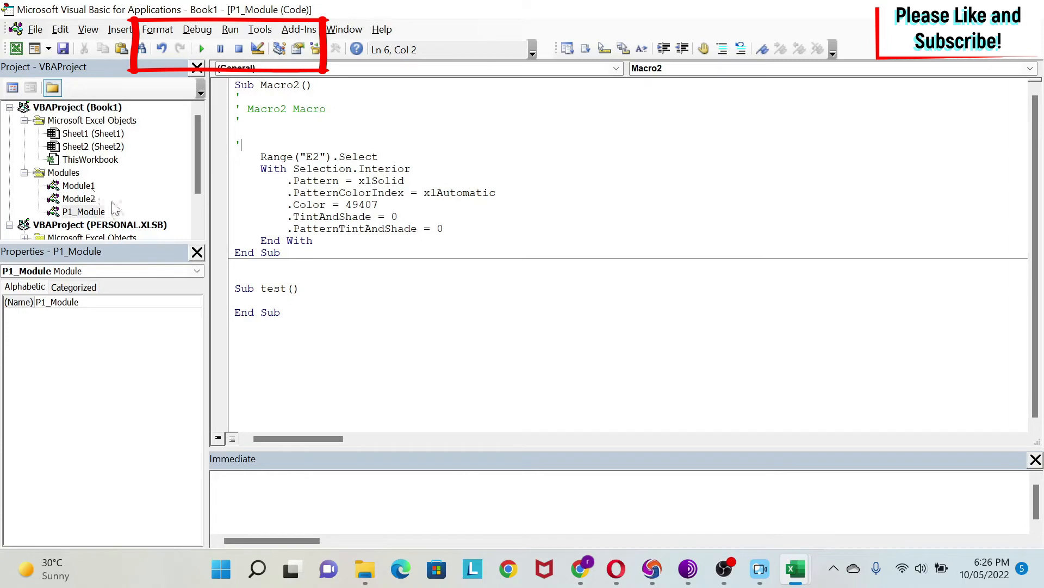
# Run Macro2 from the Standard toolbar to fill E2 on the active sheet.
pyautogui.click(265, 130)
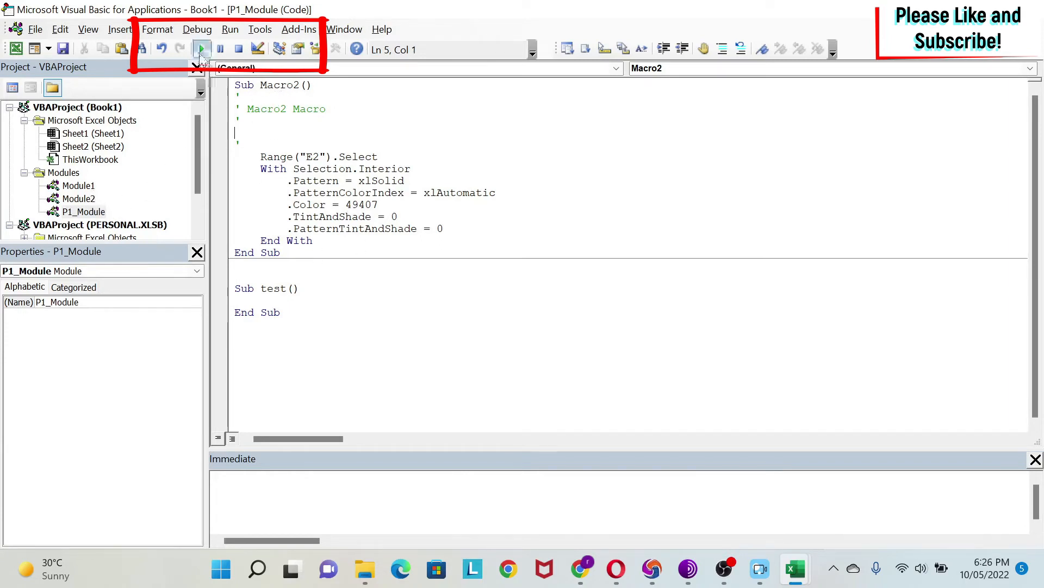
pyautogui.moveTo(200, 50)
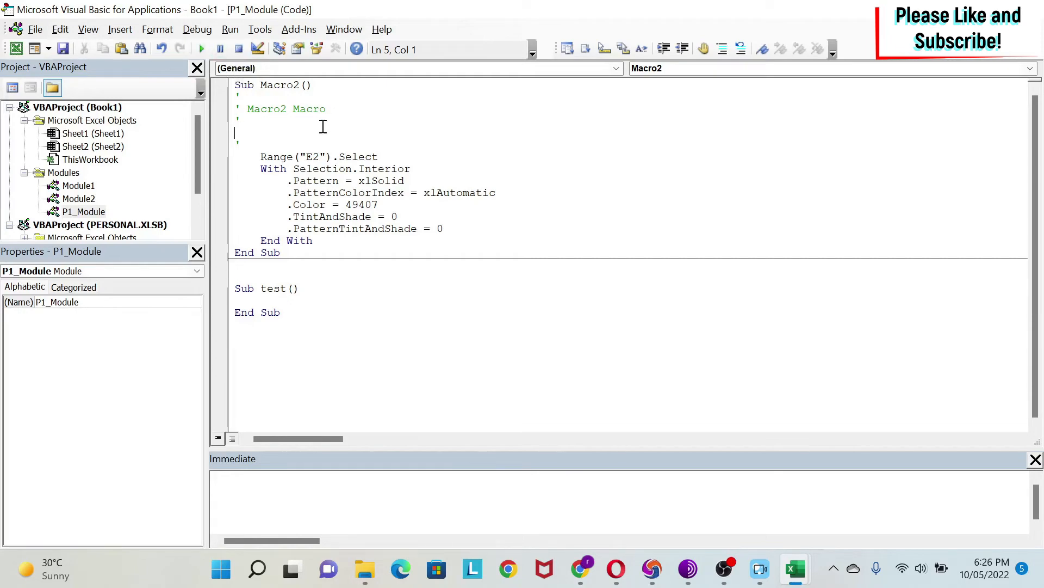
# Rename the Sheet1 tab to S1 in Excel and return to the VBA editor.
pyautogui.click(795, 568)
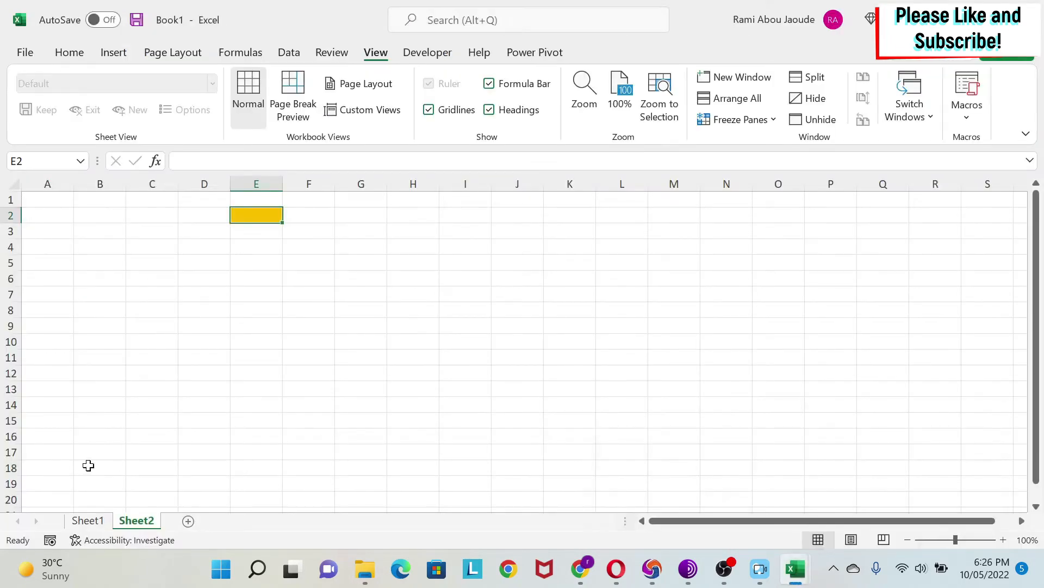
pyautogui.click(87, 520)
pyautogui.write('S1')
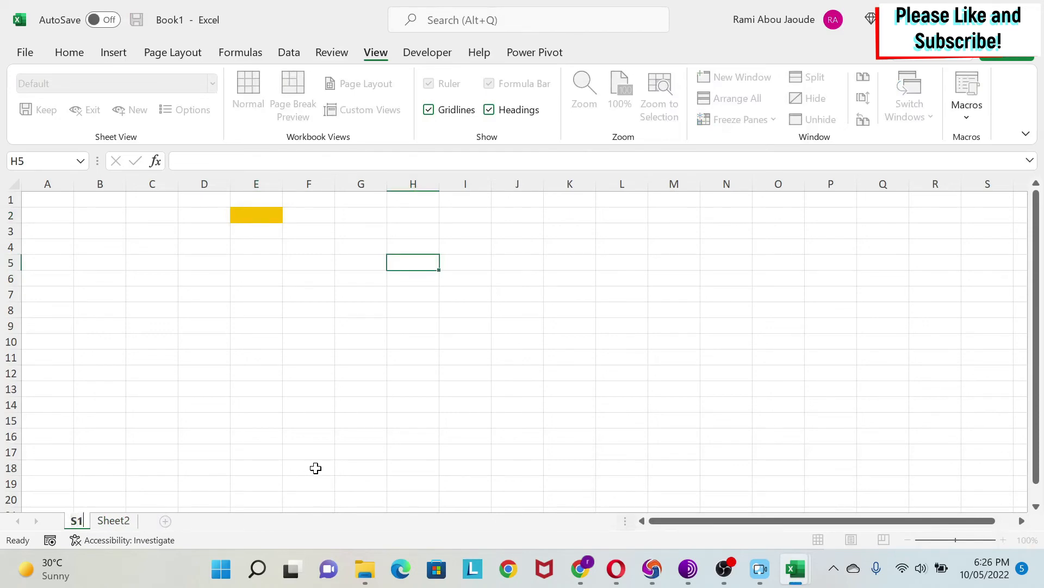
pyautogui.press('Alt+F11')
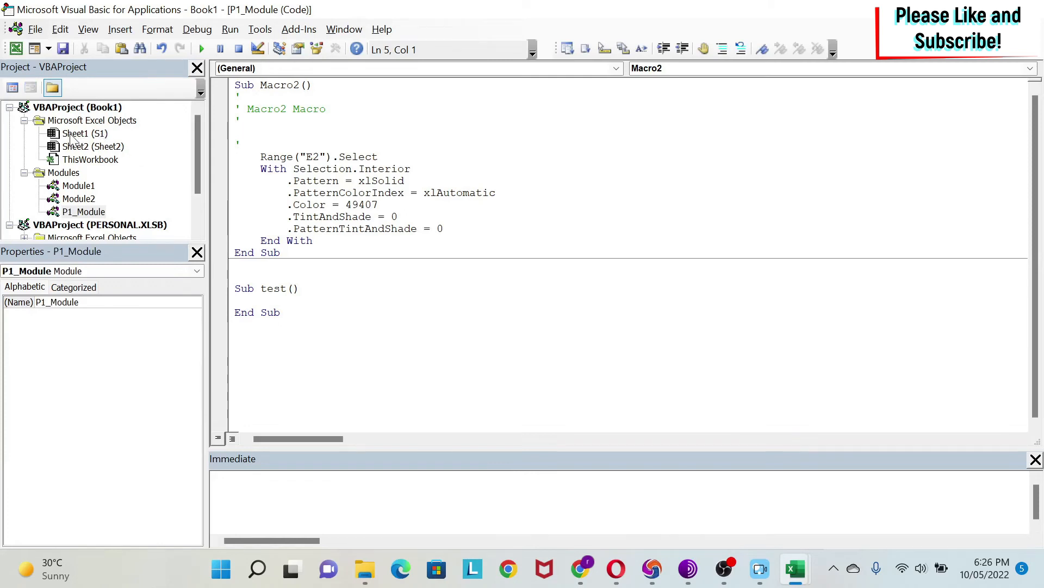
pyautogui.moveTo(102, 140)
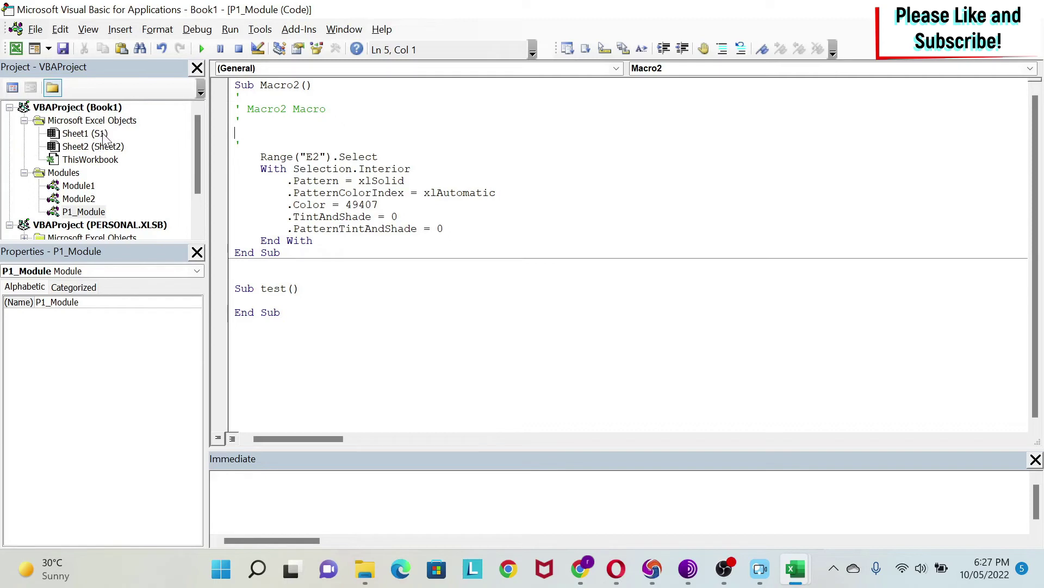
pyautogui.moveTo(101, 131)
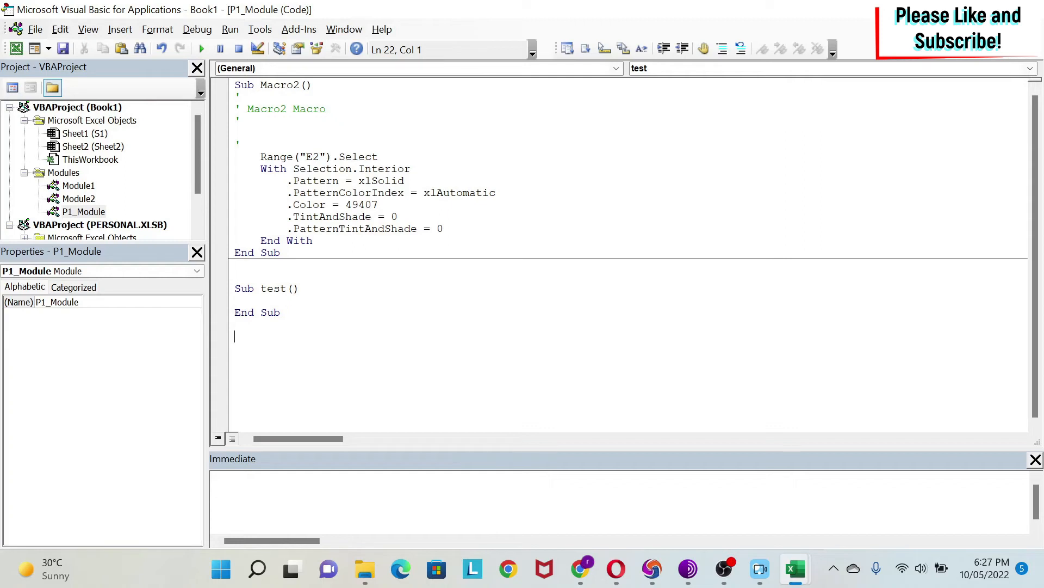
# Write Function sq(ByVal x As Integer) with body sq = x * x below Sub test.
pyautogui.write('function s')
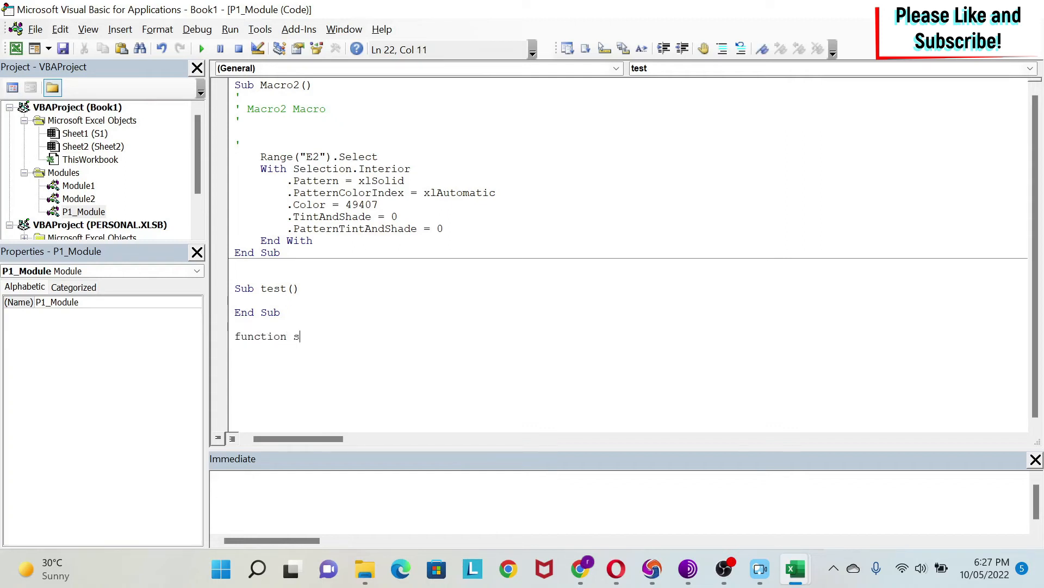
pyautogui.write('q')
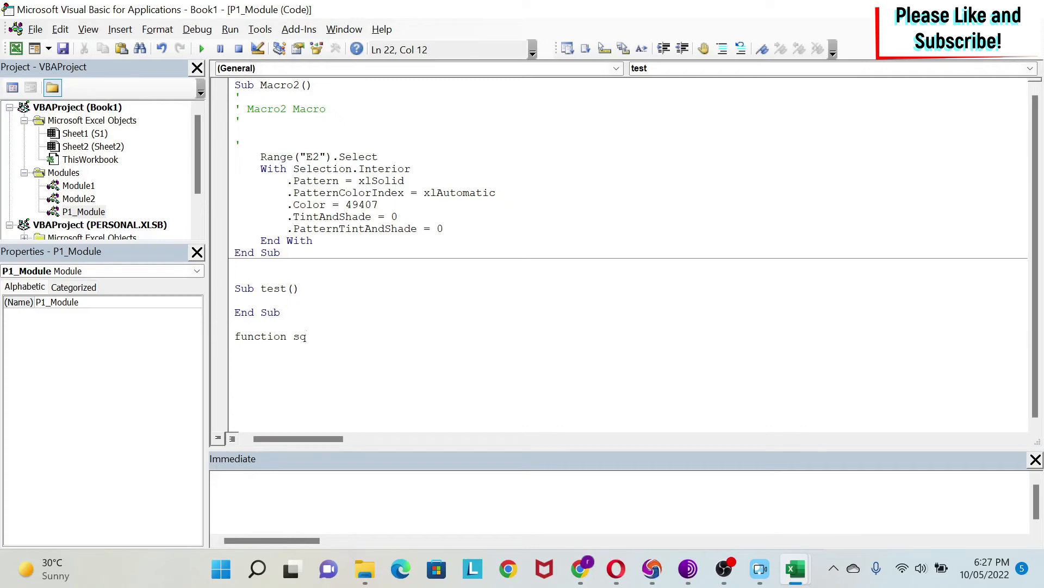
pyautogui.write('(by')
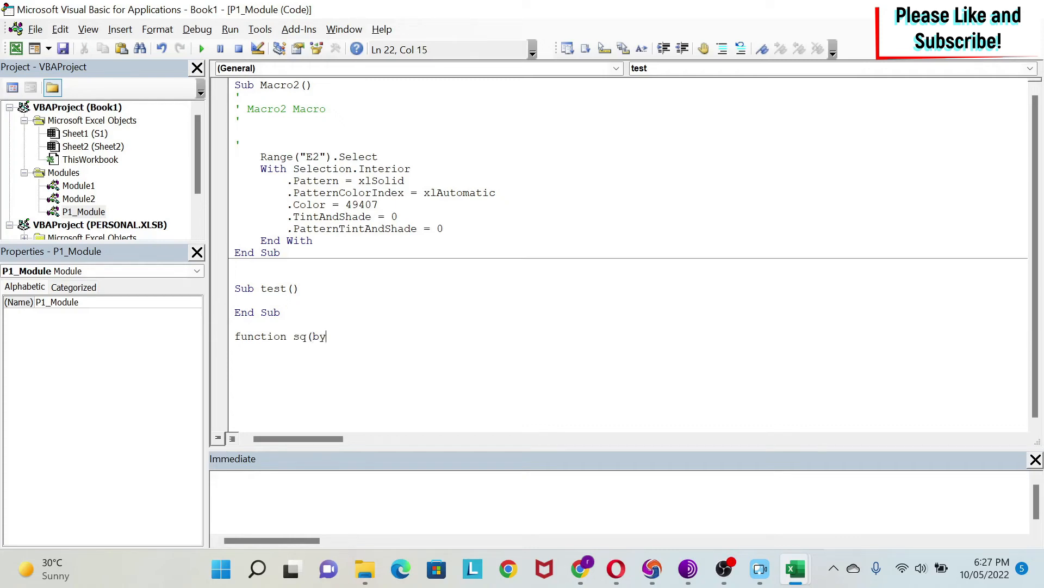
pyautogui.write('val x as')
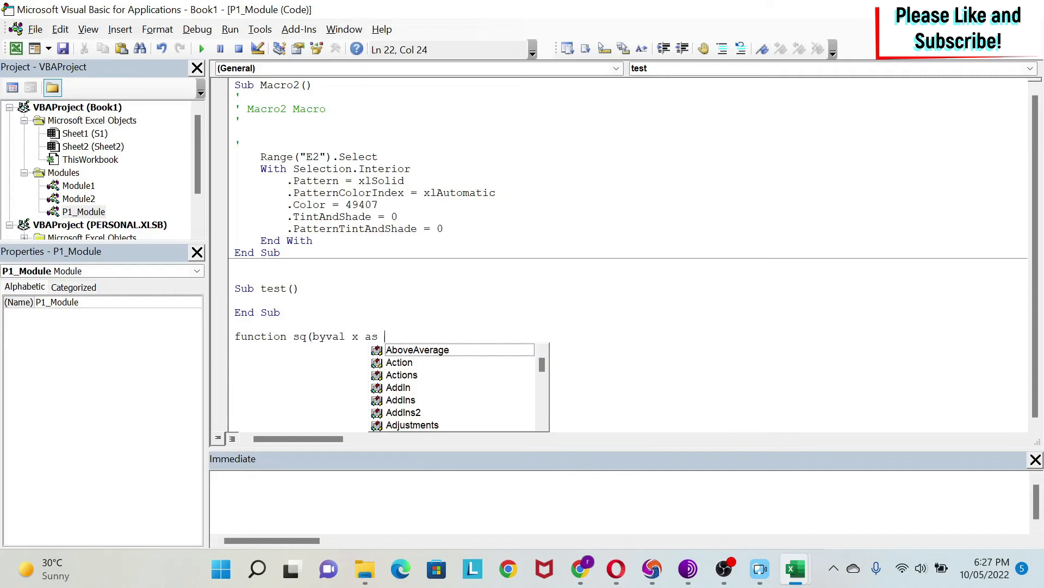
pyautogui.write('Integer)')
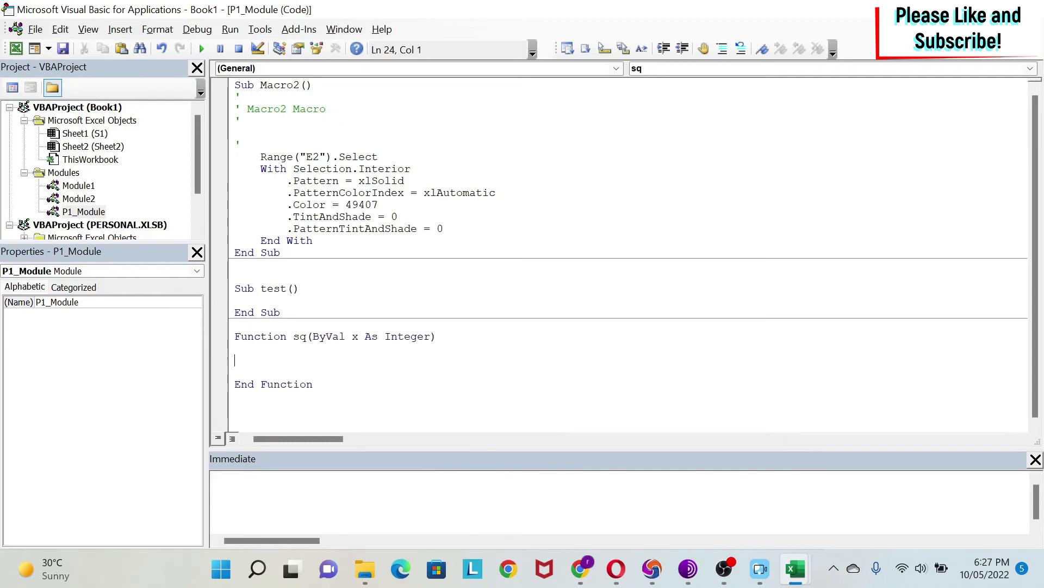
pyautogui.write('sq = x *')
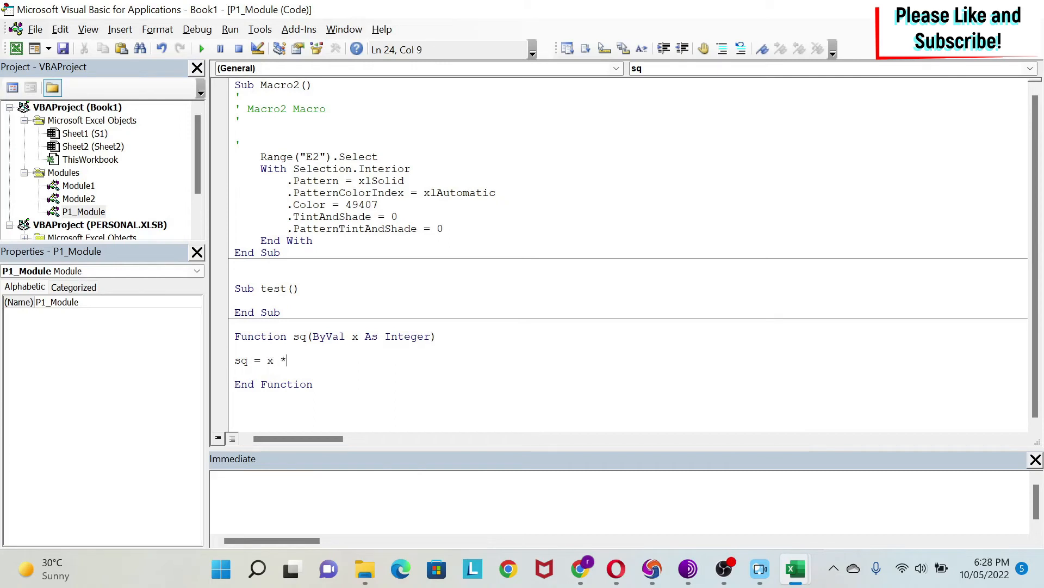
pyautogui.write('x')
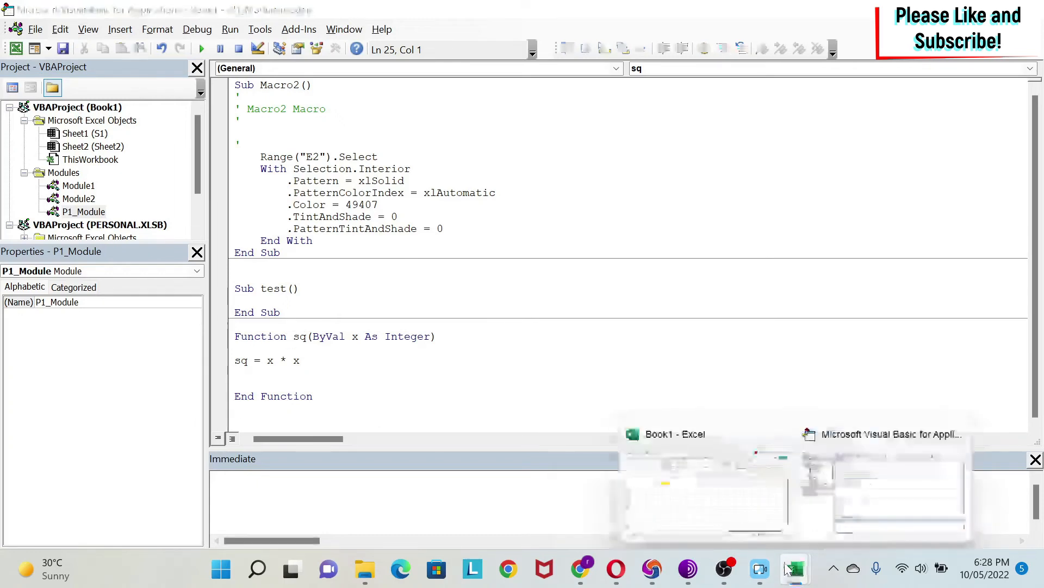
# Enter =sq(5) in cell G5 so it returns 25, then go back to the code.
pyautogui.click(675, 433)
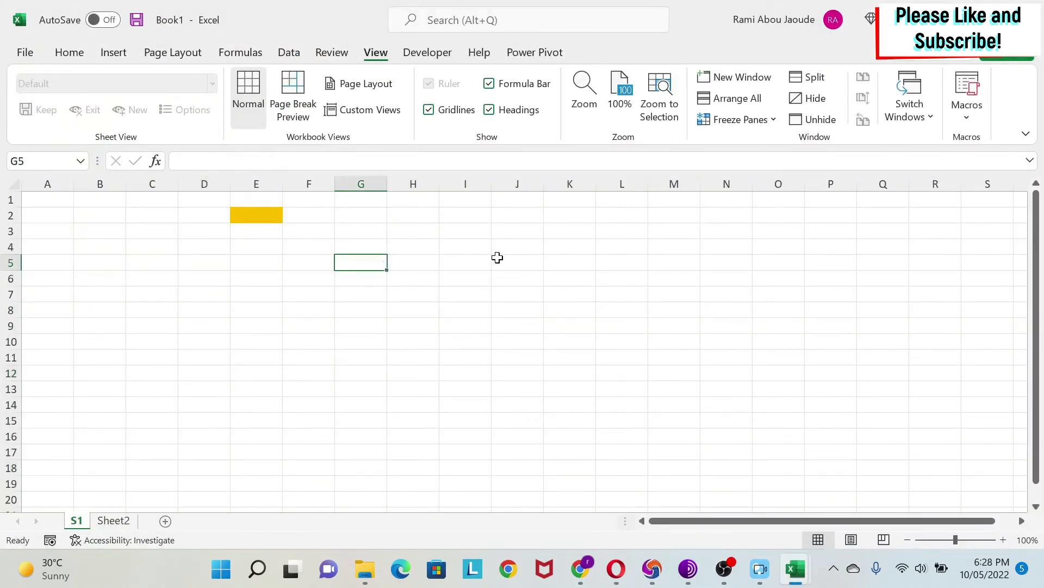
pyautogui.write('=sq')
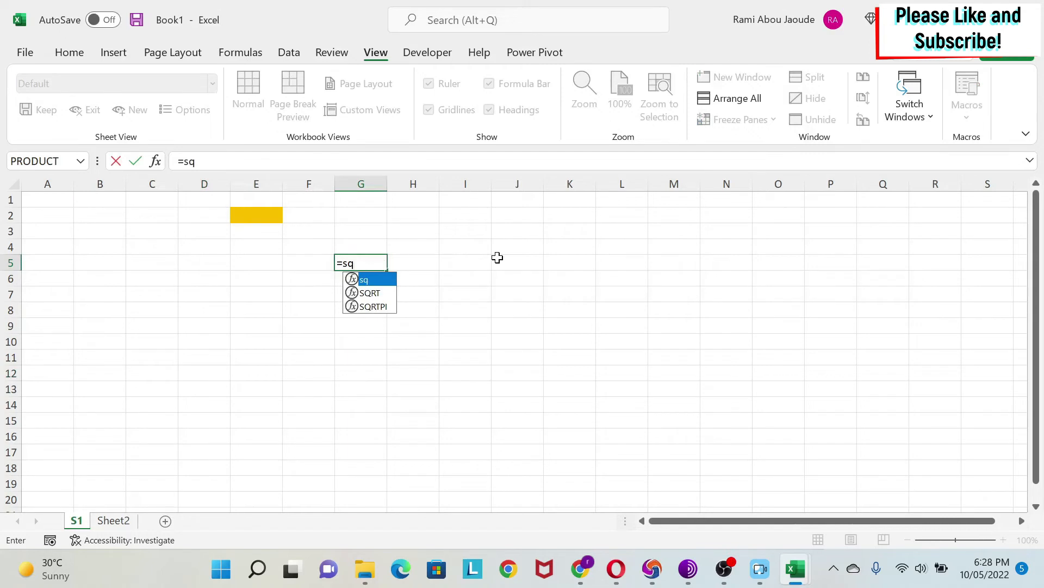
pyautogui.write('(')
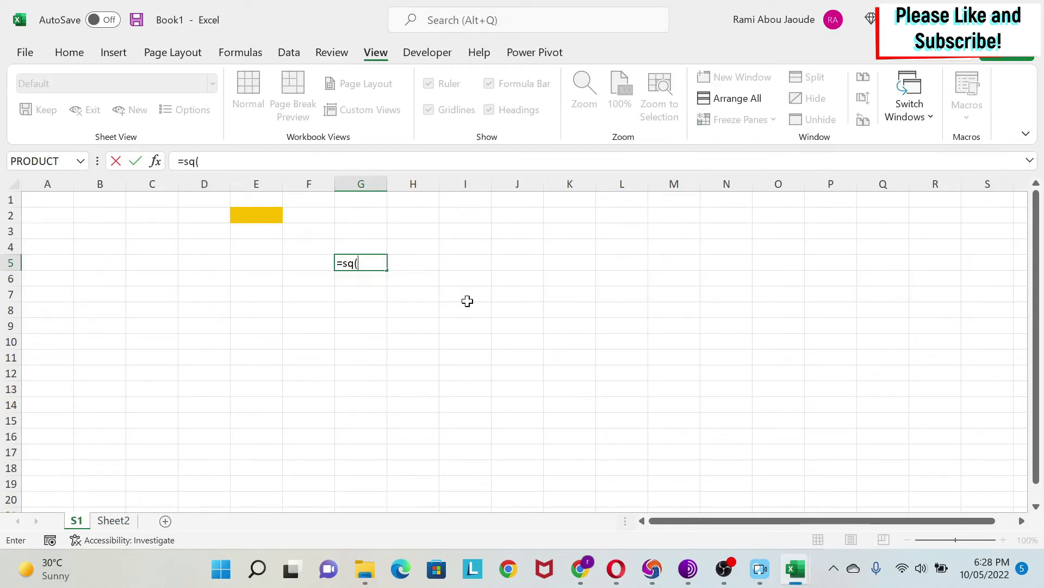
pyautogui.write('5)')
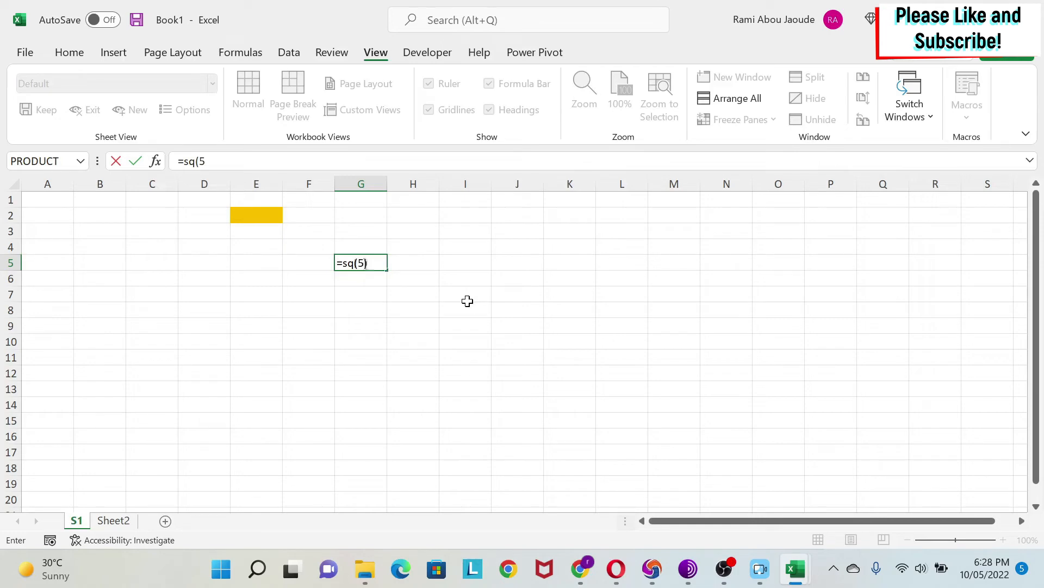
pyautogui.press('Enter')
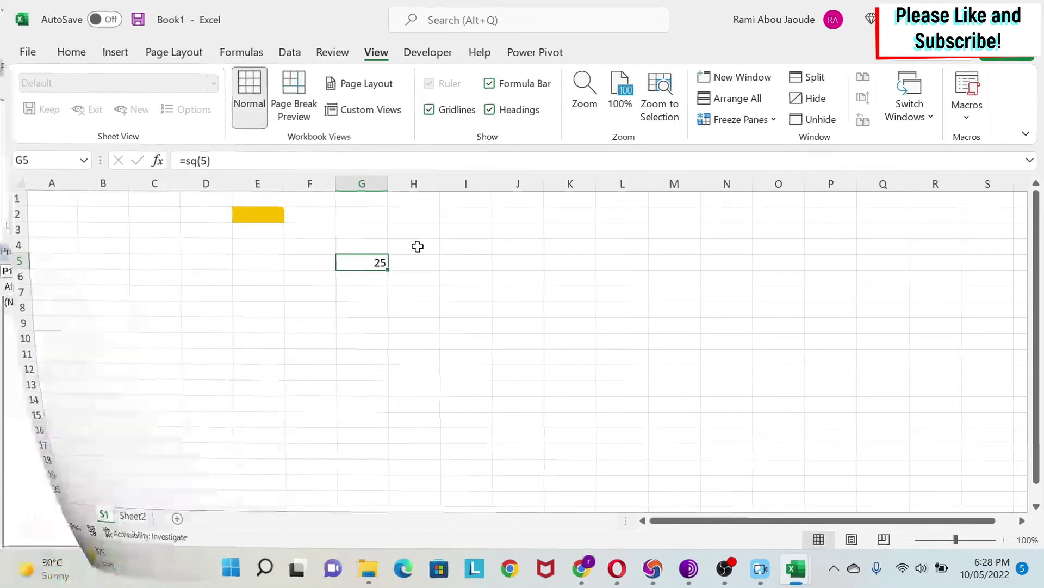
pyautogui.press('alt+f11')
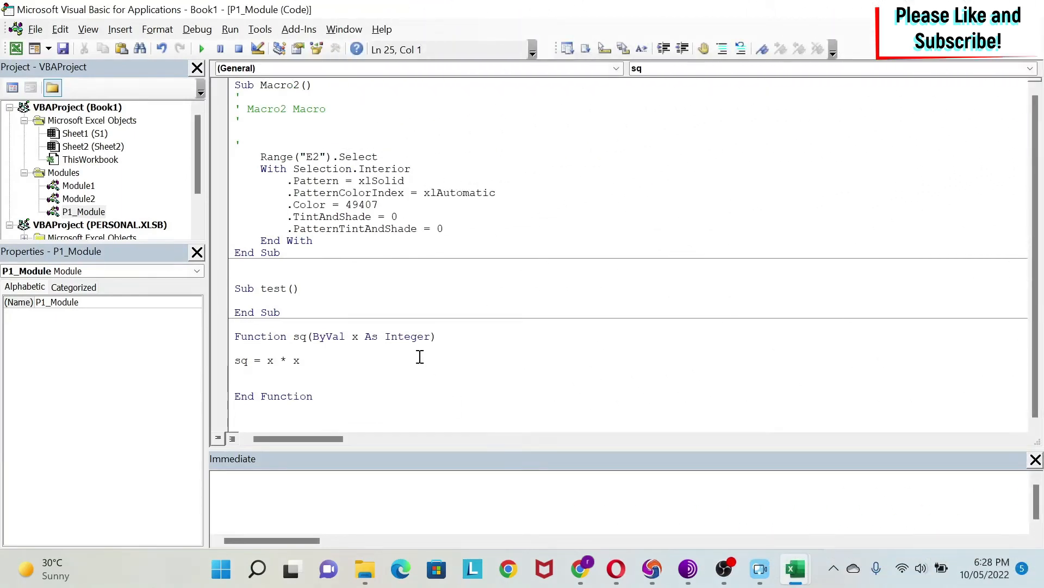
# Review Macro2's With block and the apostrophe-commented 'Macro2 Macro' line.
pyautogui.click(272, 169)
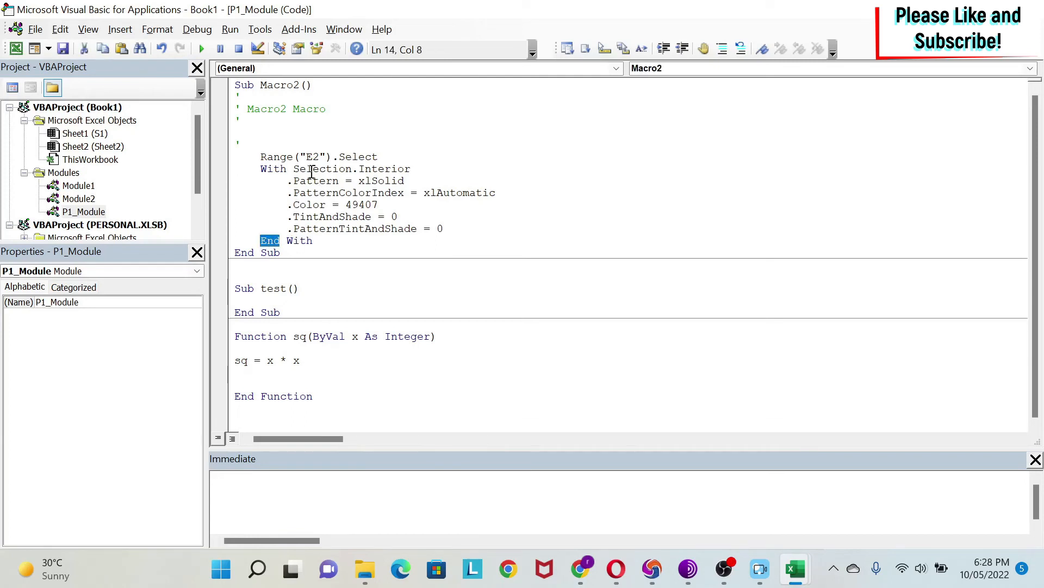
pyautogui.moveTo(303, 205)
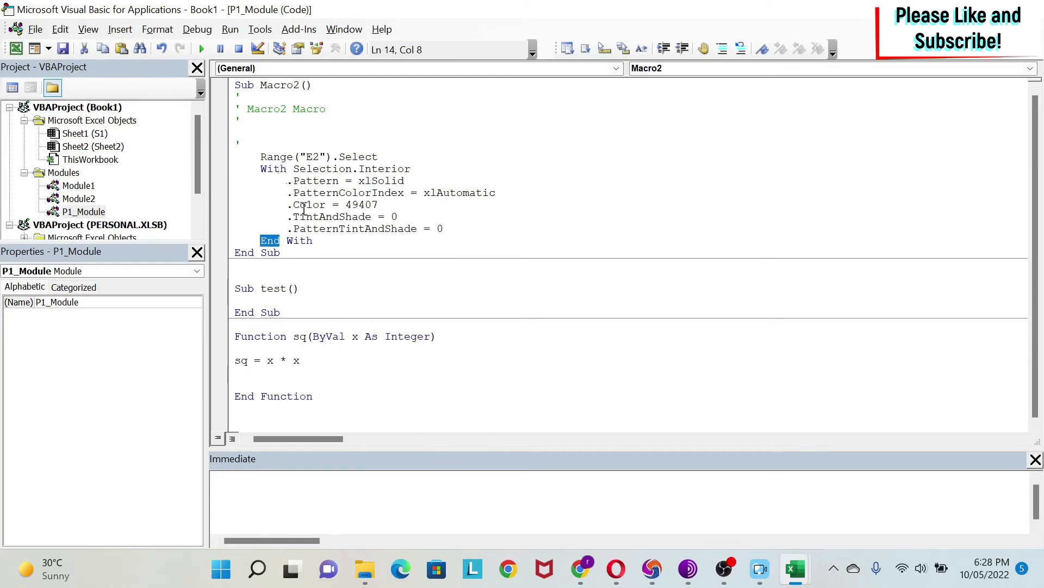
pyautogui.click(268, 239)
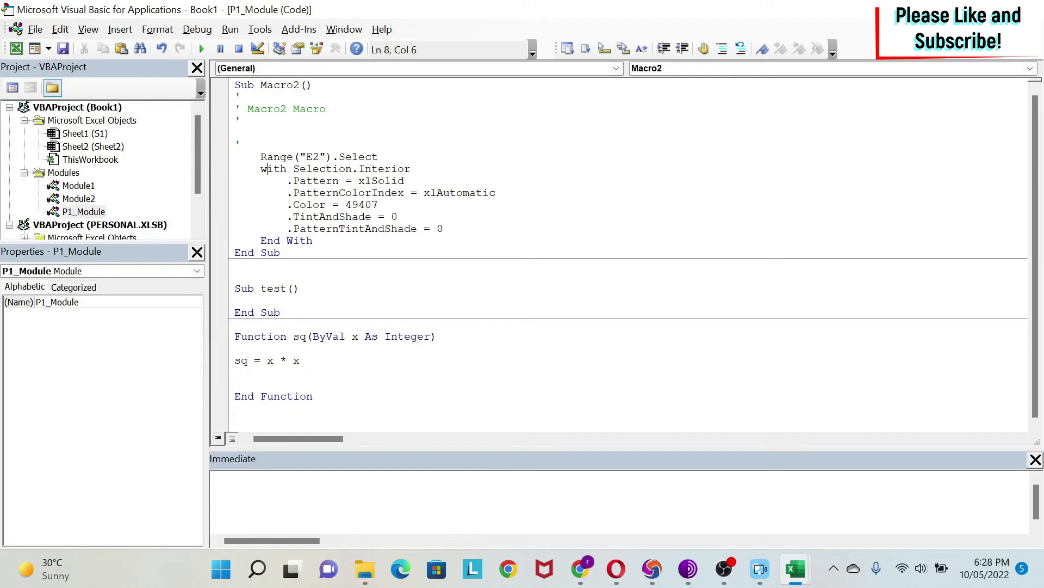
pyautogui.click(268, 168)
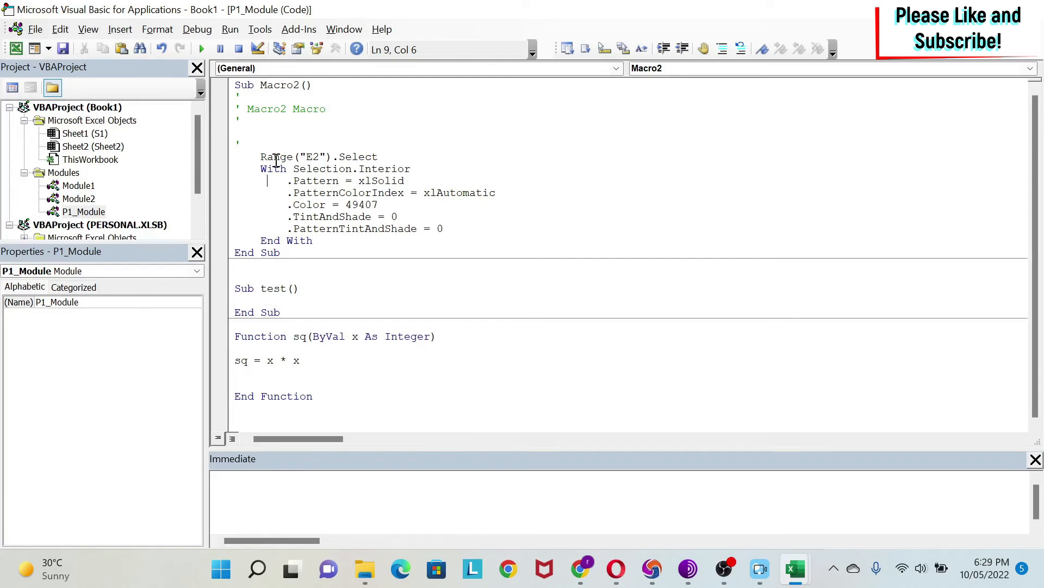
pyautogui.moveTo(268, 107)
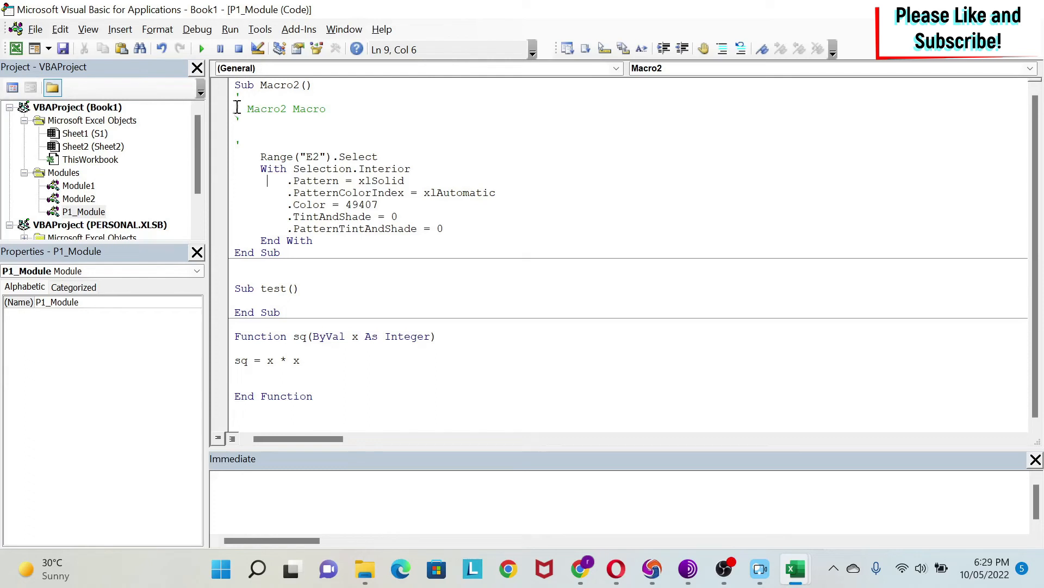
pyautogui.click(237, 109)
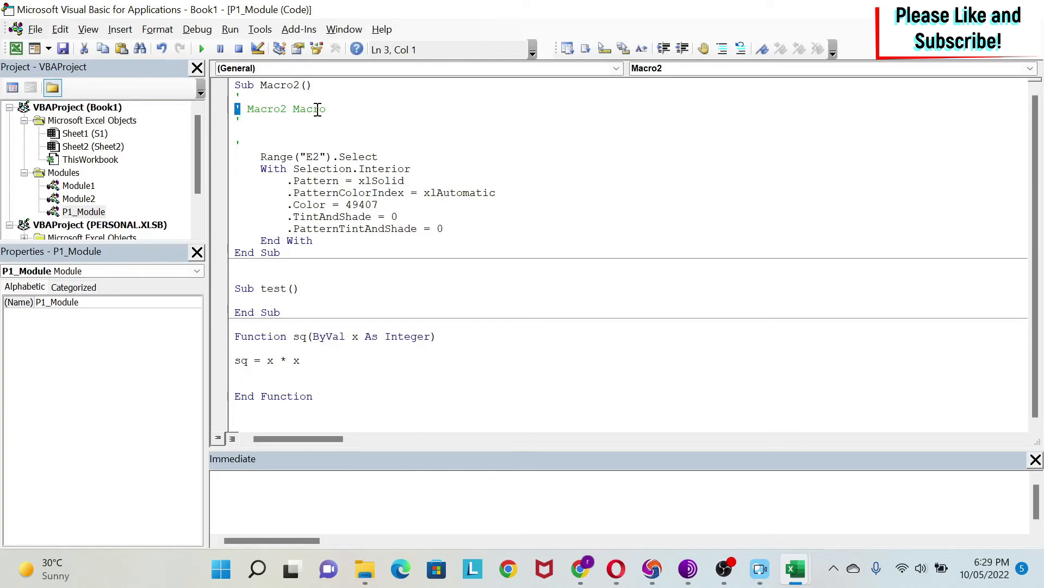
pyautogui.moveTo(546, 112)
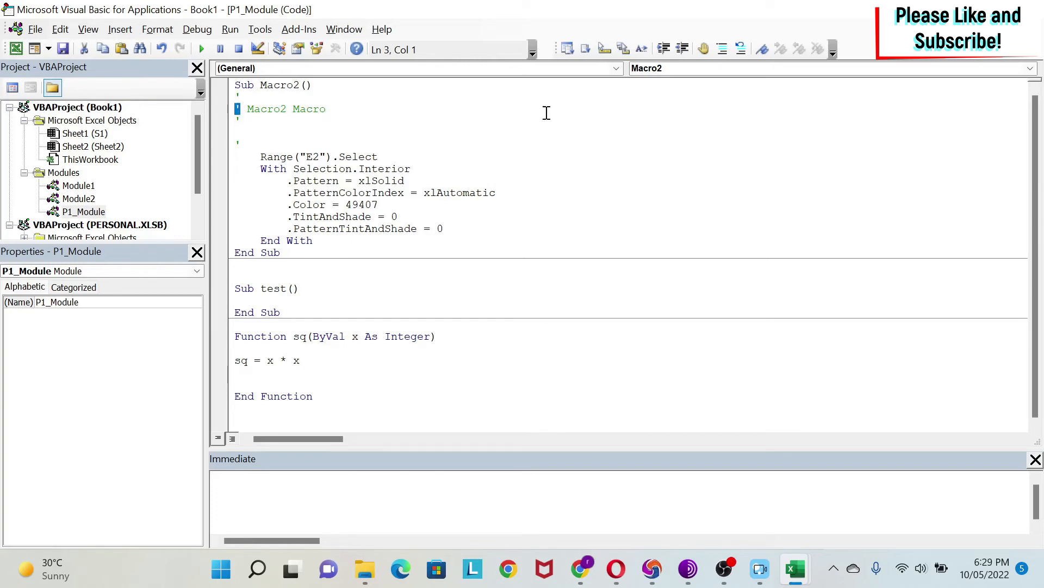
pyautogui.moveTo(378, 115)
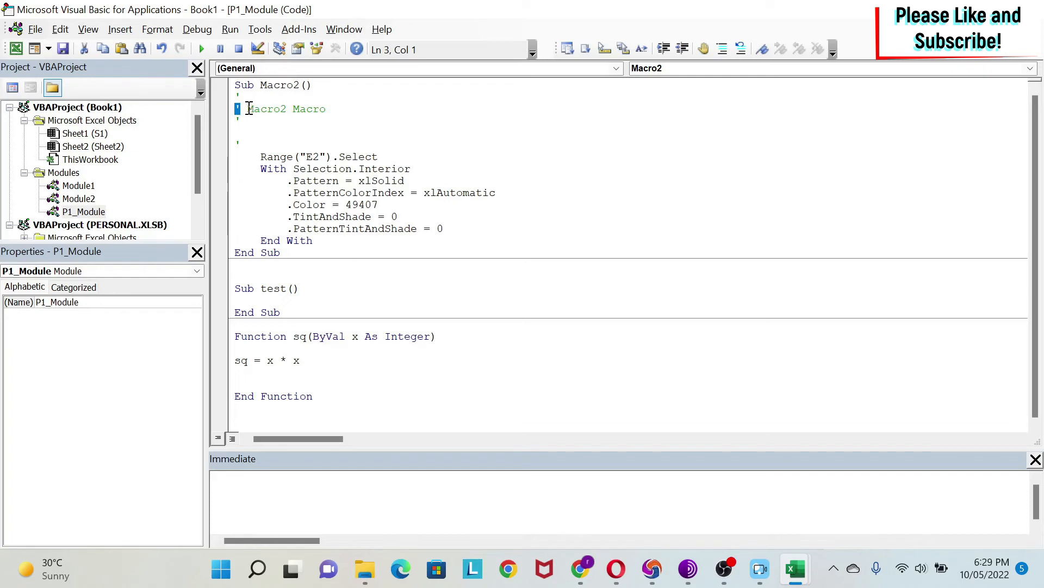
pyautogui.moveTo(318, 135)
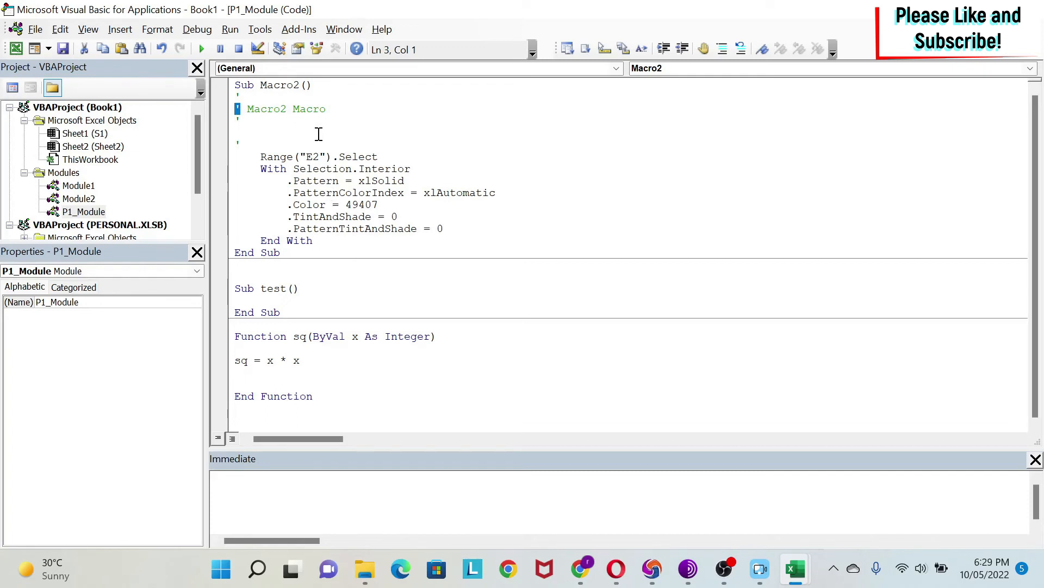
pyautogui.moveTo(280, 143)
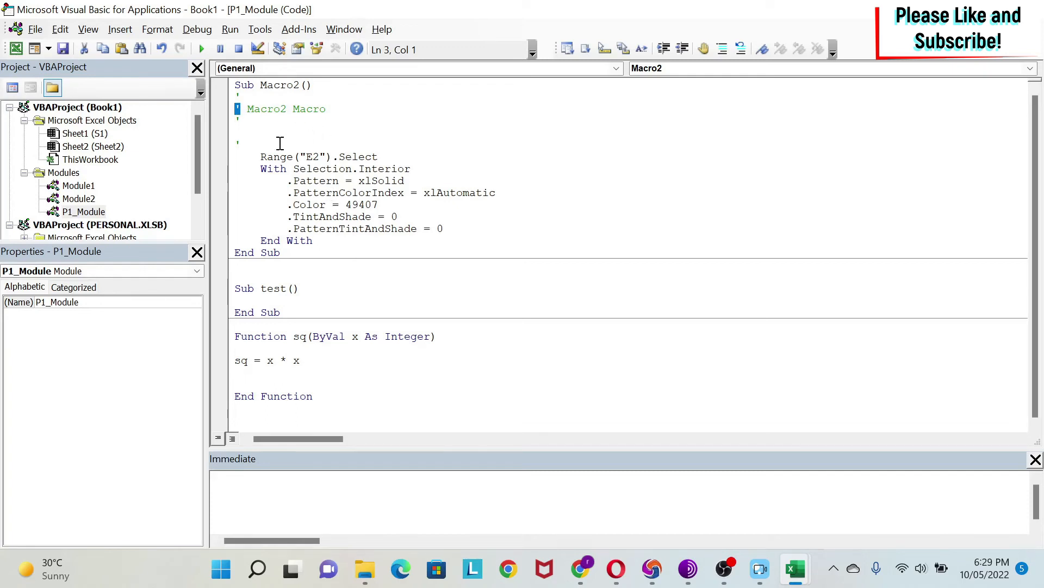
# Add the comment 'This is a macro to color a cell' and a trailing 'XXX on the With line.
pyautogui.write("'Thi")
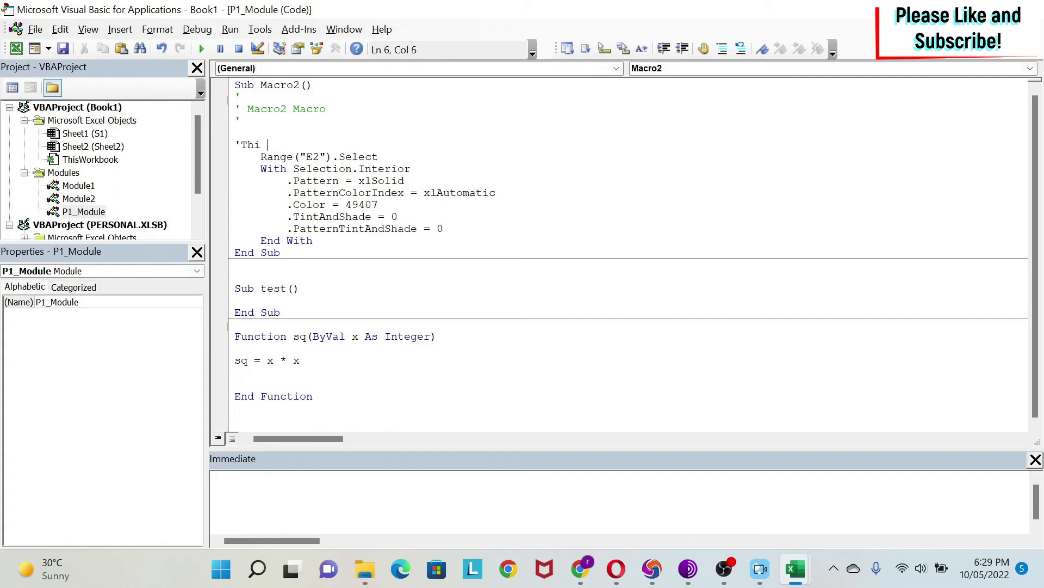
pyautogui.write('s is a macro to color a')
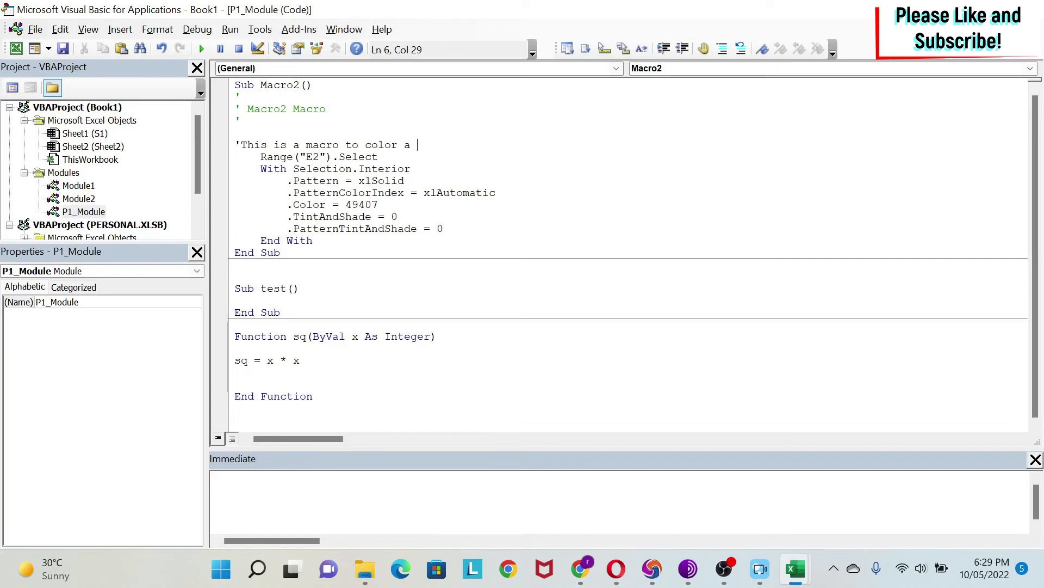
pyautogui.write('cell')
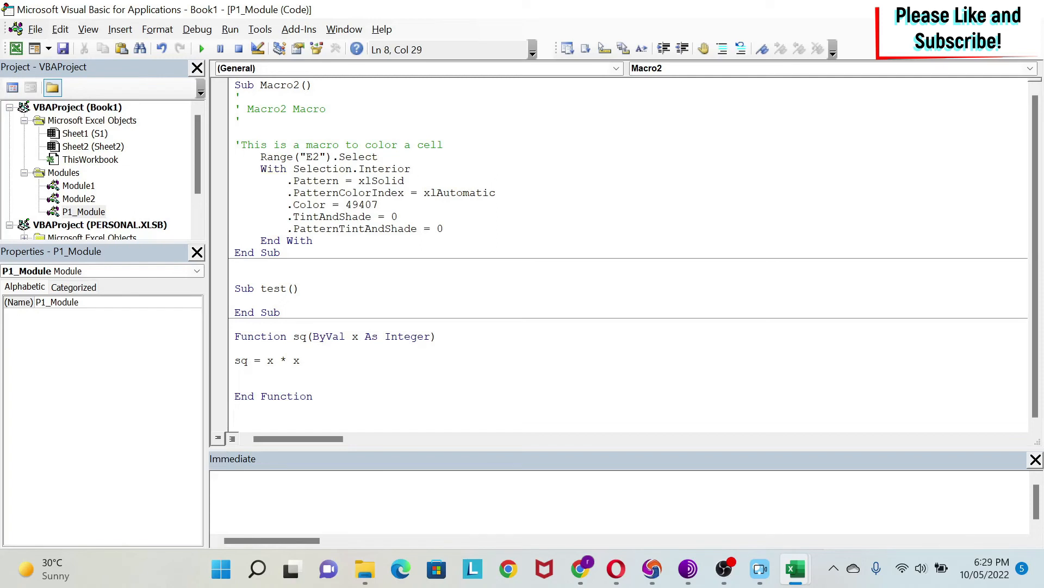
pyautogui.write("'XXX")
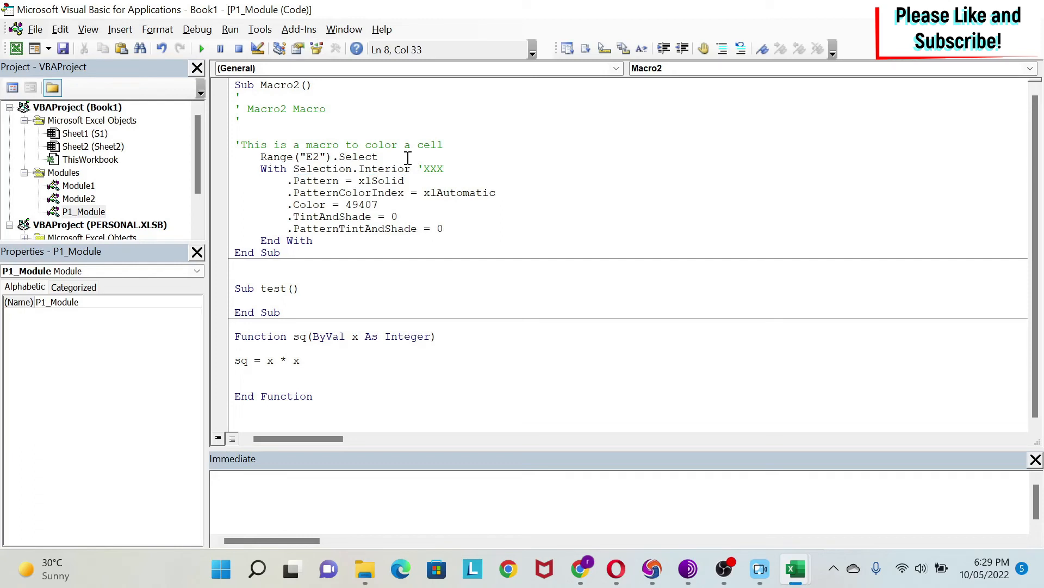
# Dismiss the 'Expected: identifier' error from splitting the With line, restore it, and browse Debug and Tools menus.
pyautogui.click(361, 168)
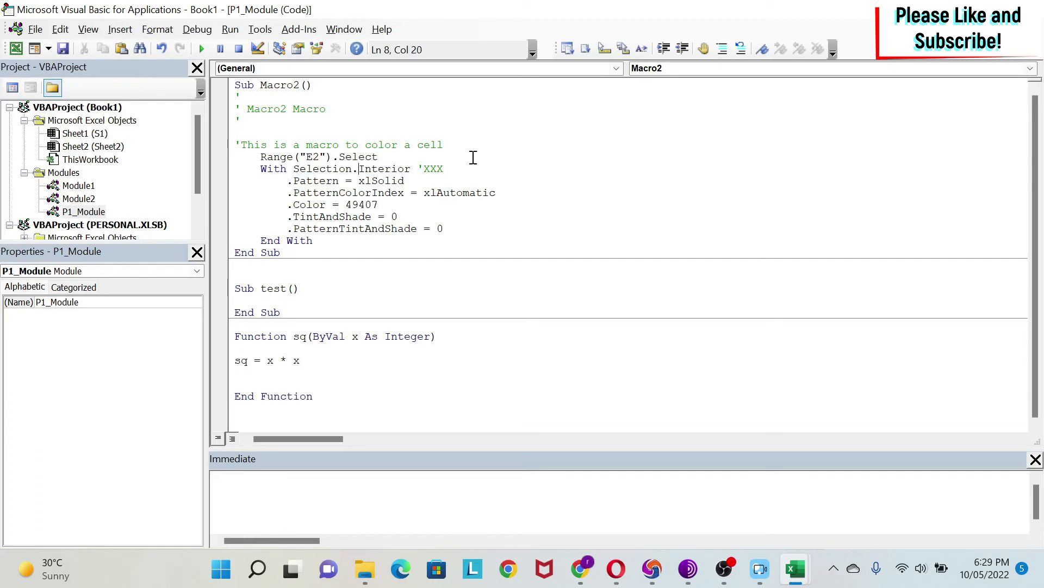
pyautogui.moveTo(593, 151)
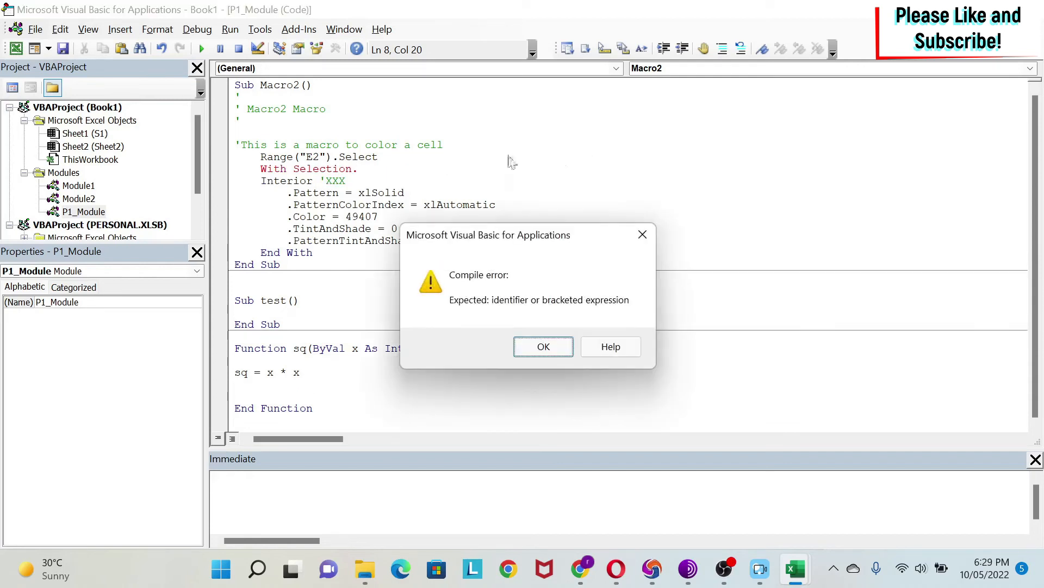
pyautogui.moveTo(521, 213)
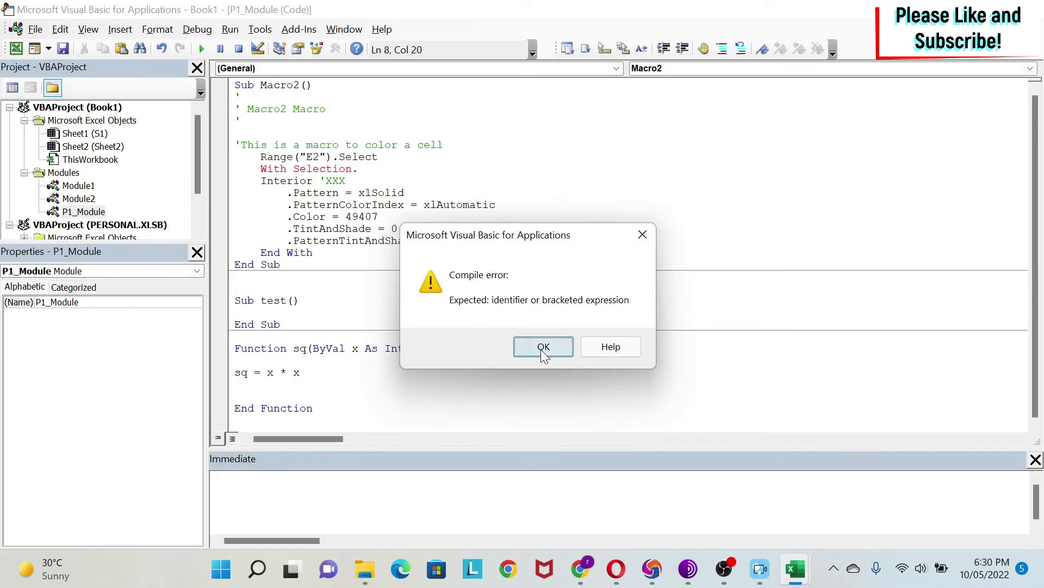
pyautogui.click(544, 347)
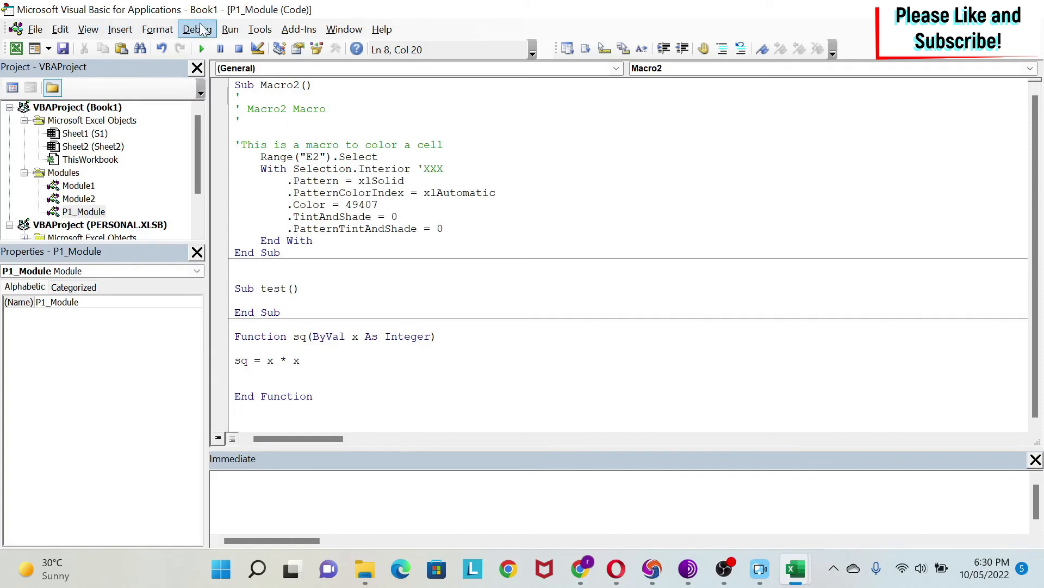
pyautogui.click(259, 29)
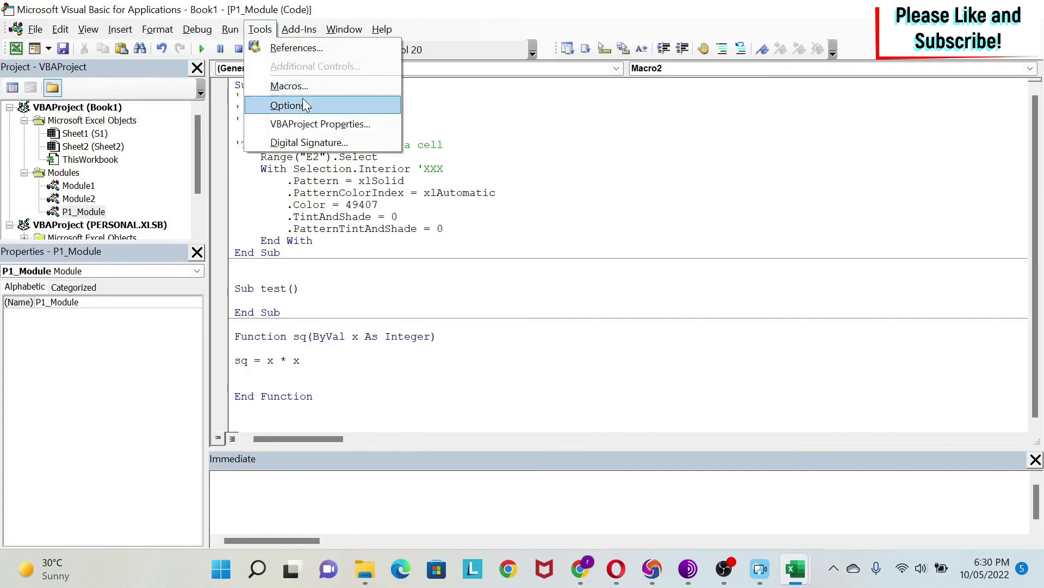
pyautogui.click(288, 106)
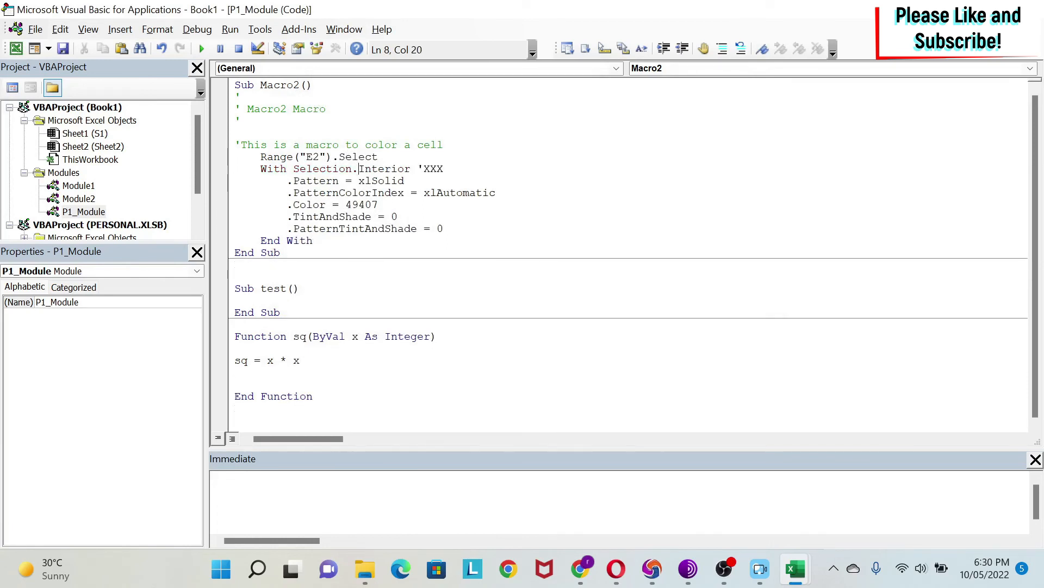
pyautogui.moveTo(500, 138)
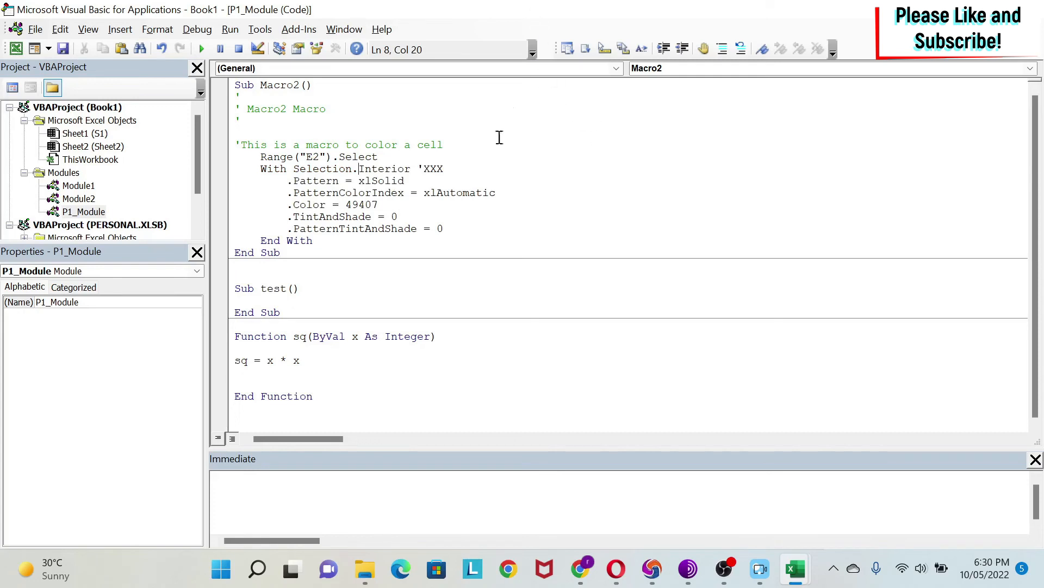
pyautogui.moveTo(415, 184)
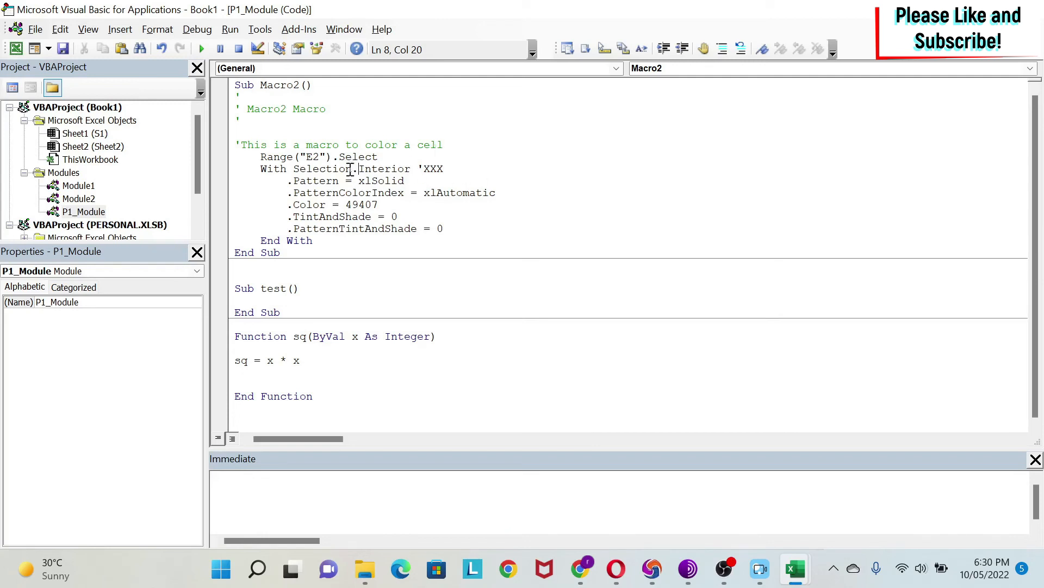
pyautogui.moveTo(595, 181)
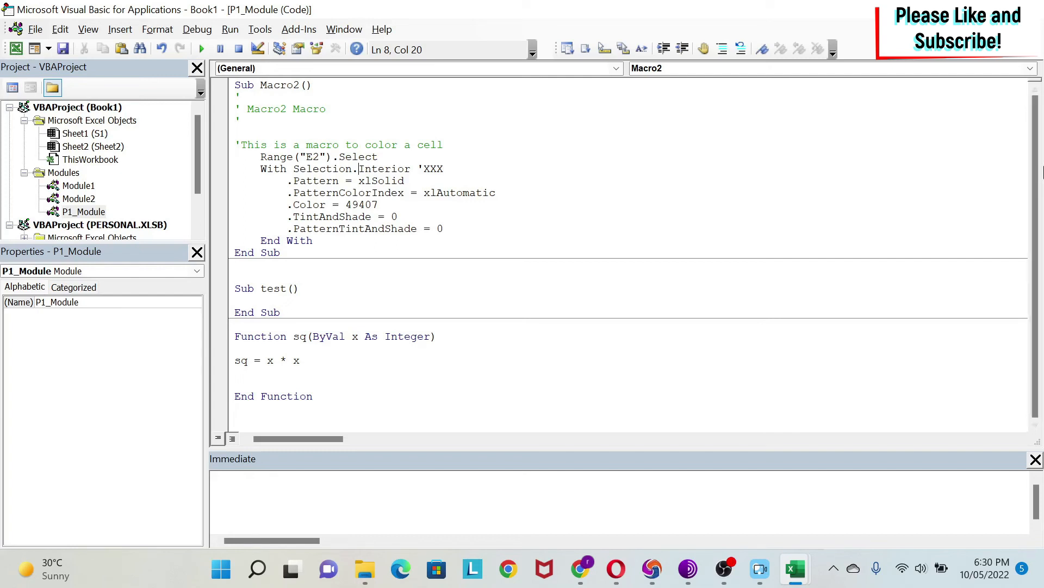
pyautogui.moveTo(1012, 171)
pyautogui.write('_')
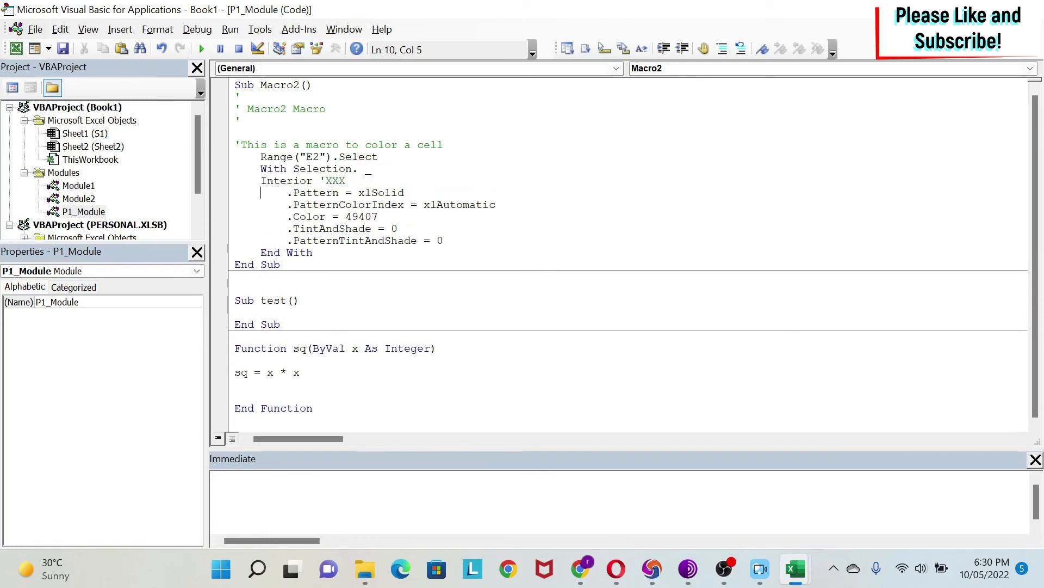
pyautogui.moveTo(337, 187)
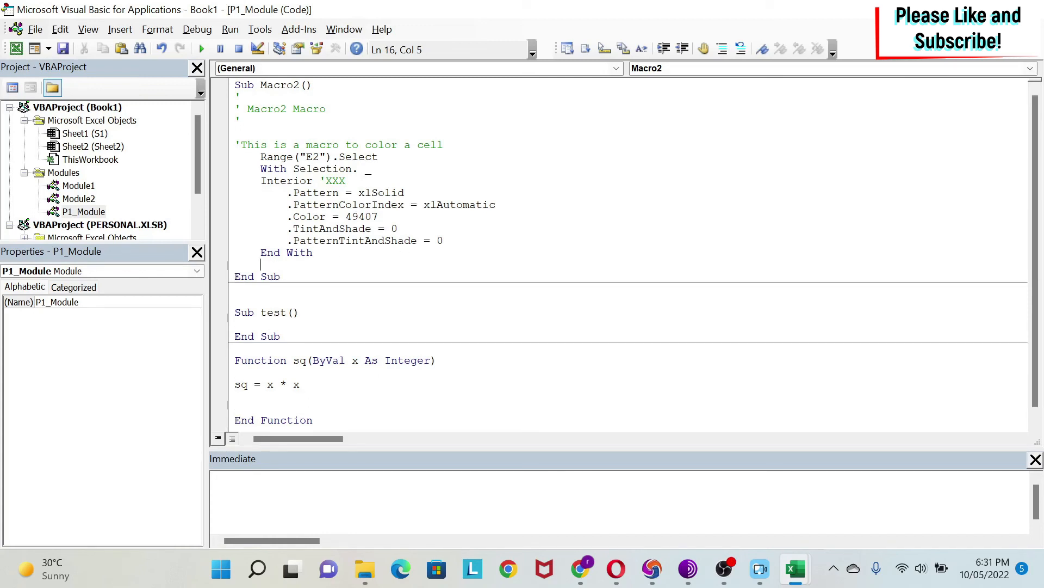
# Add a MsgBox ("Hi") line after End With using Ctrl+Space word completion.
pyautogui.write('m')
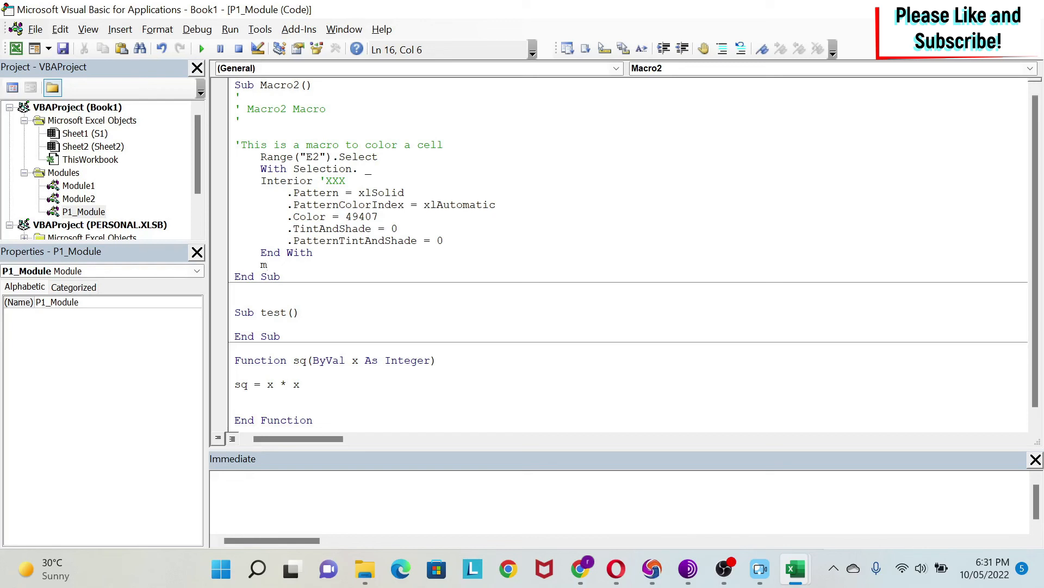
pyautogui.press('Ctrl+Space')
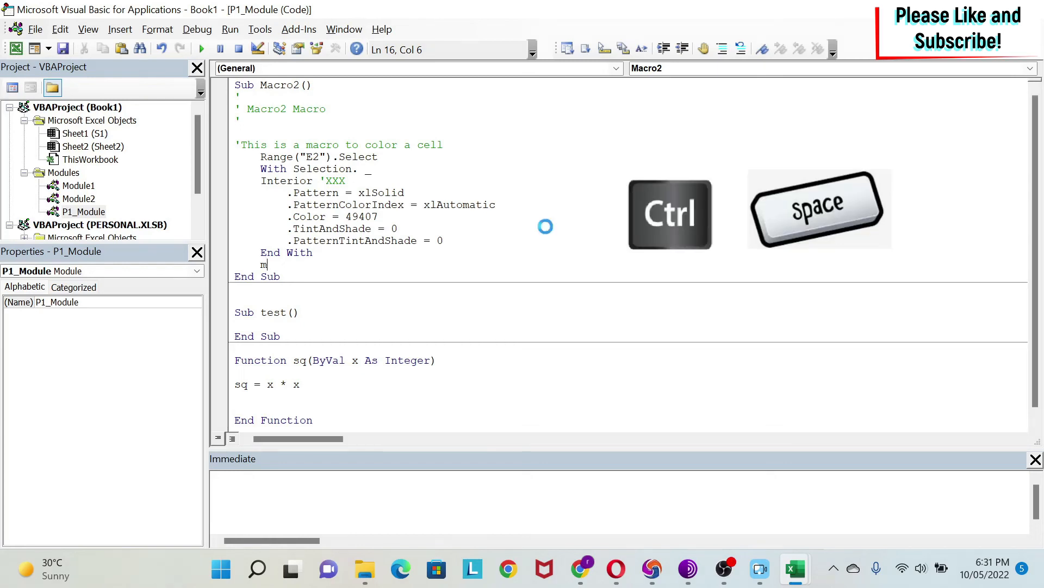
pyautogui.press('Ctrl+Space')
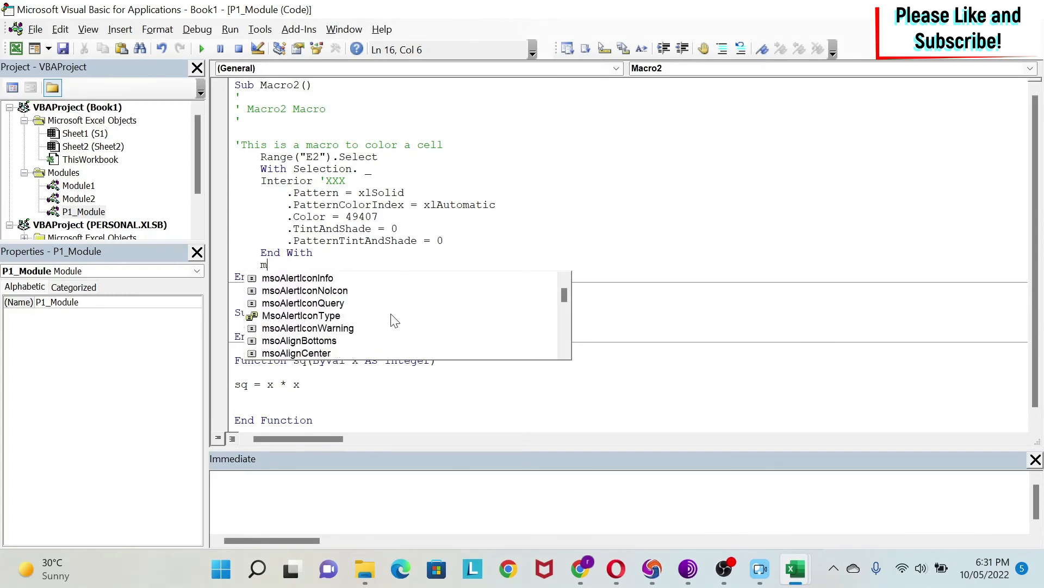
pyautogui.write('s')
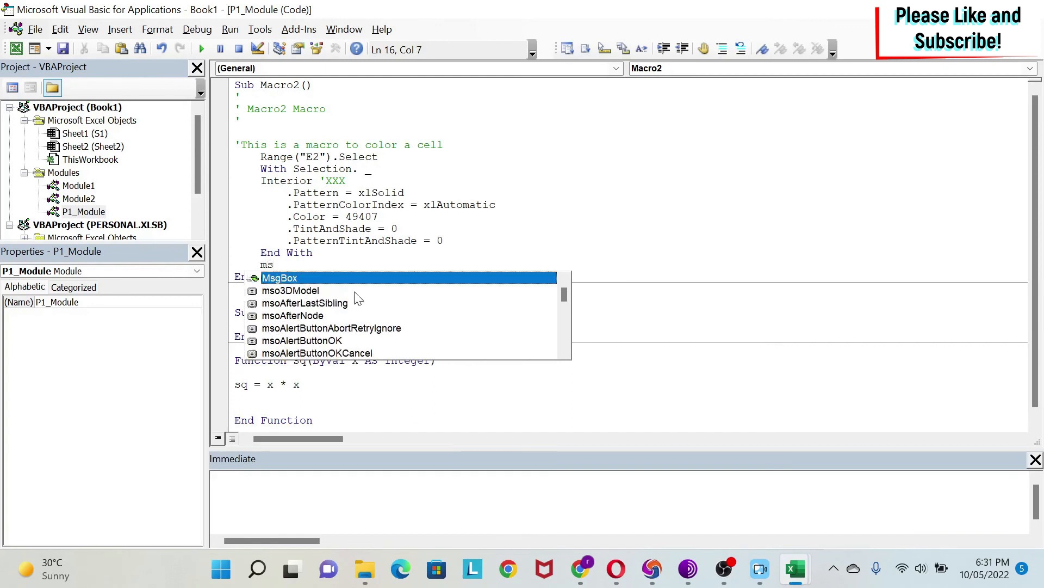
pyautogui.moveTo(281, 287)
pyautogui.write('e')
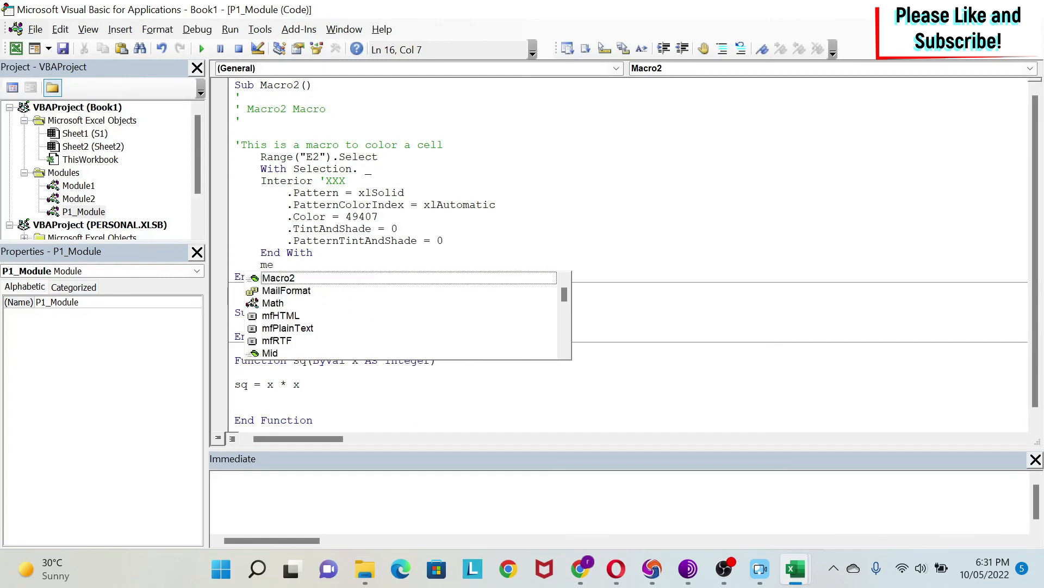
pyautogui.write('s')
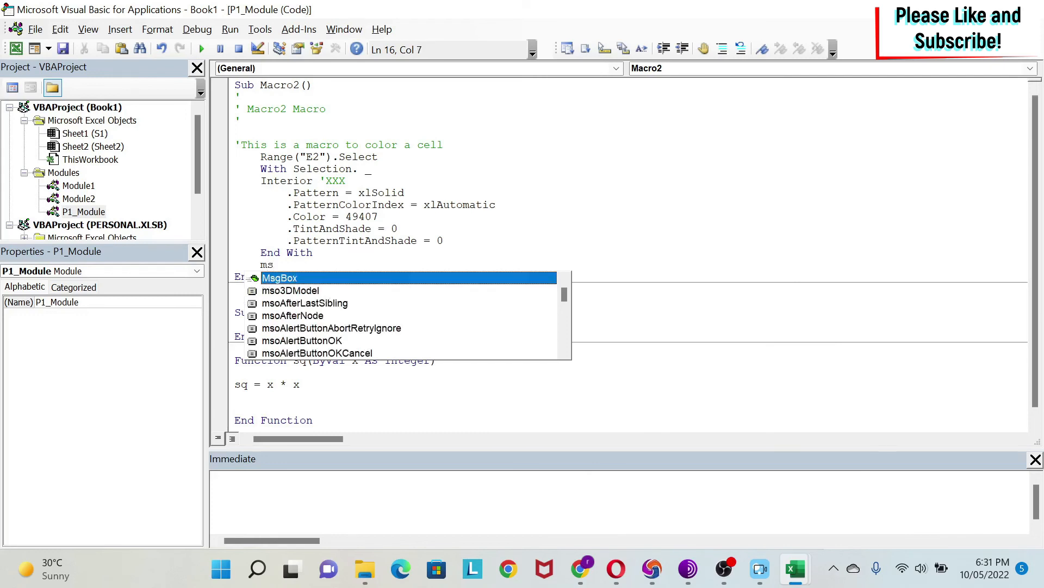
pyautogui.press('Tab')
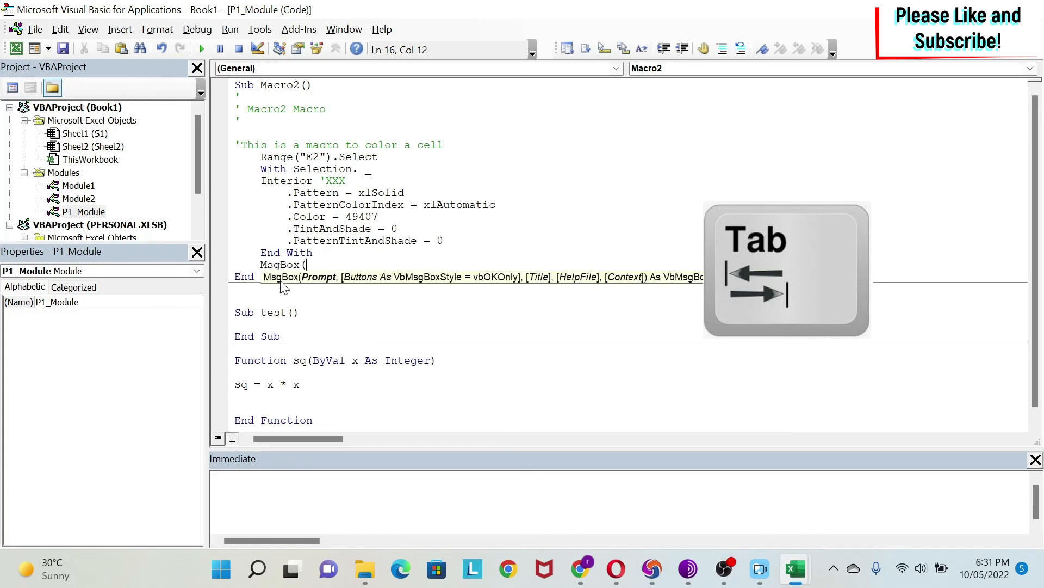
pyautogui.write('"Hi')
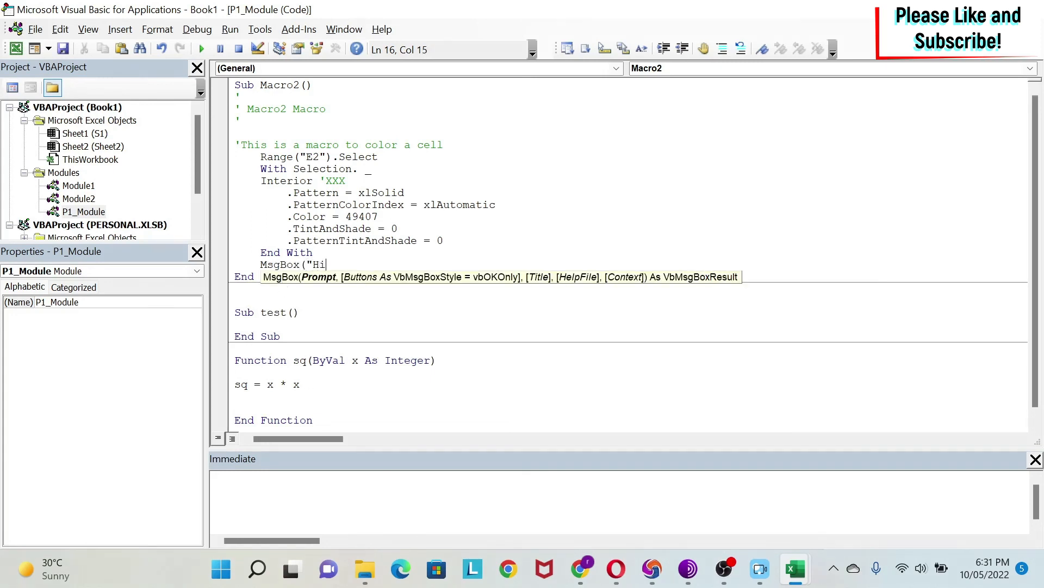
pyautogui.write('")')
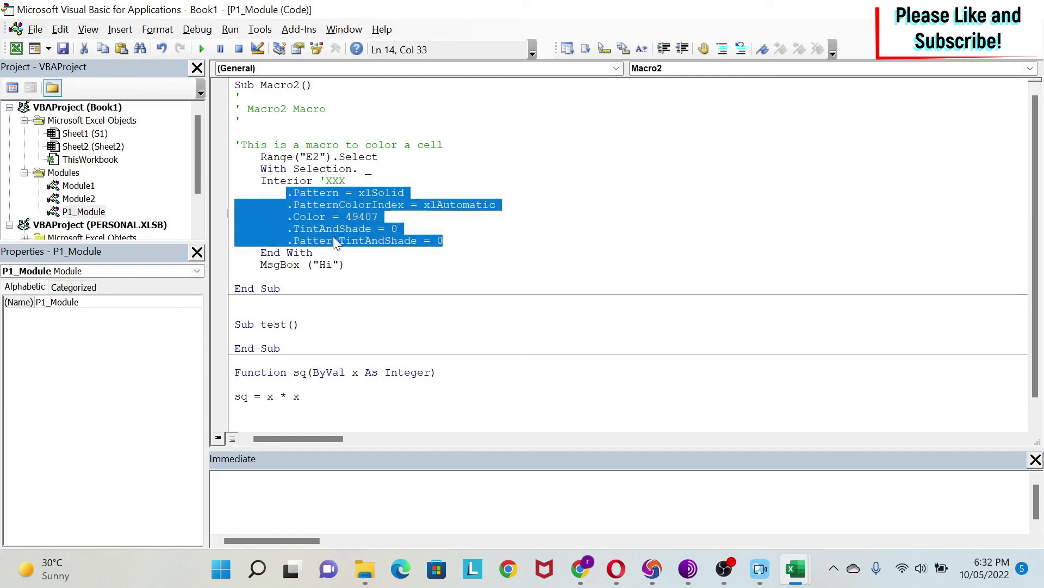
pyautogui.click(263, 193)
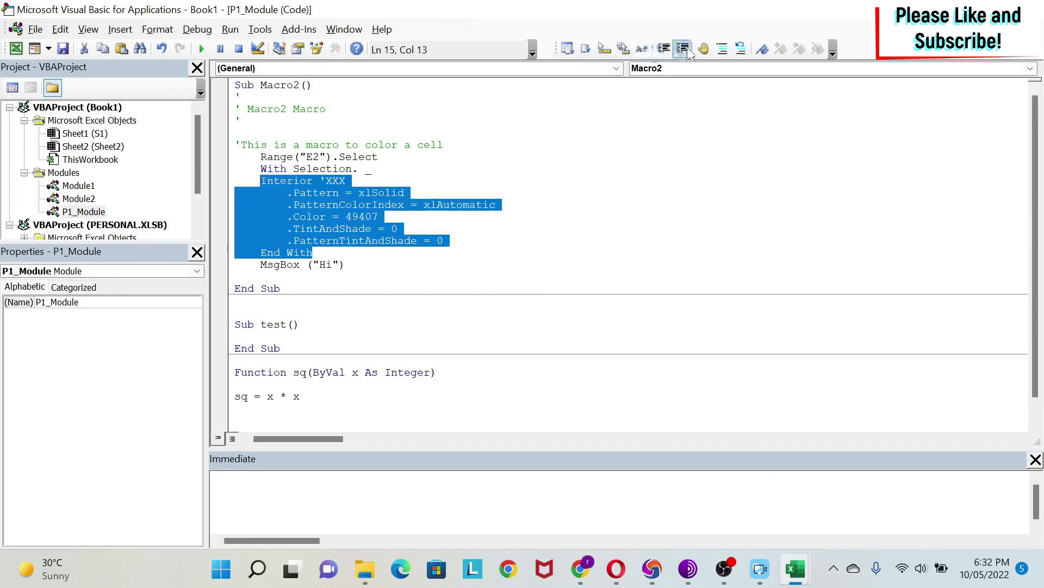
pyautogui.click(682, 49)
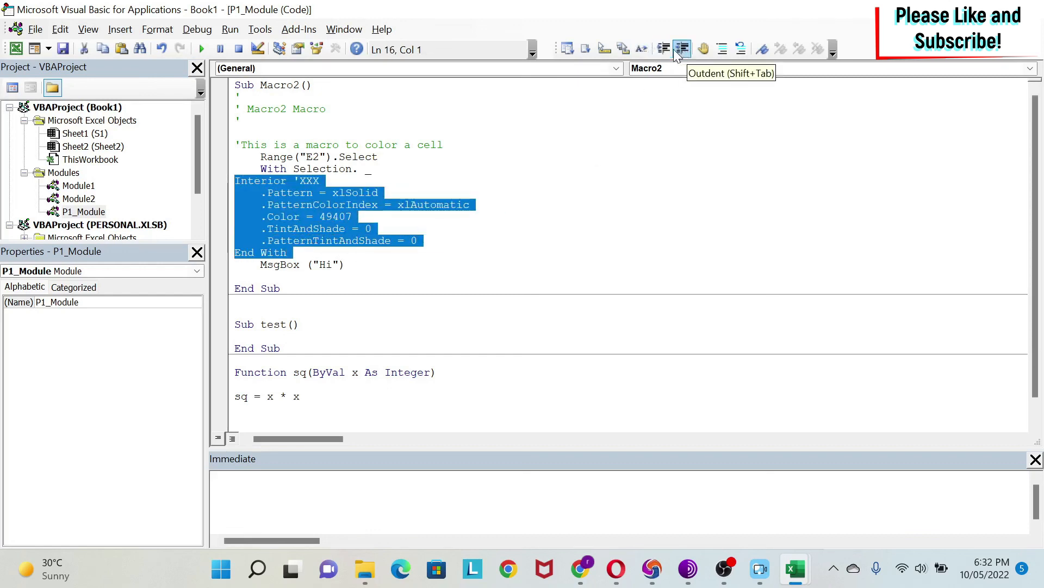
pyautogui.click(663, 49)
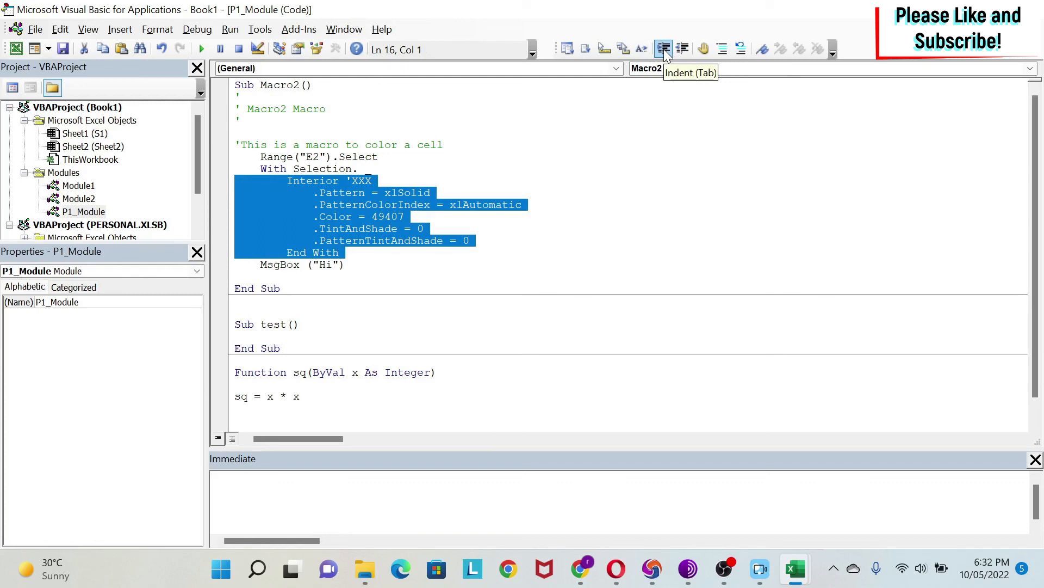
pyautogui.click(682, 48)
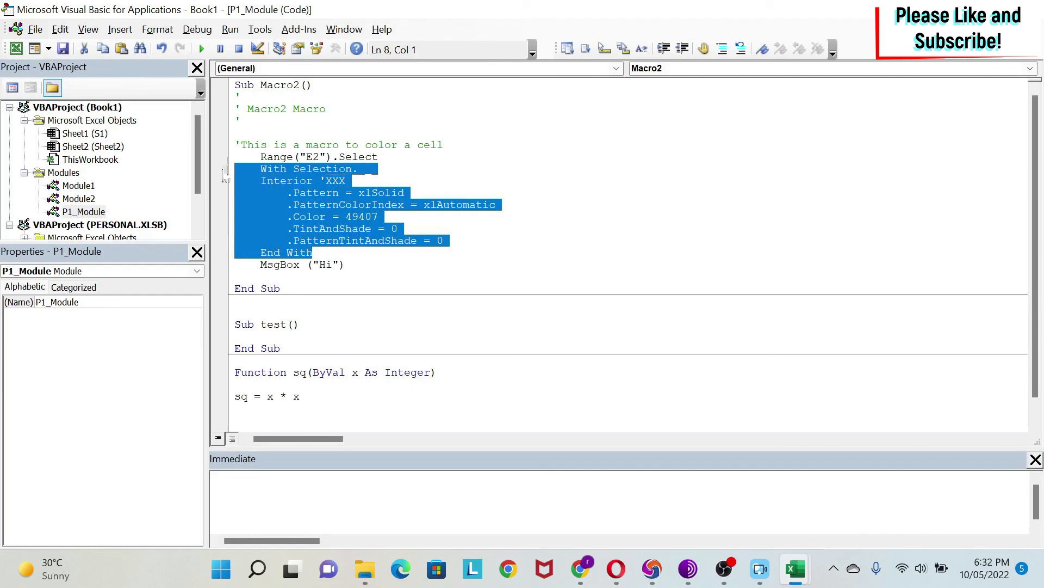
pyautogui.moveTo(722, 47)
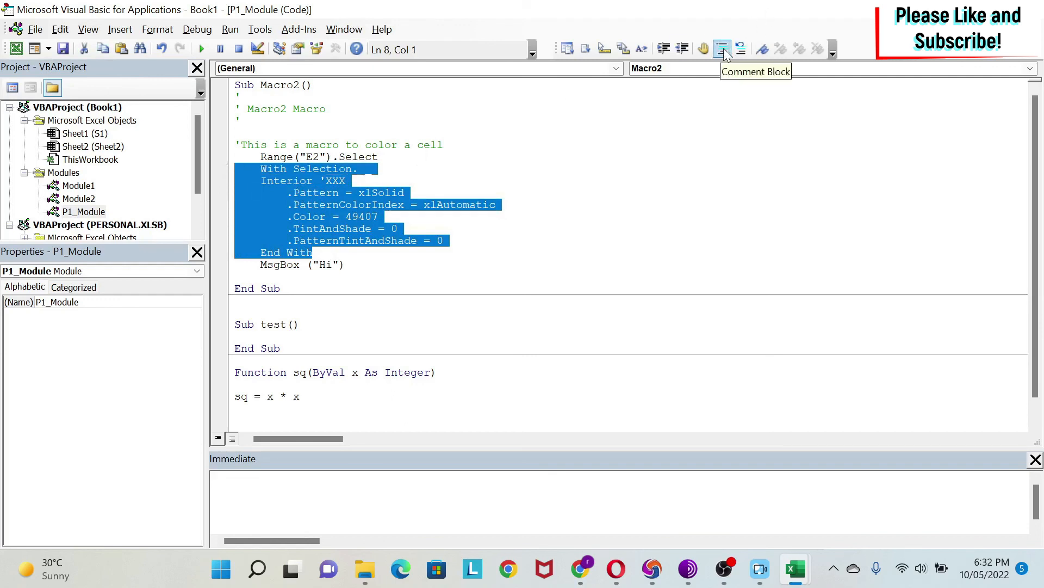
pyautogui.click(722, 49)
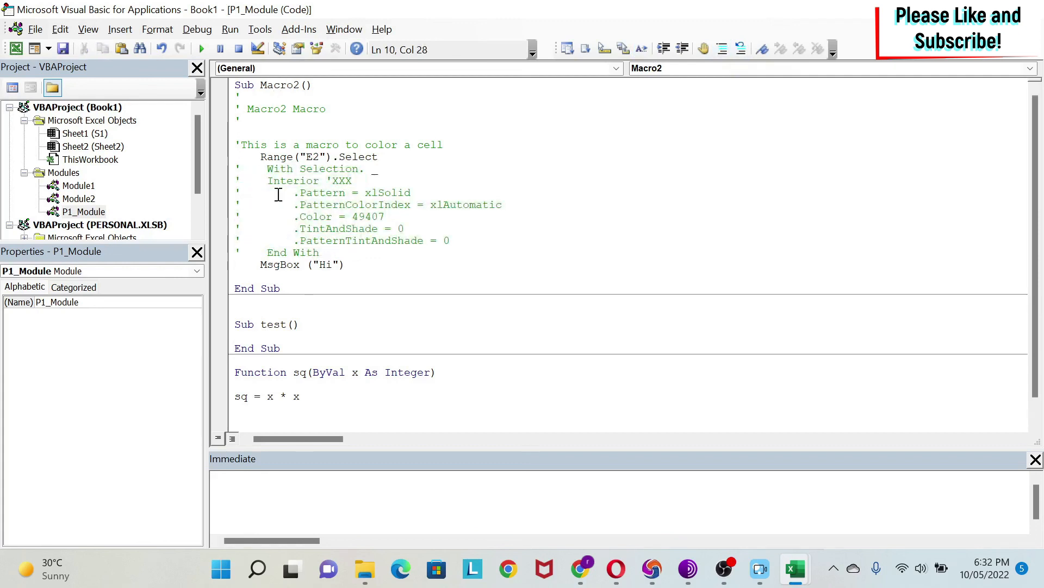
pyautogui.moveTo(267, 167); pyautogui.dragTo(320, 251)
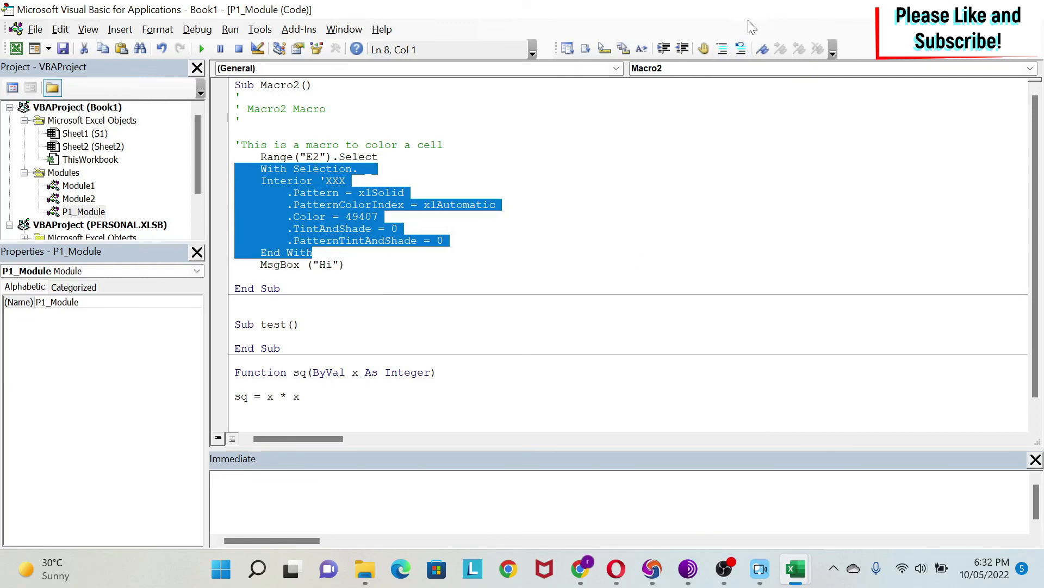
pyautogui.moveTo(741, 49)
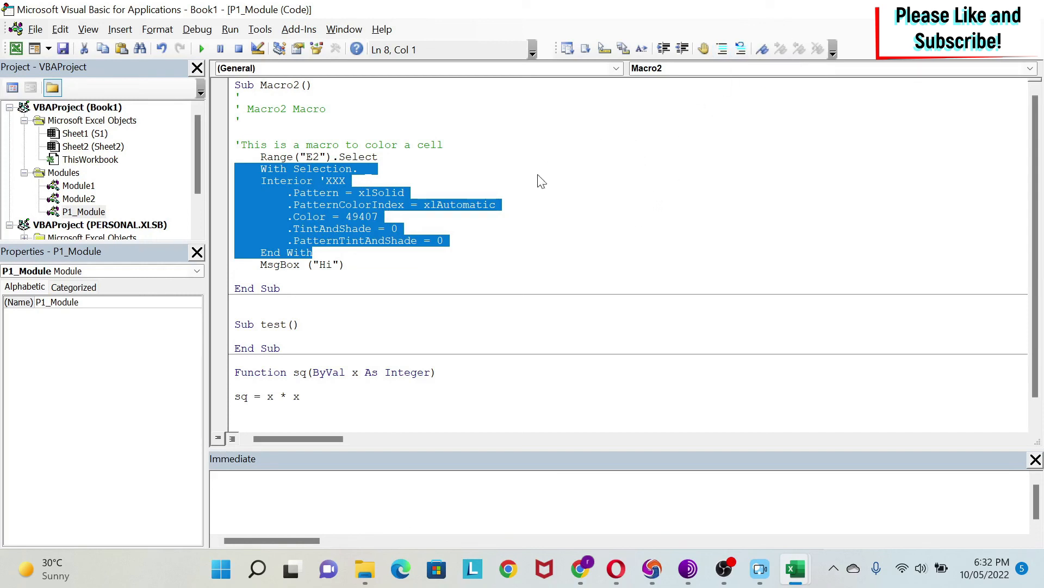
pyautogui.moveTo(561, 184)
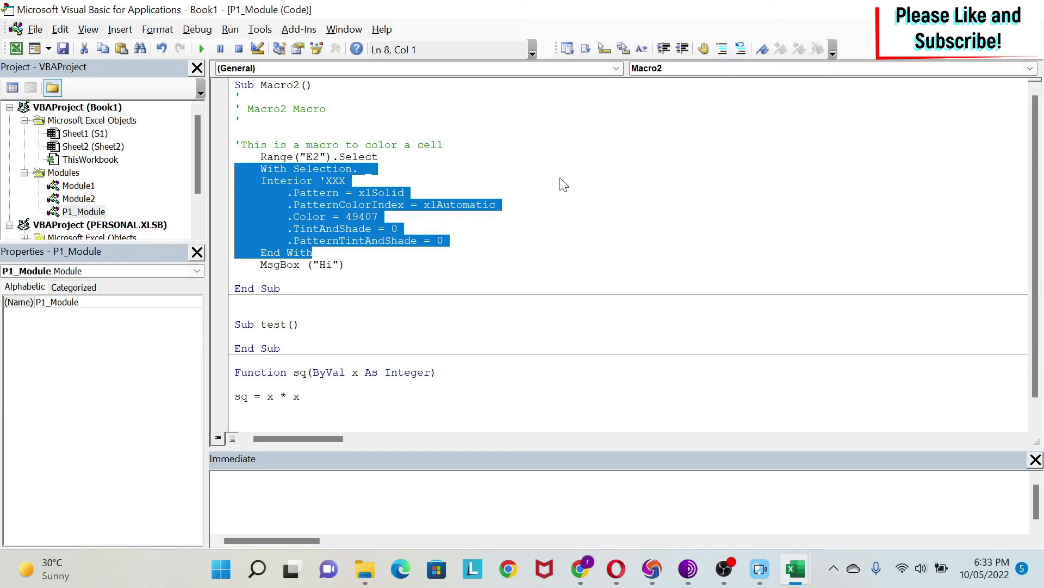